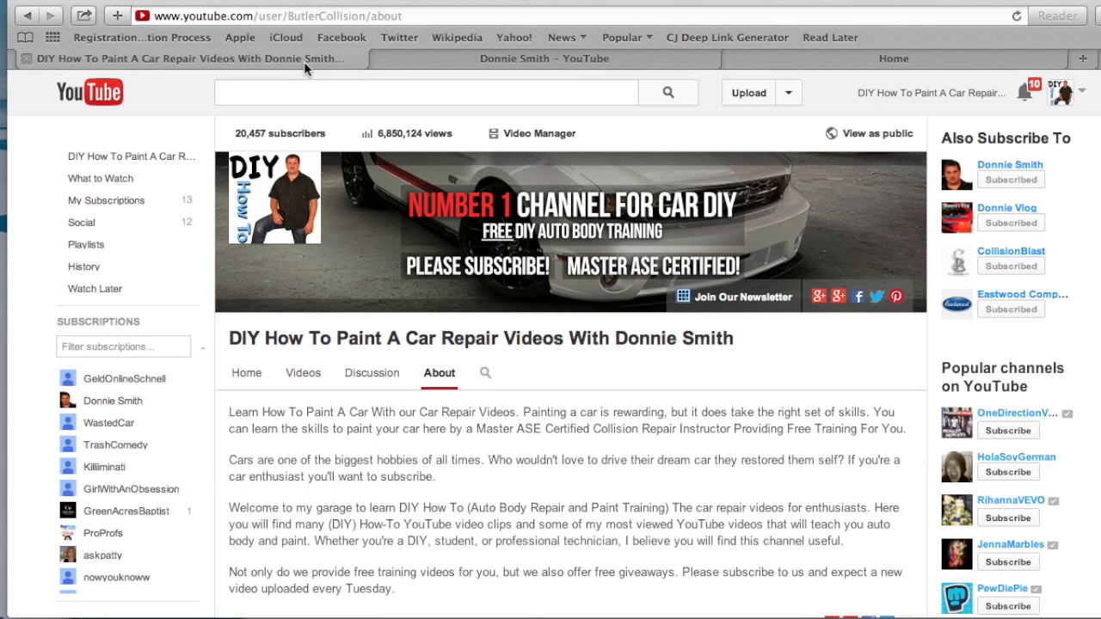
# Step: Scroll through the auto body channels' About pages before moving to the Collision Blast home page
pyautogui.scroll(-3)
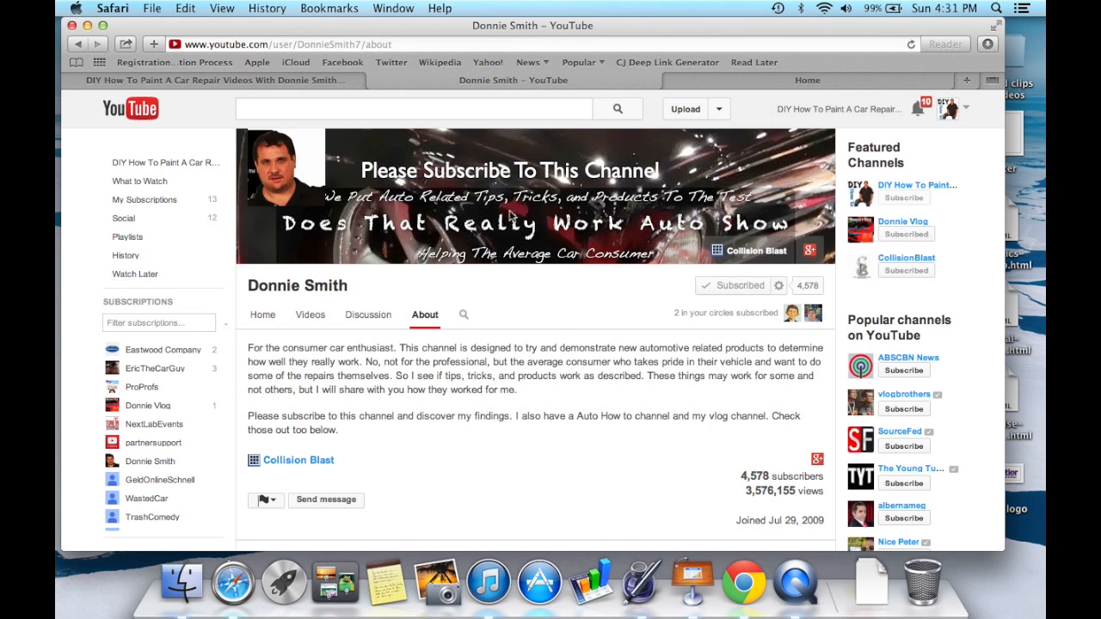
pyautogui.scroll(-3)
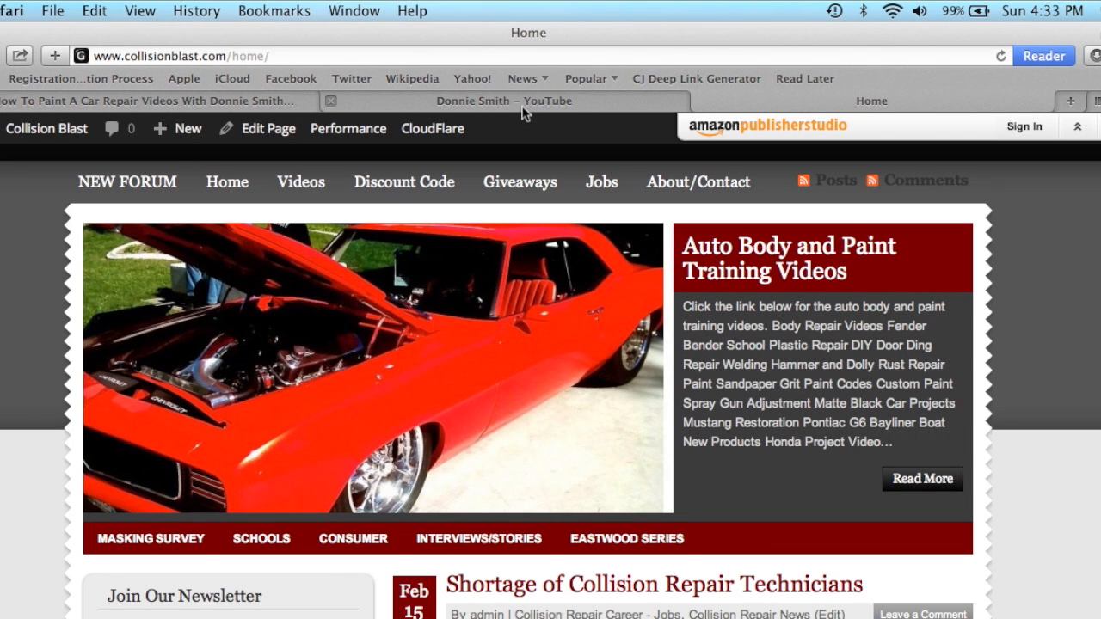
pyautogui.moveTo(267, 153)
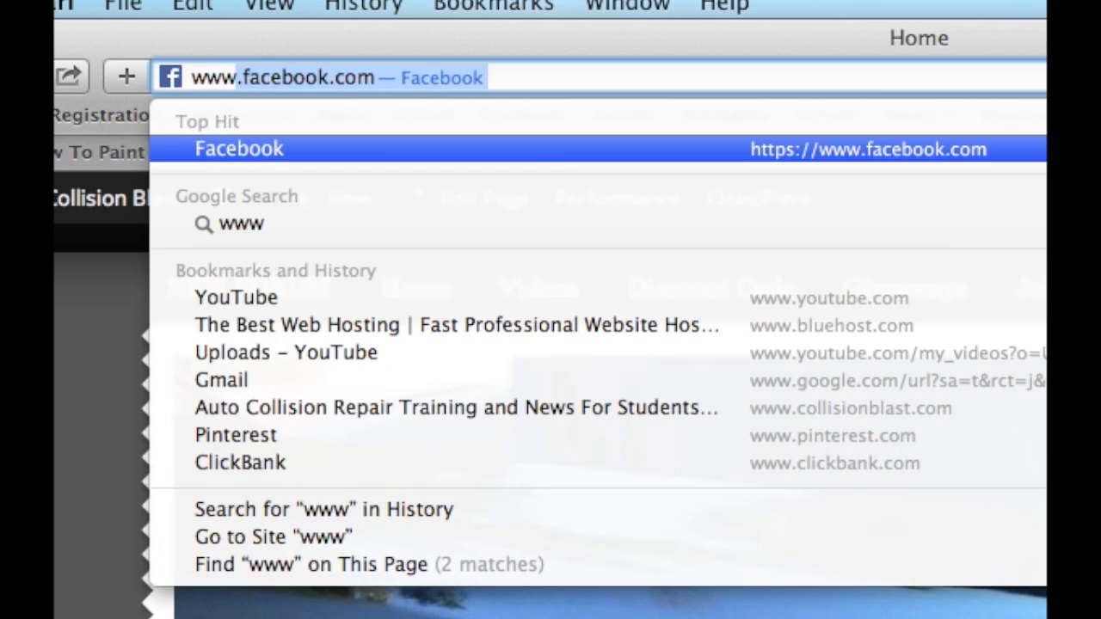
pyautogui.write('www.collisionblast.com/')
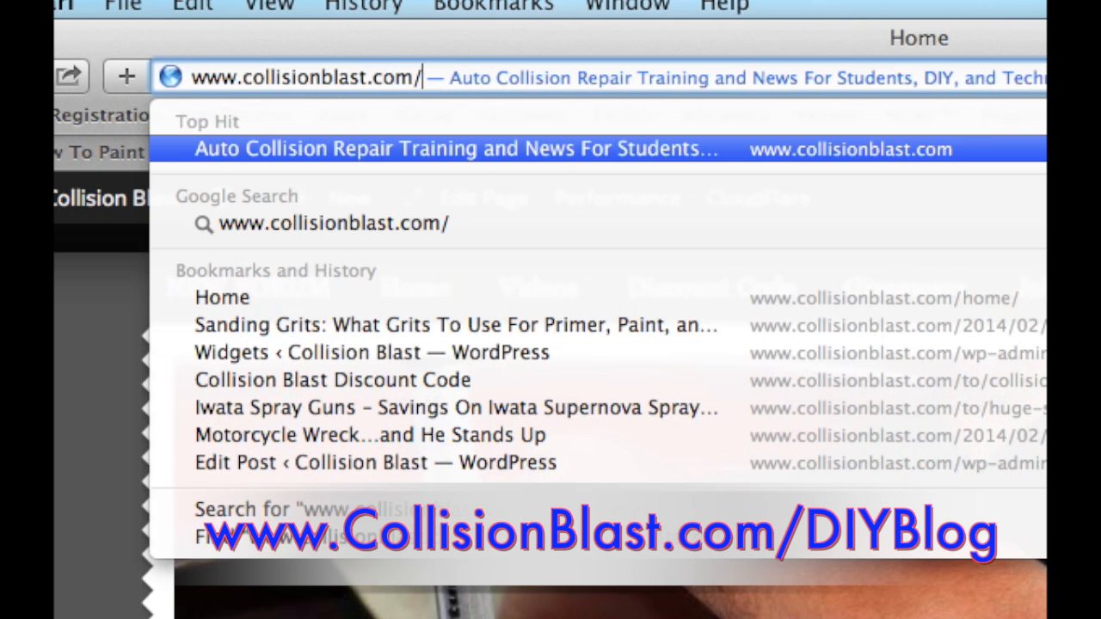
pyautogui.write('D')
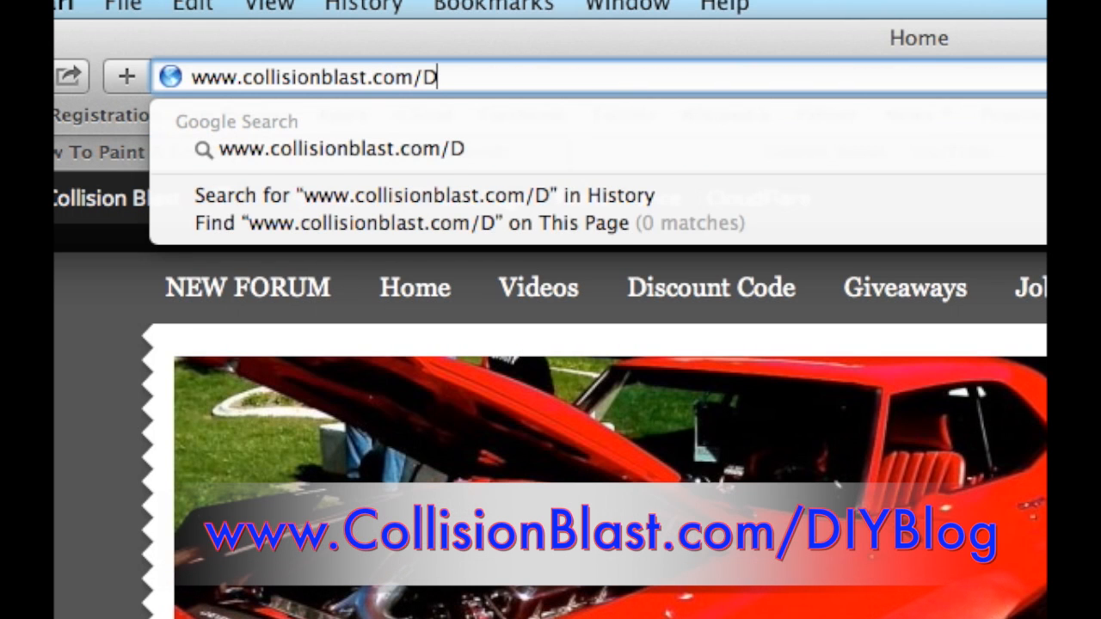
pyautogui.write('IYb')
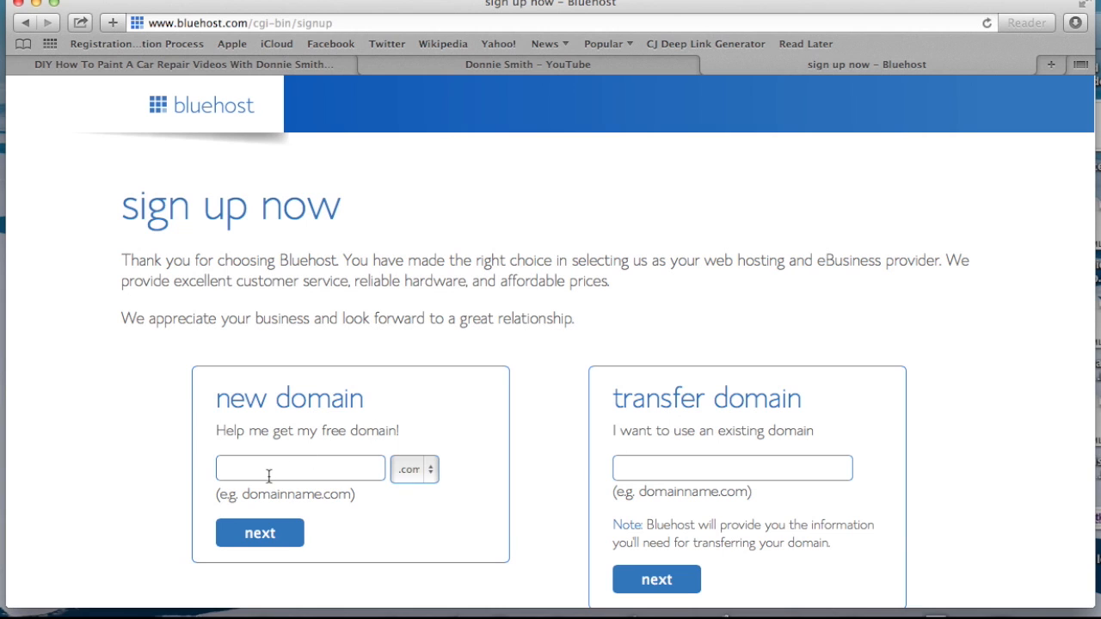
# Step: Request the new .com domain mydiybusiness and proceed to the availability check
pyautogui.click(299, 468)
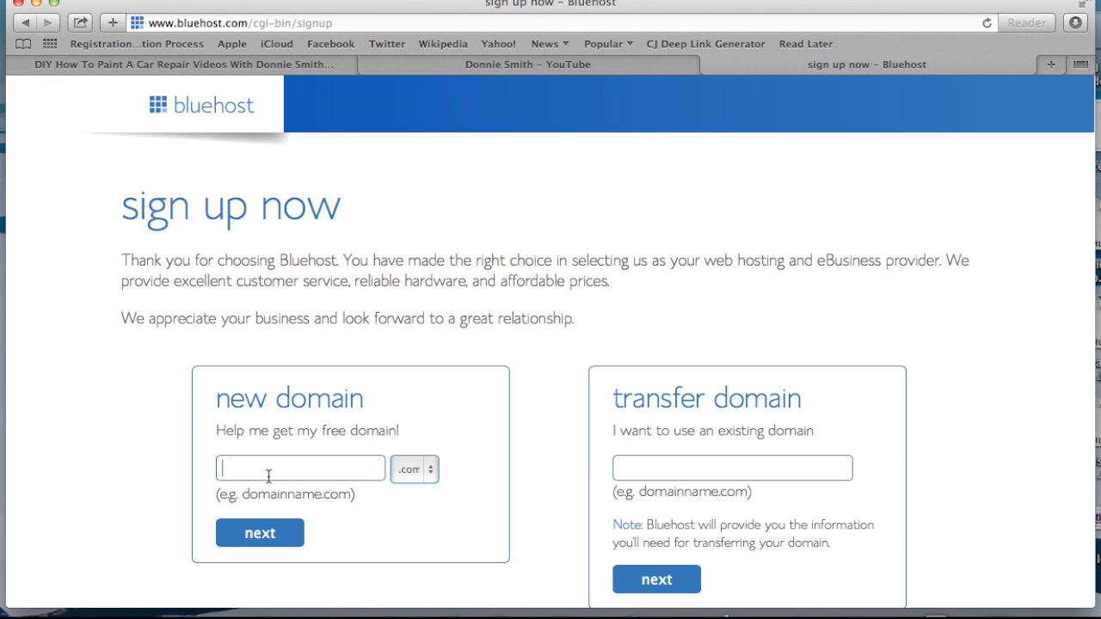
pyautogui.write('mydiybusiness')
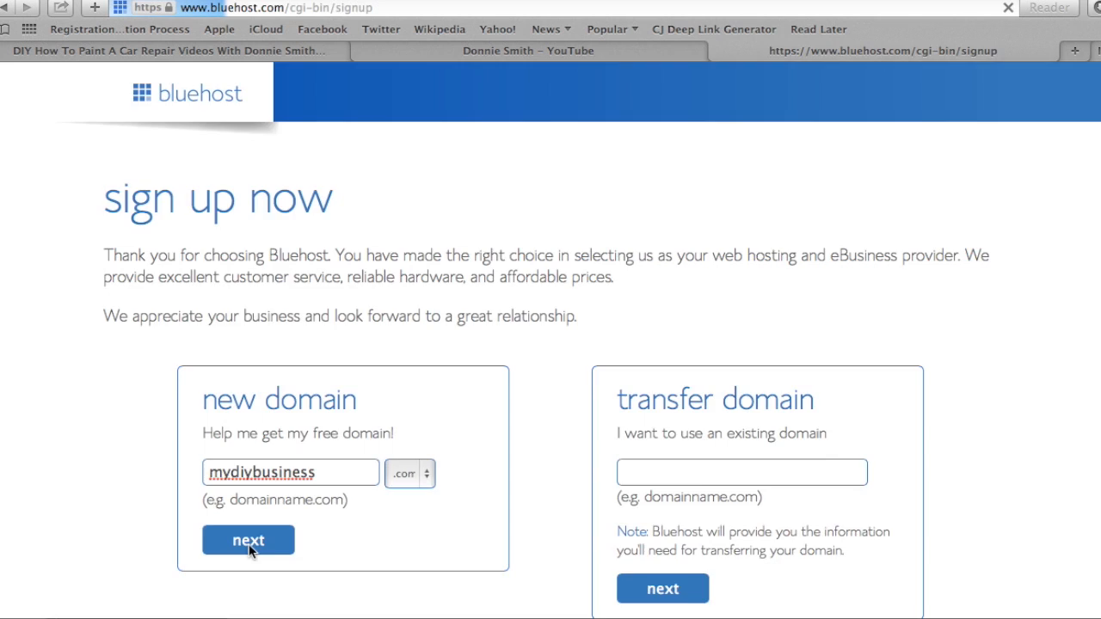
pyautogui.click(248, 540)
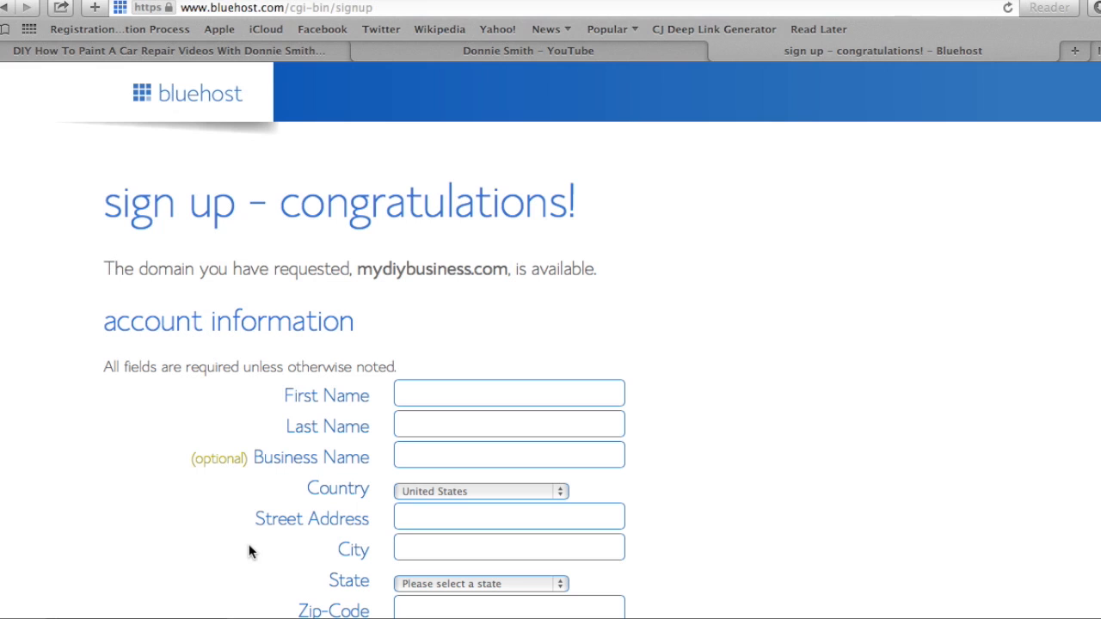
pyautogui.moveTo(325, 478)
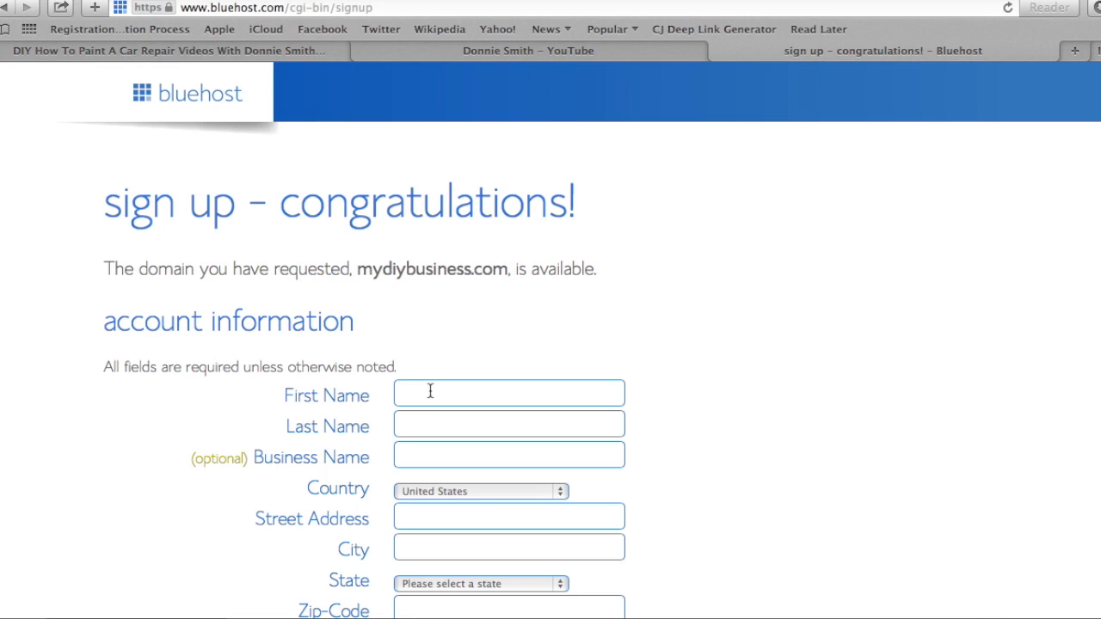
pyautogui.write('Donnie')
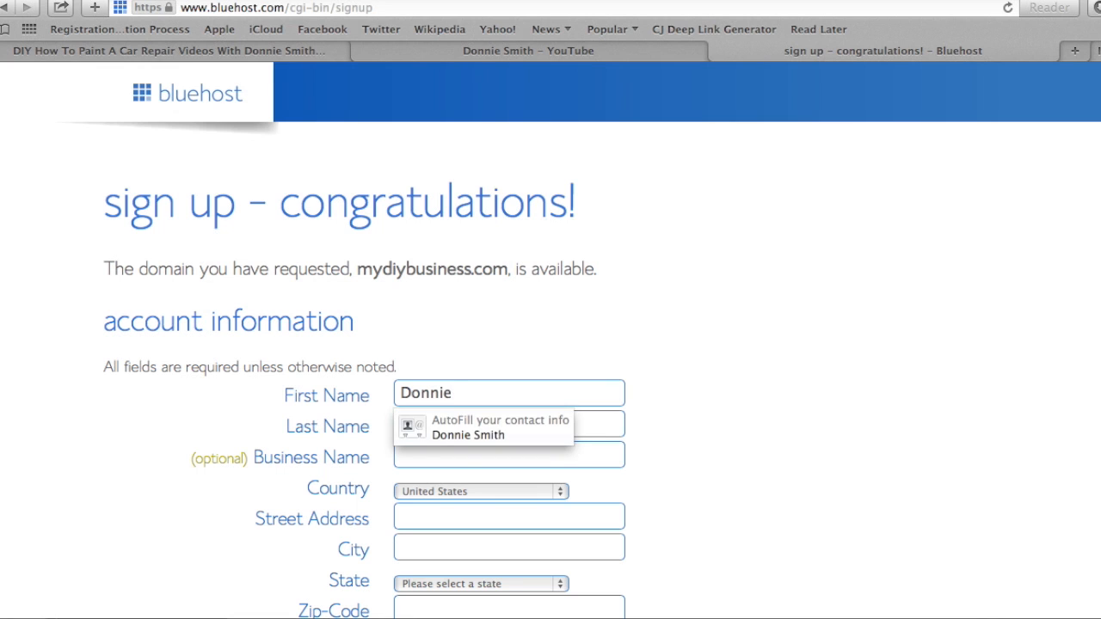
pyautogui.write('S')
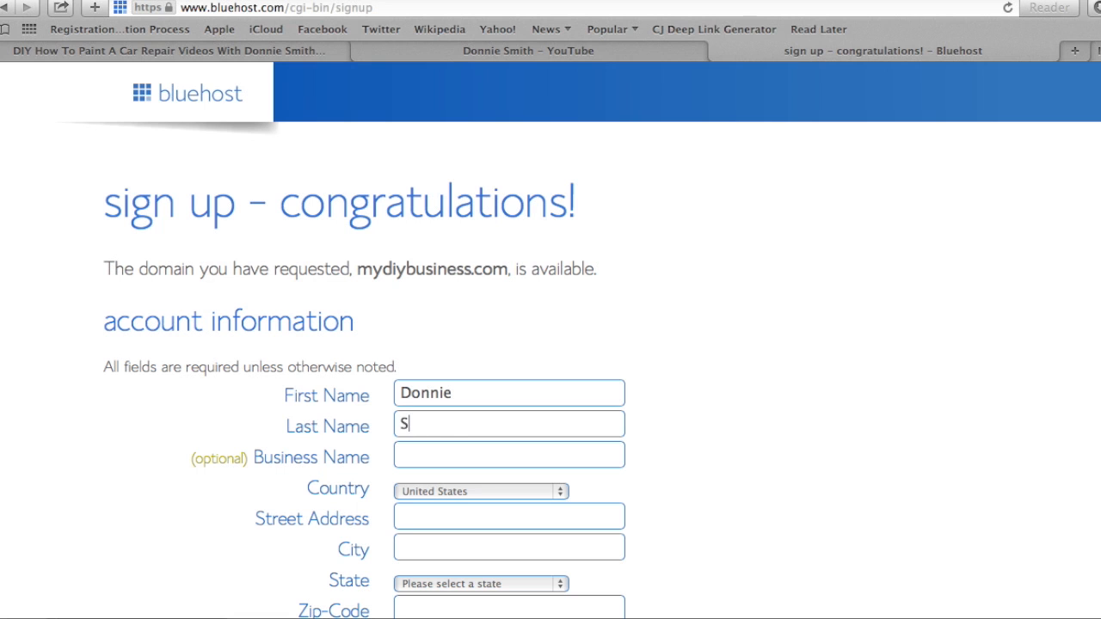
pyautogui.write('mith')
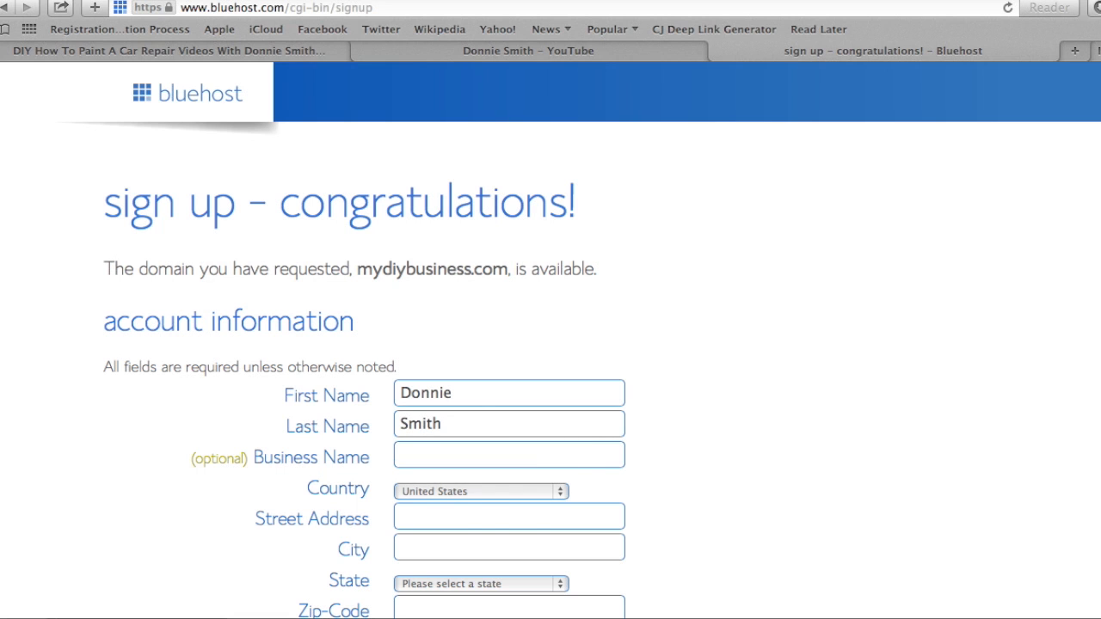
pyautogui.scroll(-3)
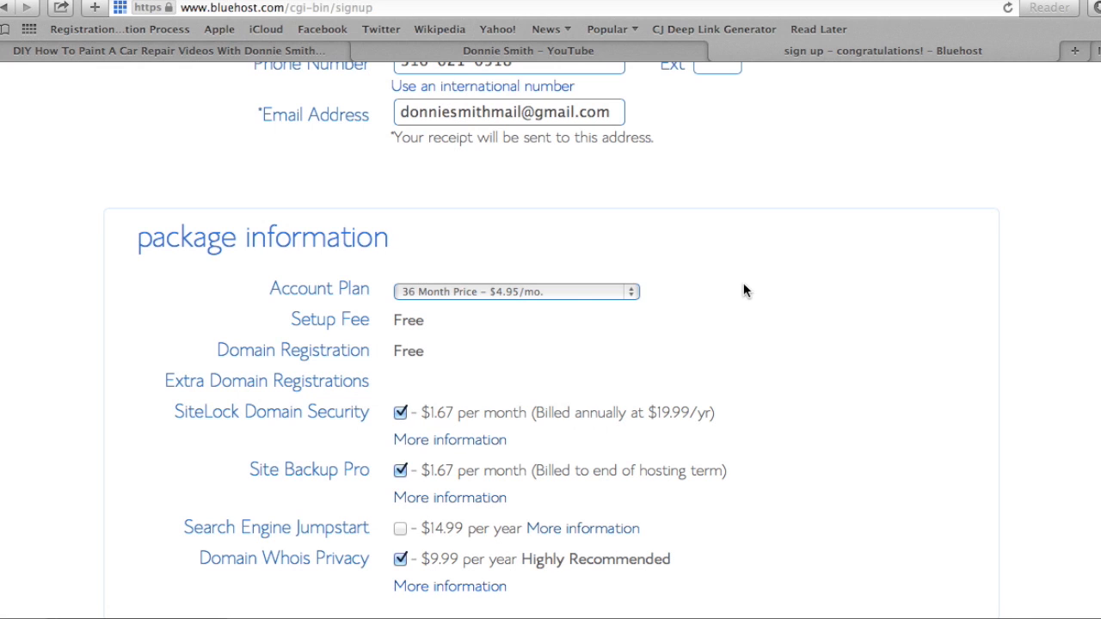
pyautogui.moveTo(622, 310)
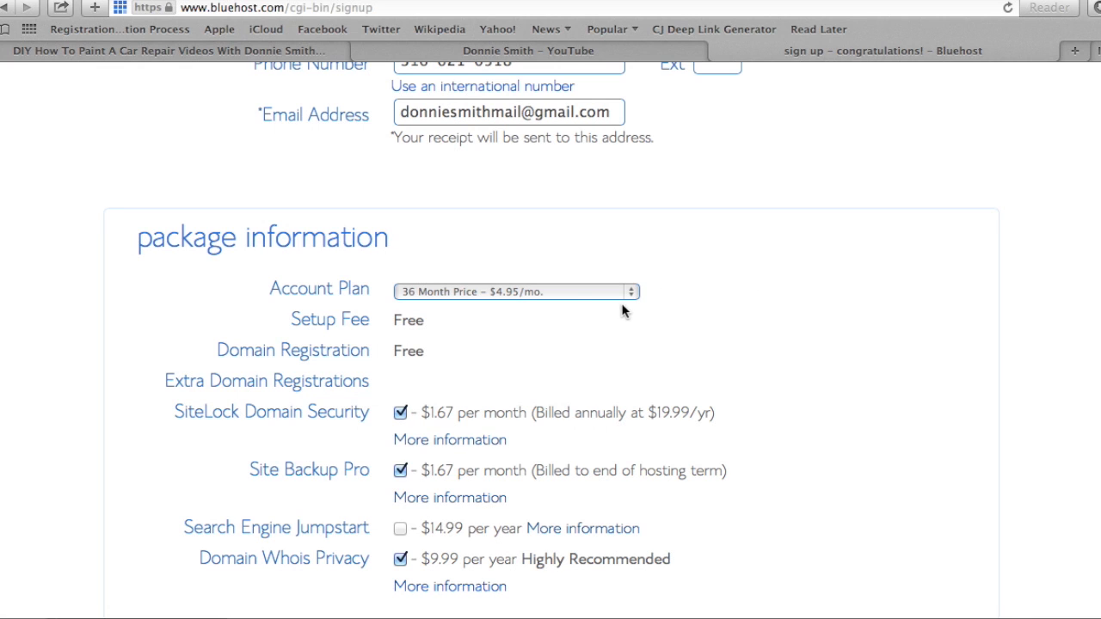
pyautogui.moveTo(509, 309)
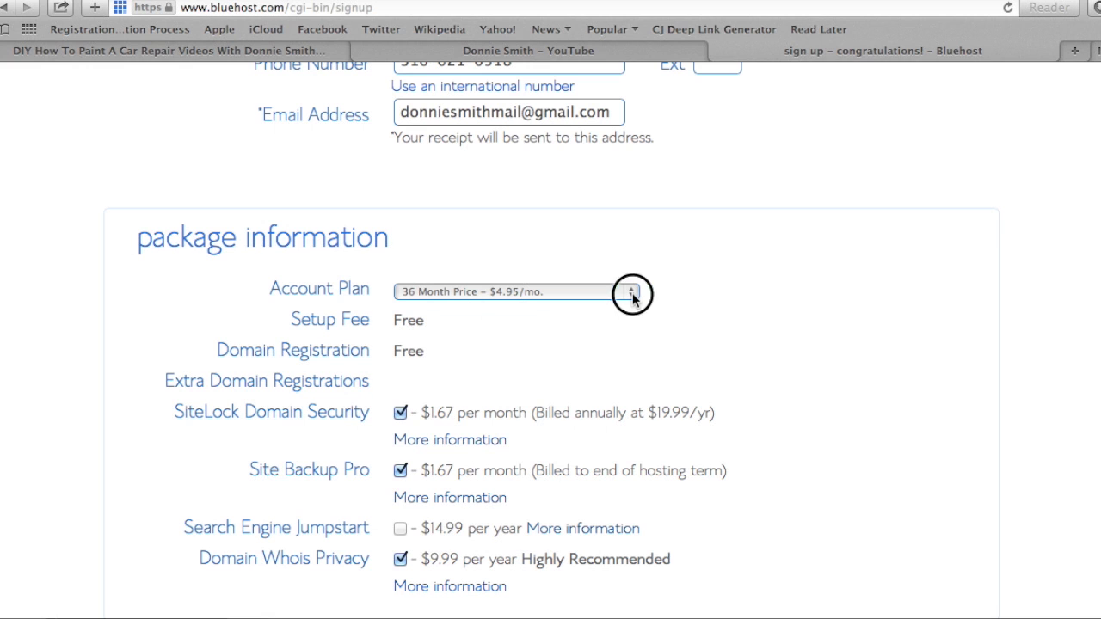
# Step: Choose the 12 Month Price plan and untick SiteLock Domain Security and the other paid add-ons
pyautogui.click(633, 293)
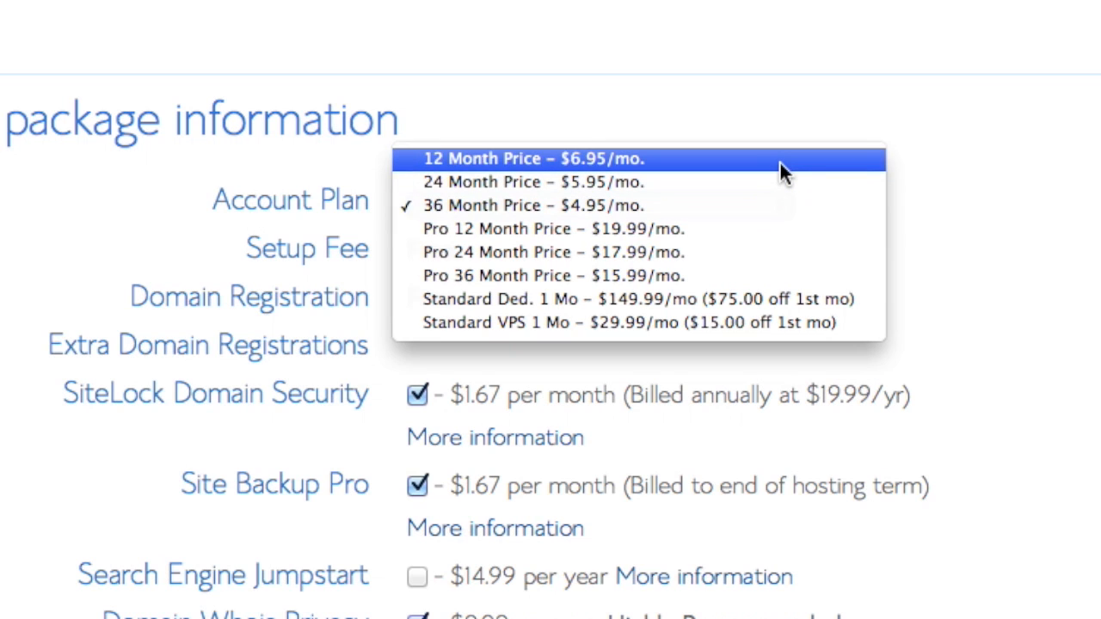
pyautogui.click(534, 158)
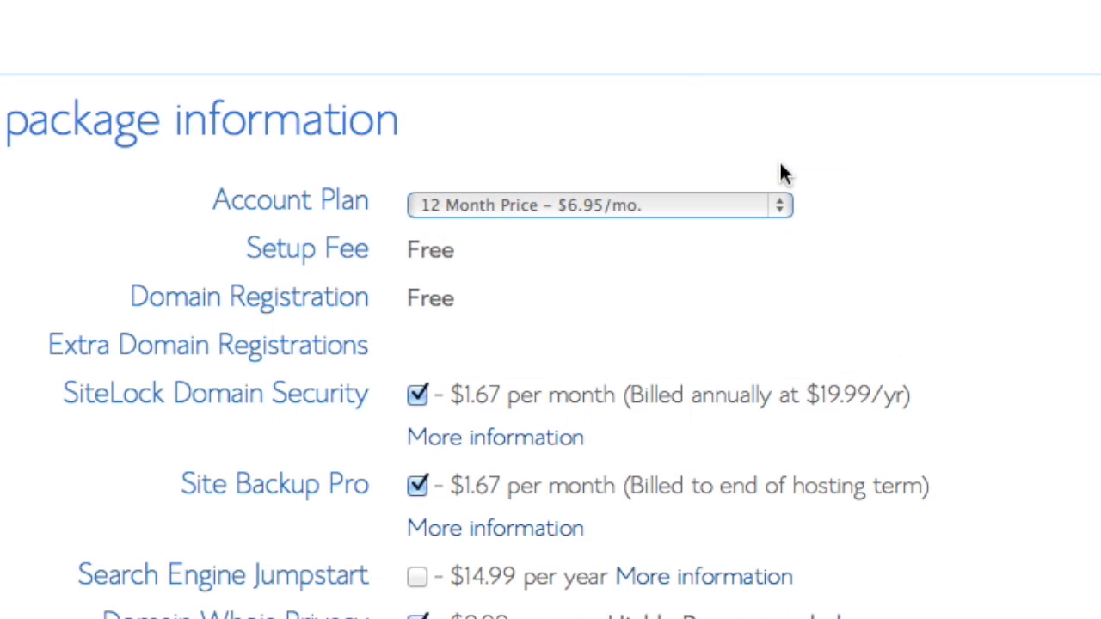
pyautogui.scroll(-3)
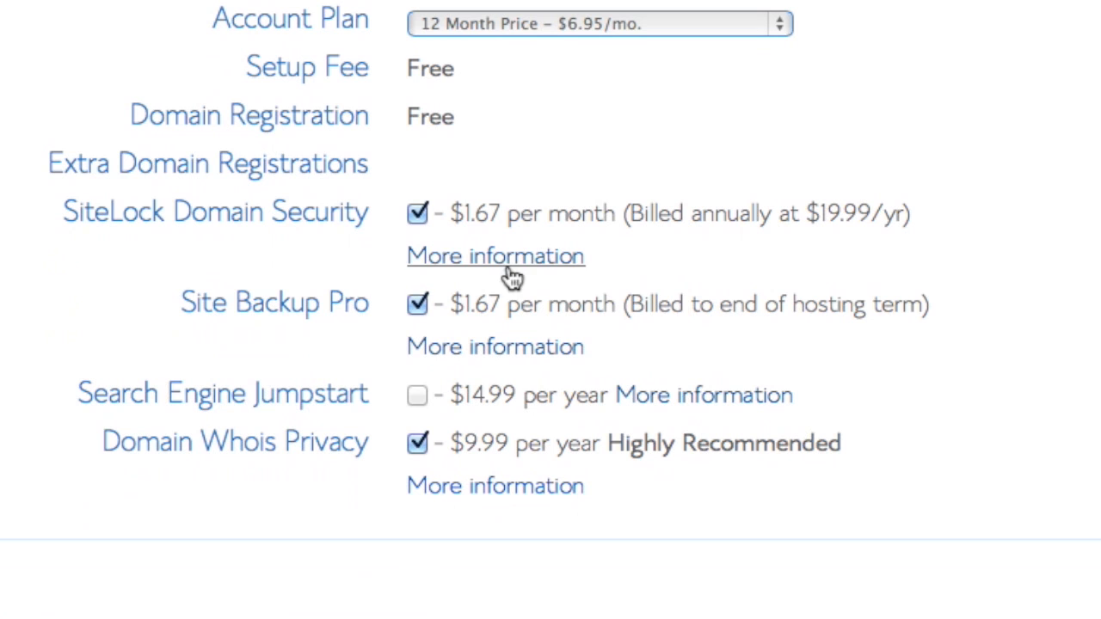
pyautogui.click(416, 214)
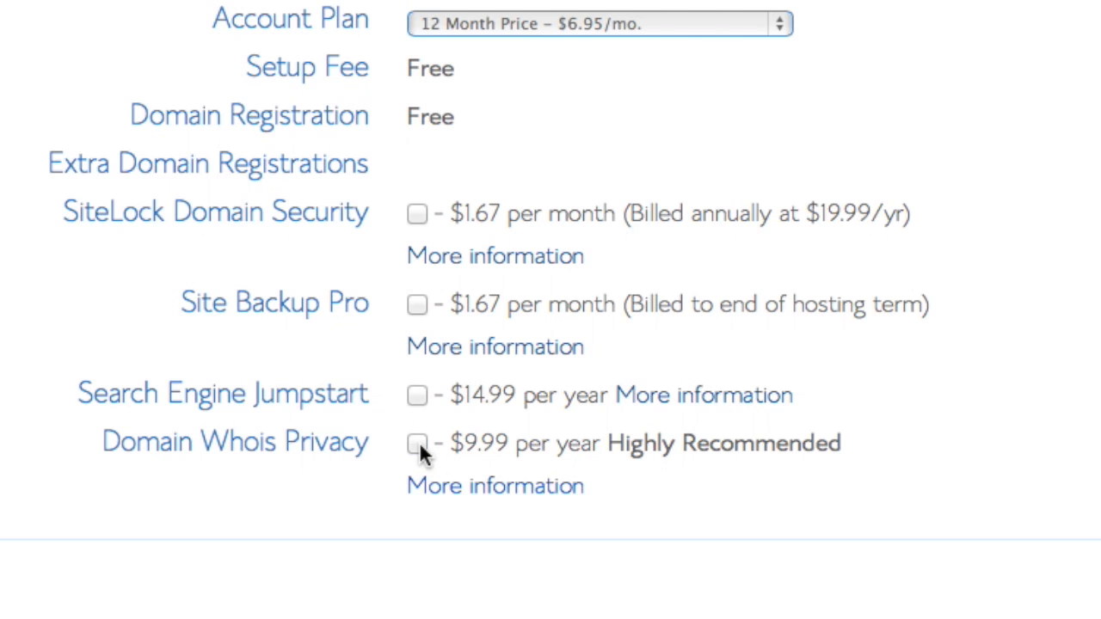
pyautogui.moveTo(454, 595)
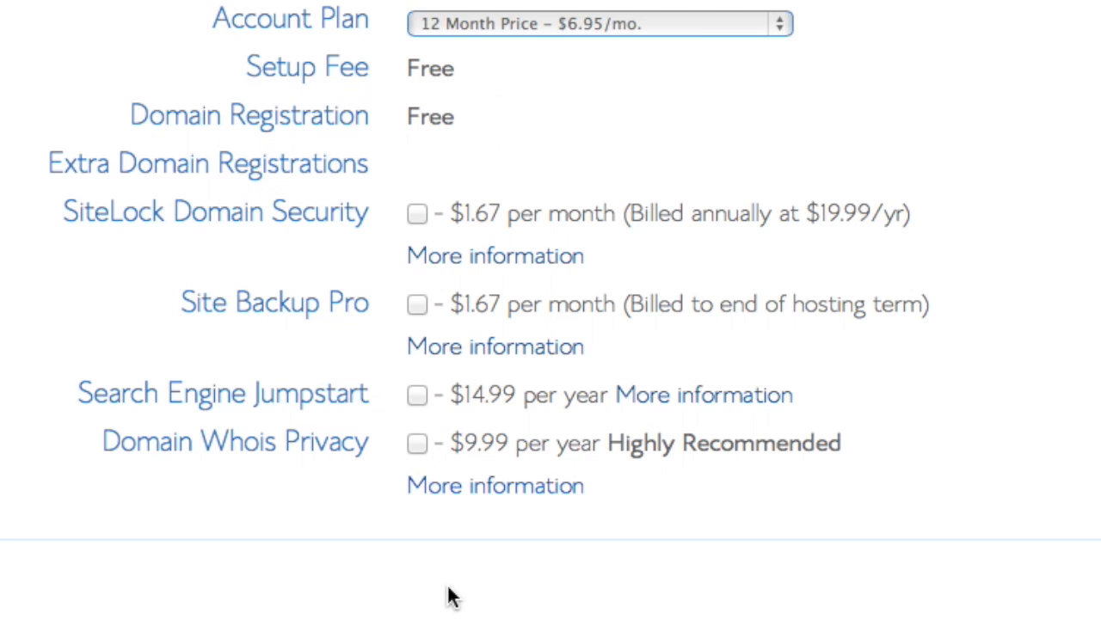
pyautogui.scroll(-3)
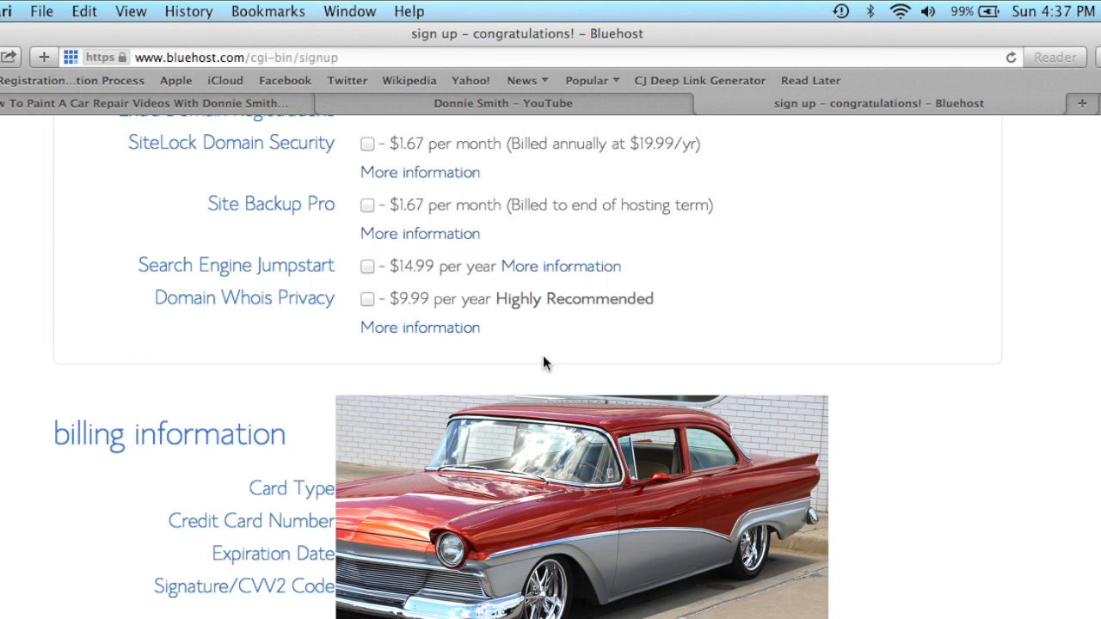
# Step: Agree to the terms and submit the billing information, reaching the upgrades page
pyautogui.scroll(-3)
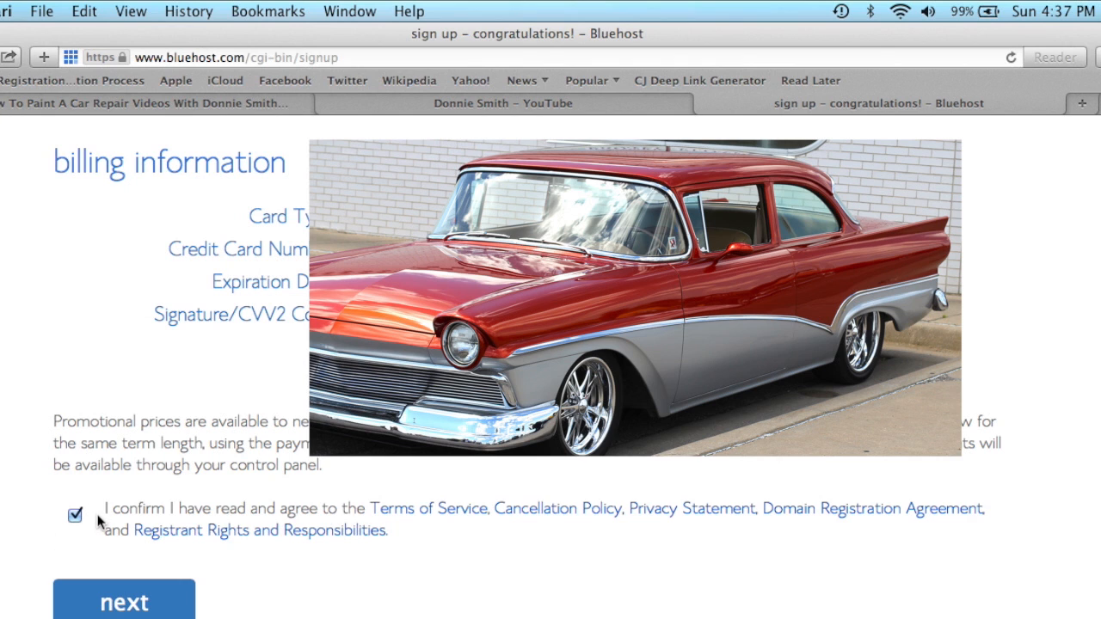
pyautogui.moveTo(124, 601)
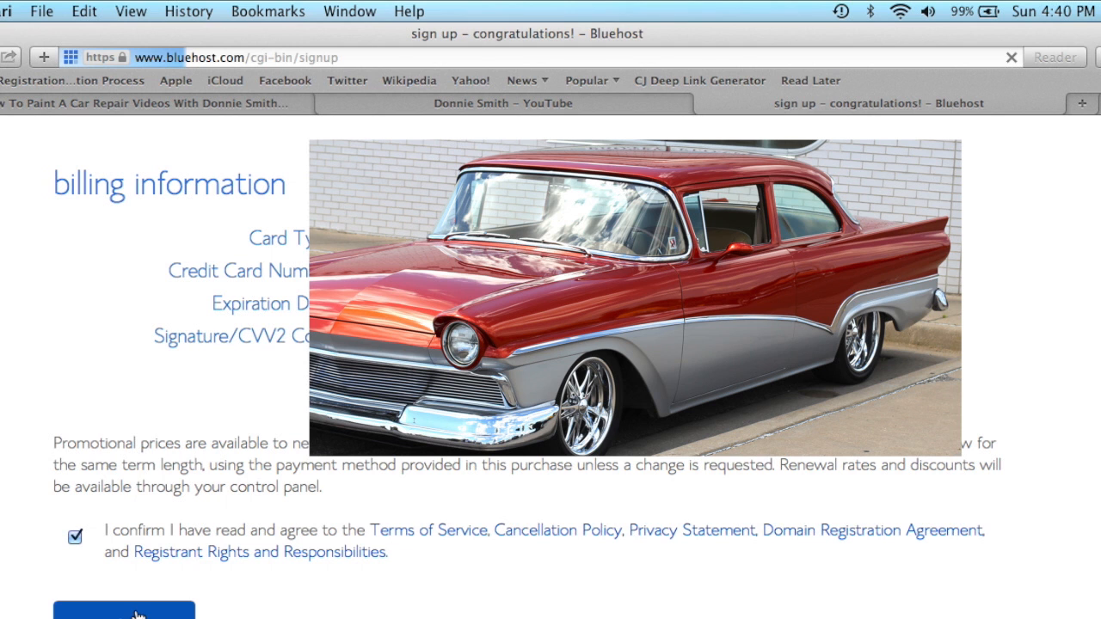
pyautogui.click(124, 609)
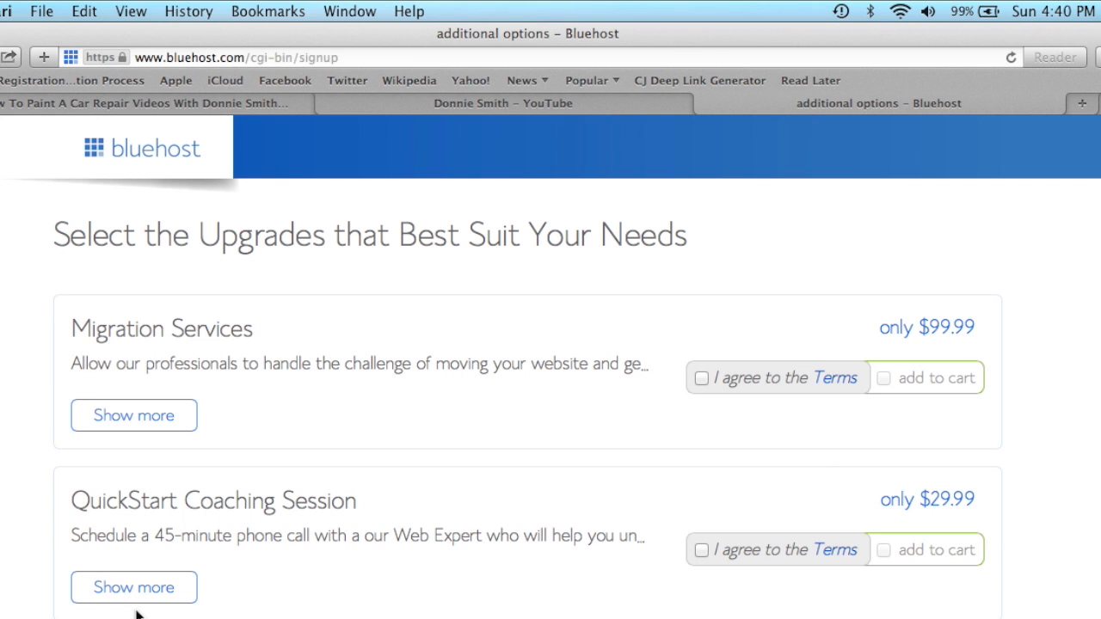
# Step: Go from the purchase confirmation through 'create your password' to the hosting login page
pyautogui.scroll(-3)
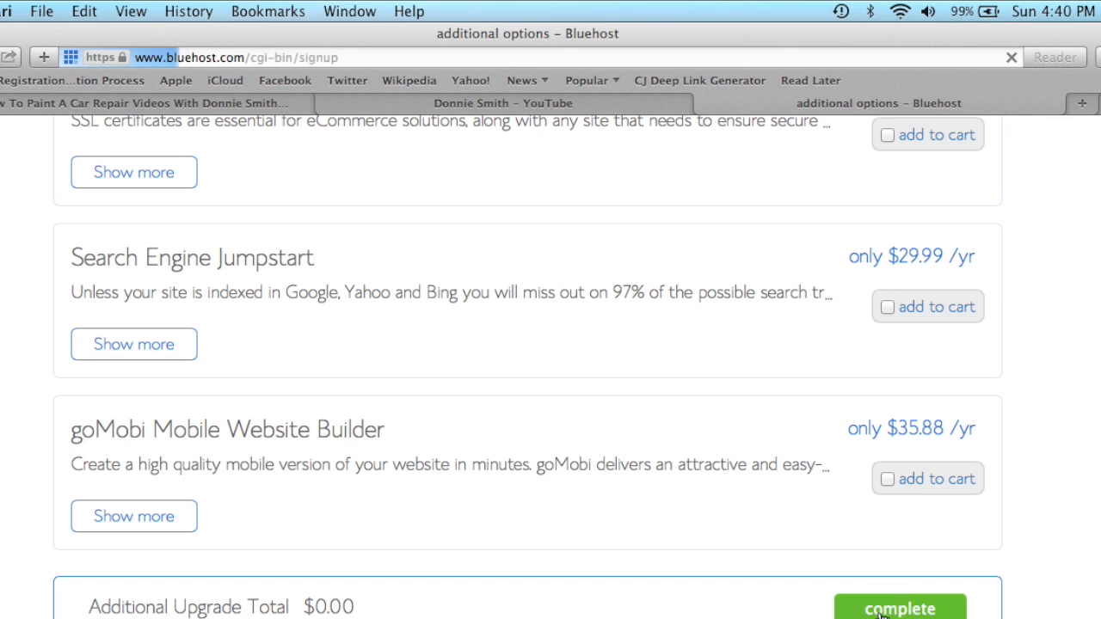
pyautogui.click(899, 605)
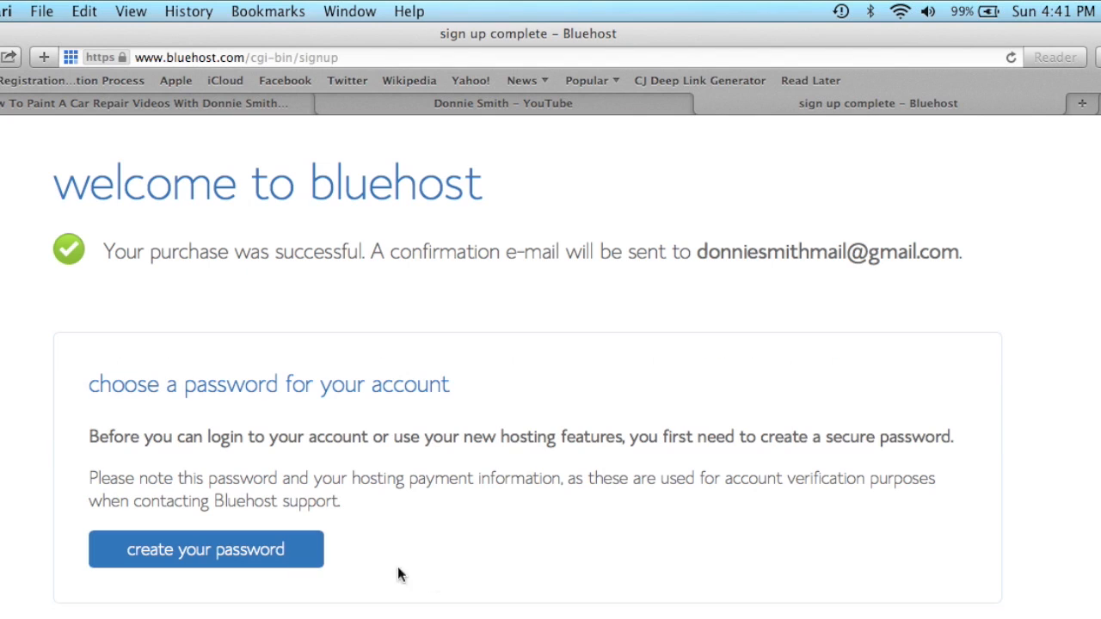
pyautogui.moveTo(439, 585)
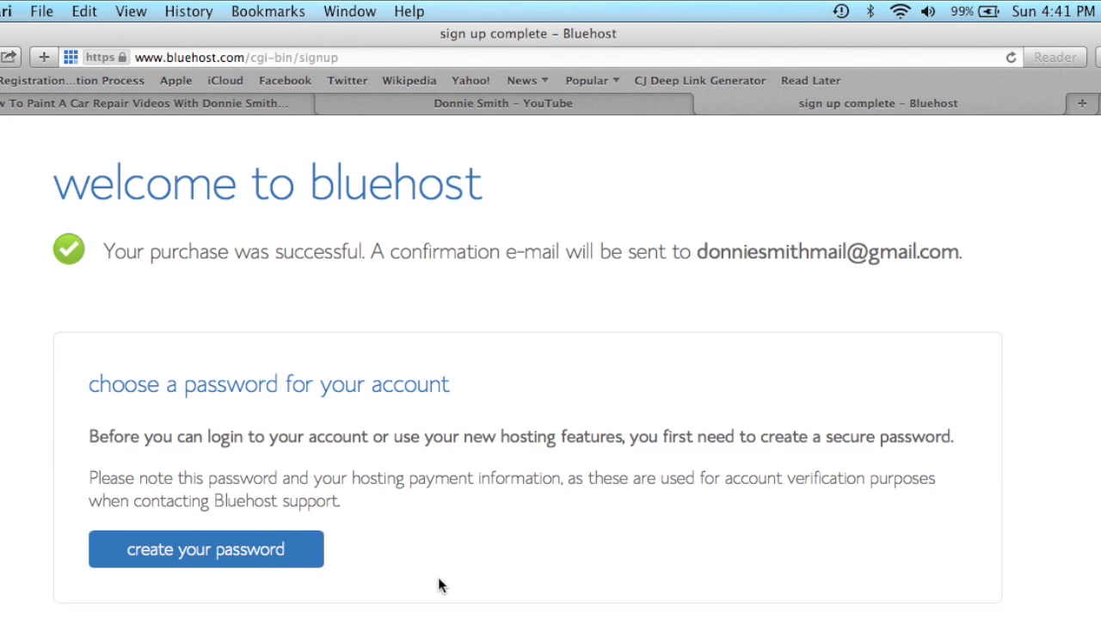
pyautogui.click(206, 549)
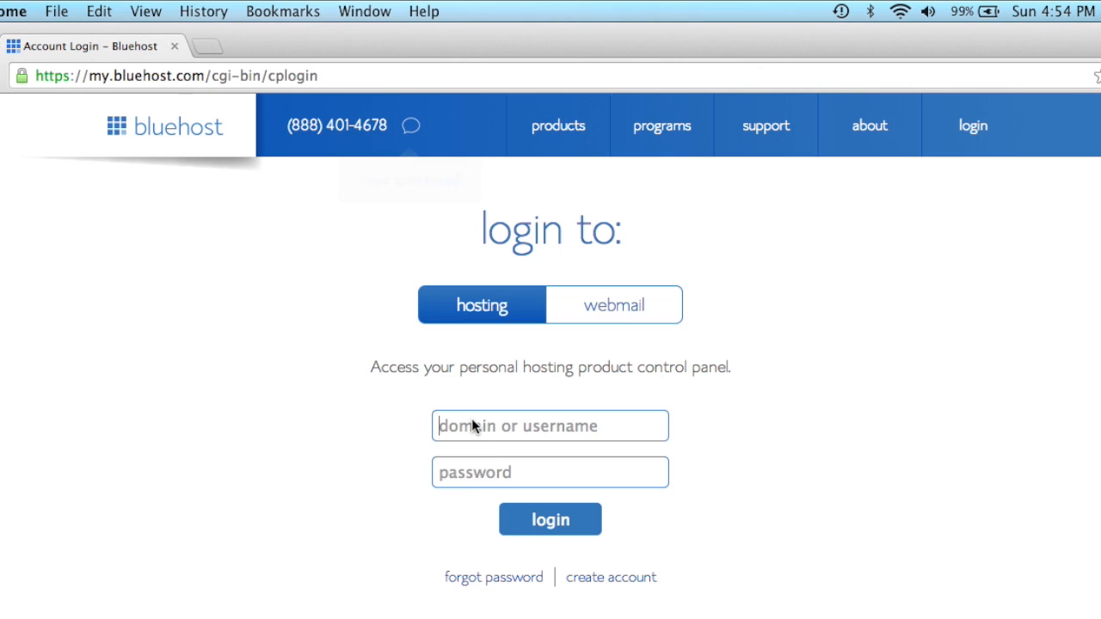
pyautogui.moveTo(412, 126)
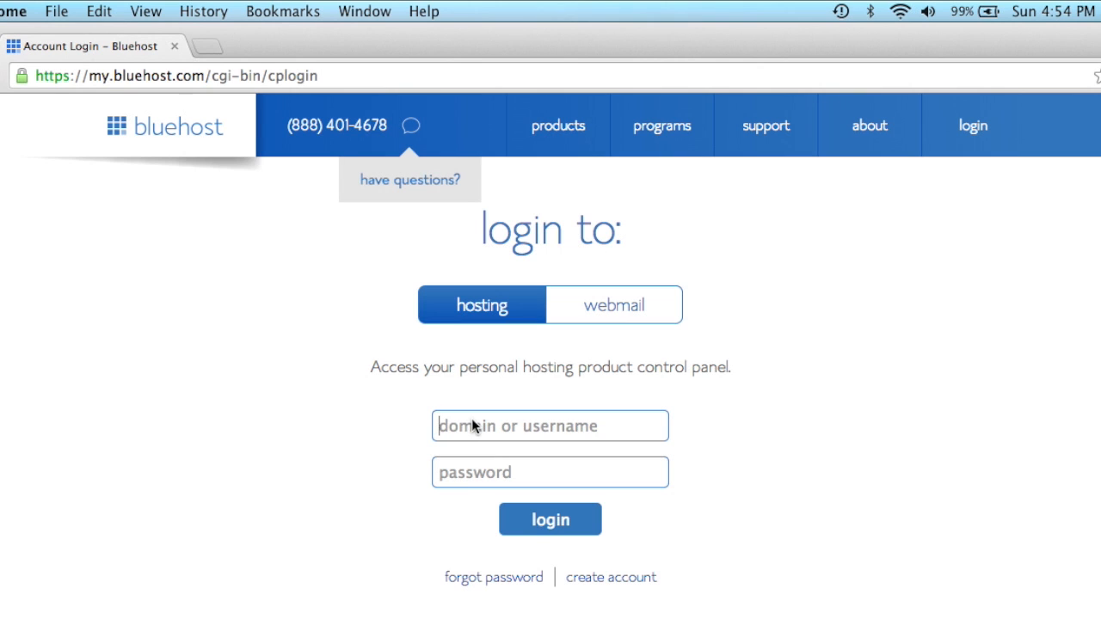
# Step: Sign in with domain mydiybusiness.com and the password to reach the control panel
pyautogui.write('mydi')
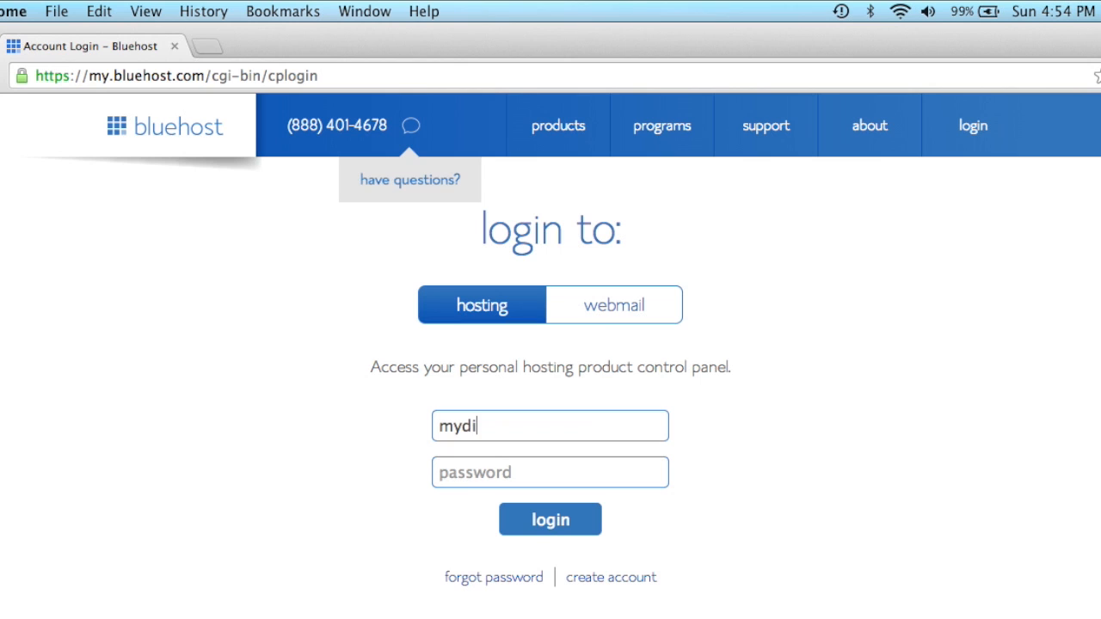
pyautogui.write('ybusine')
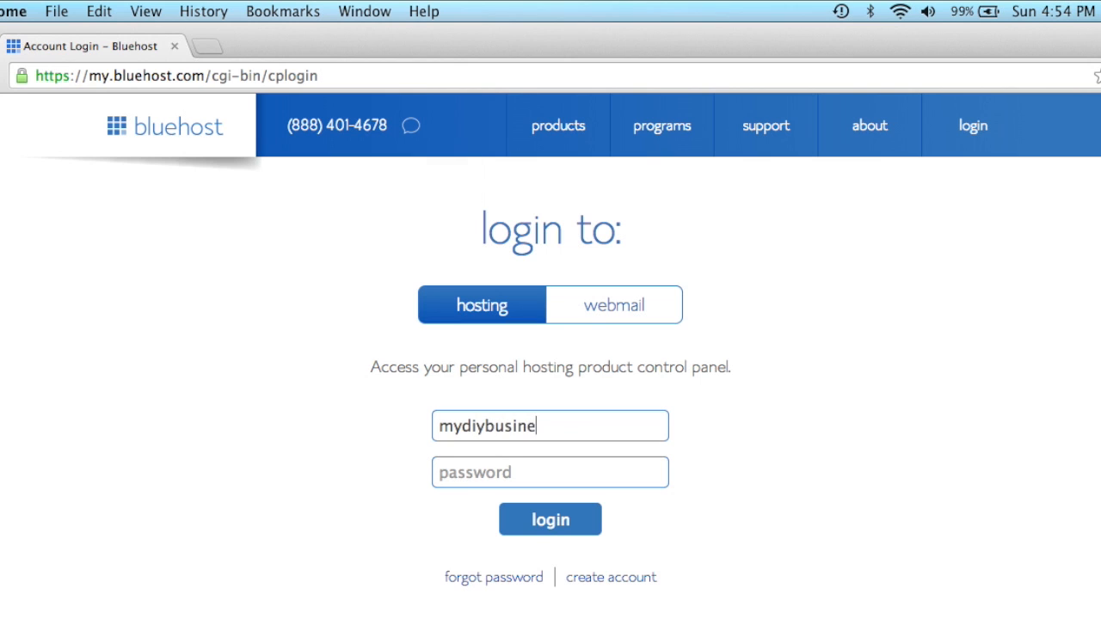
pyautogui.write('ss.com')
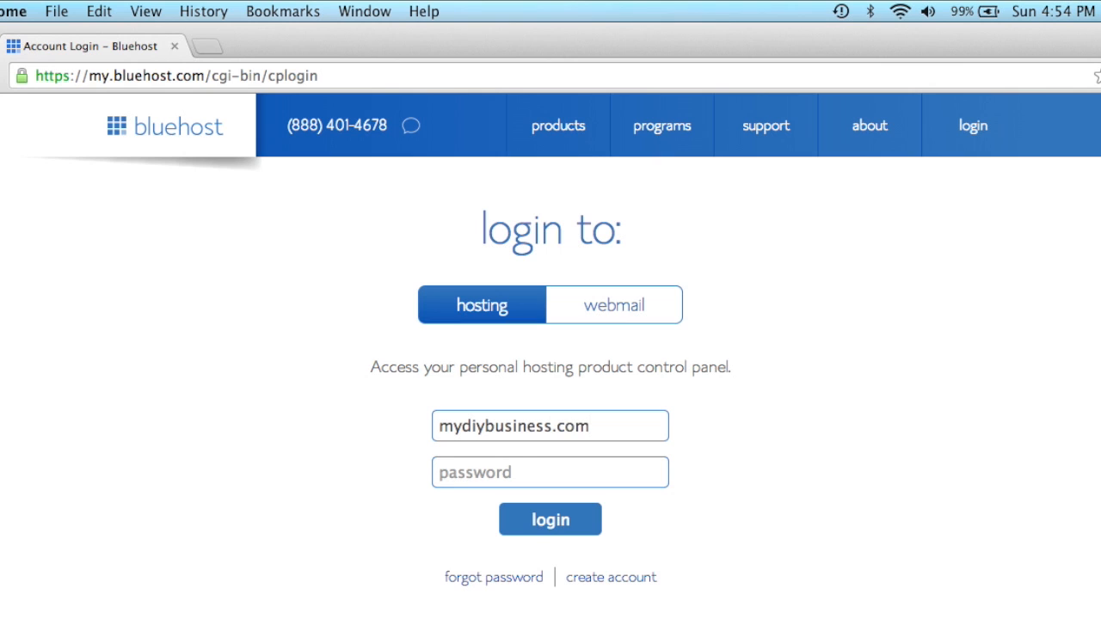
pyautogui.write('••')
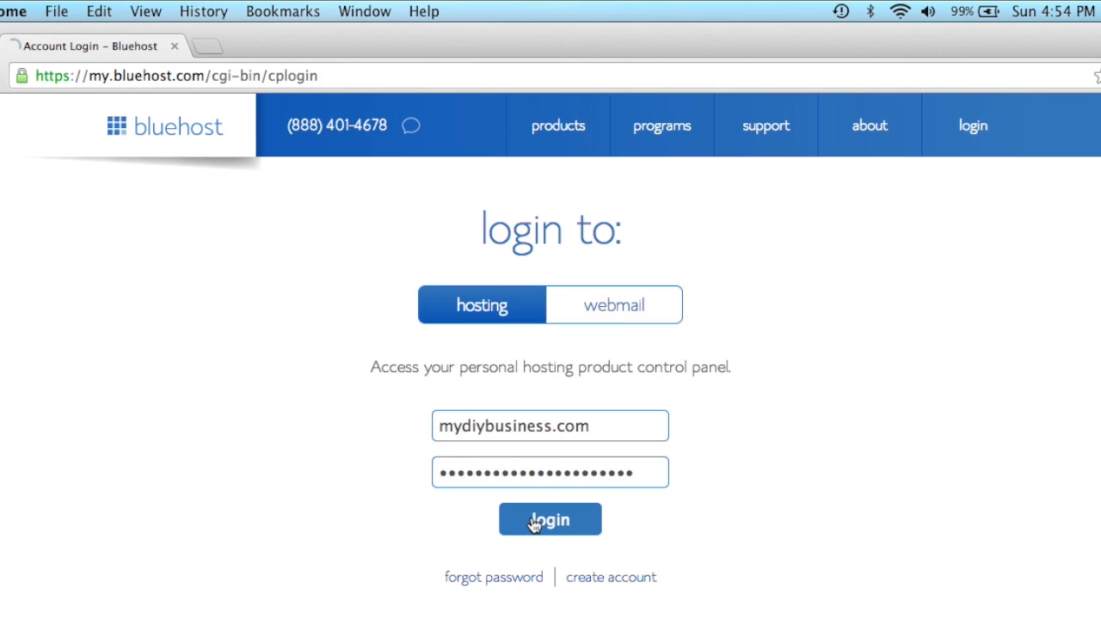
pyautogui.click(550, 520)
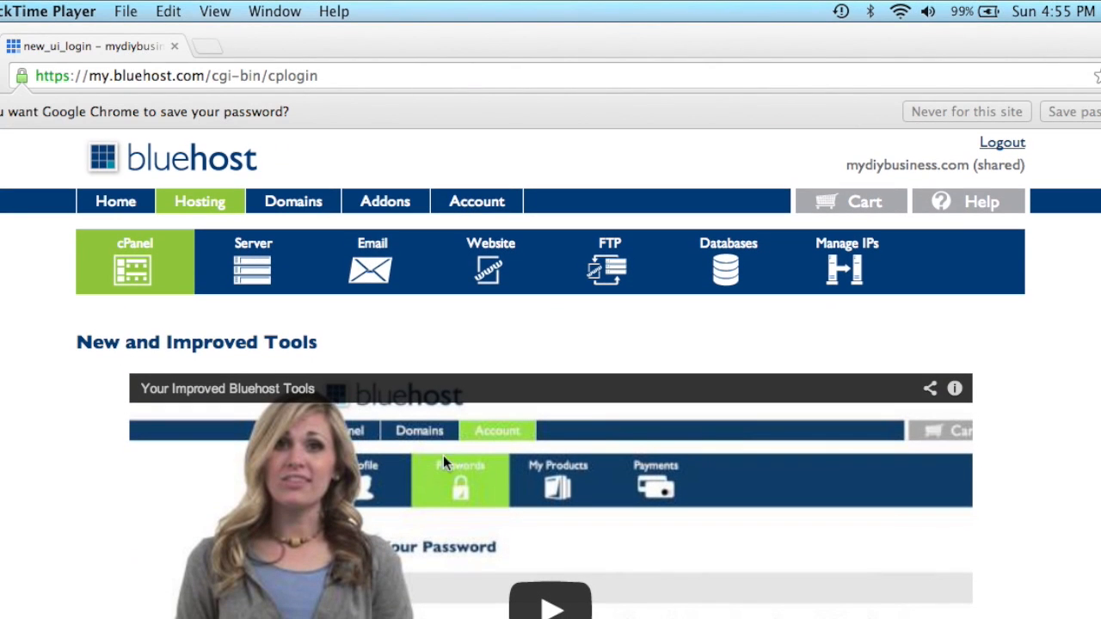
pyautogui.moveTo(120, 202)
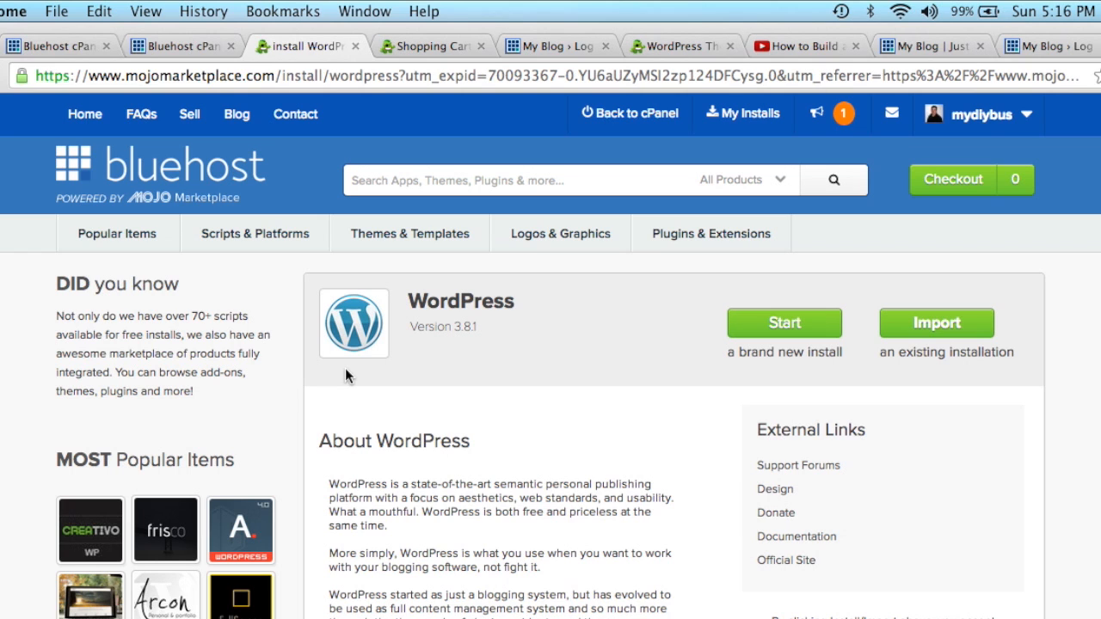
pyautogui.click(784, 323)
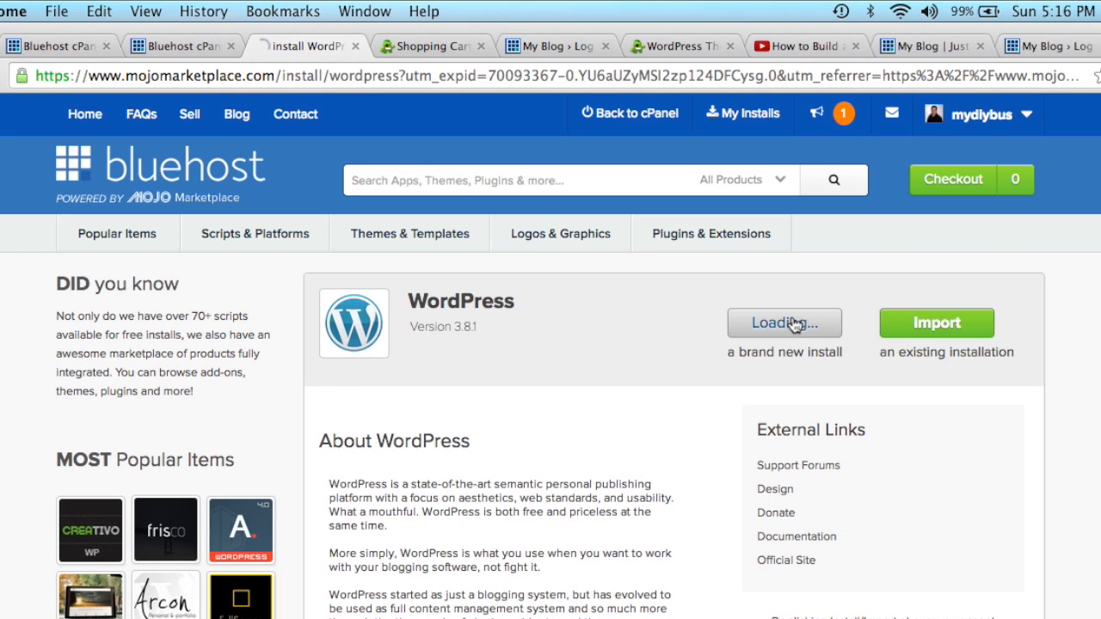
pyautogui.click(785, 323)
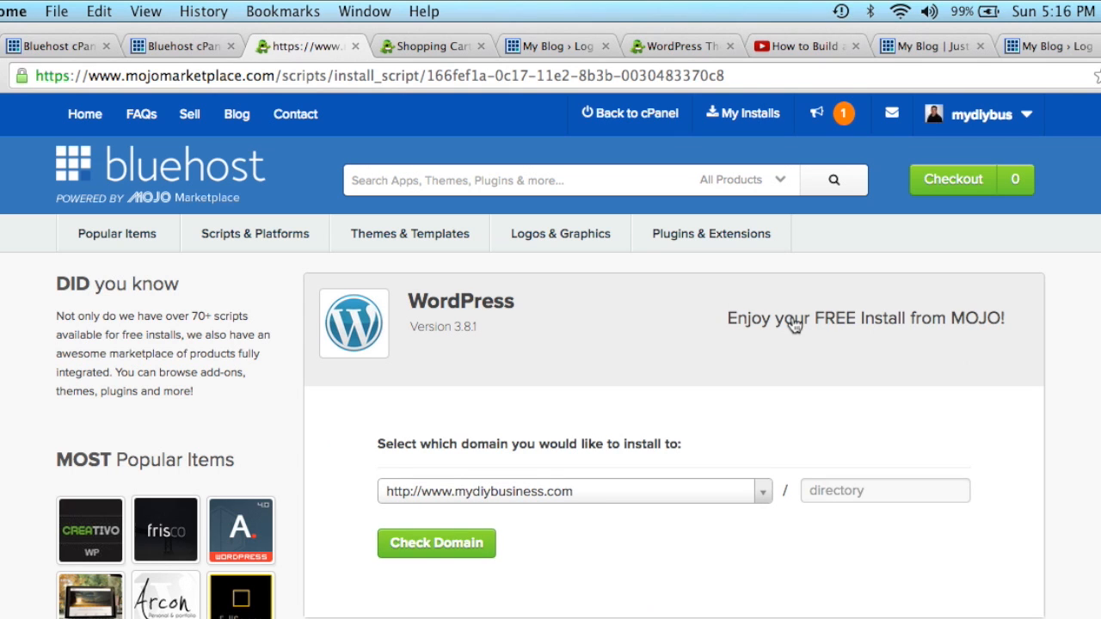
pyautogui.click(437, 543)
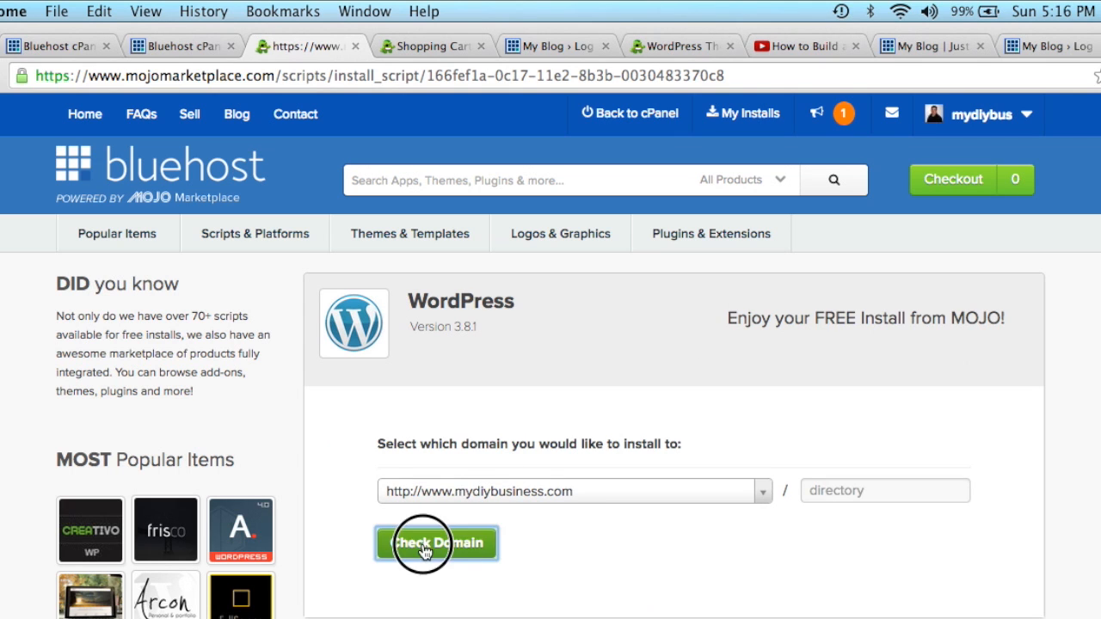
pyautogui.click(435, 544)
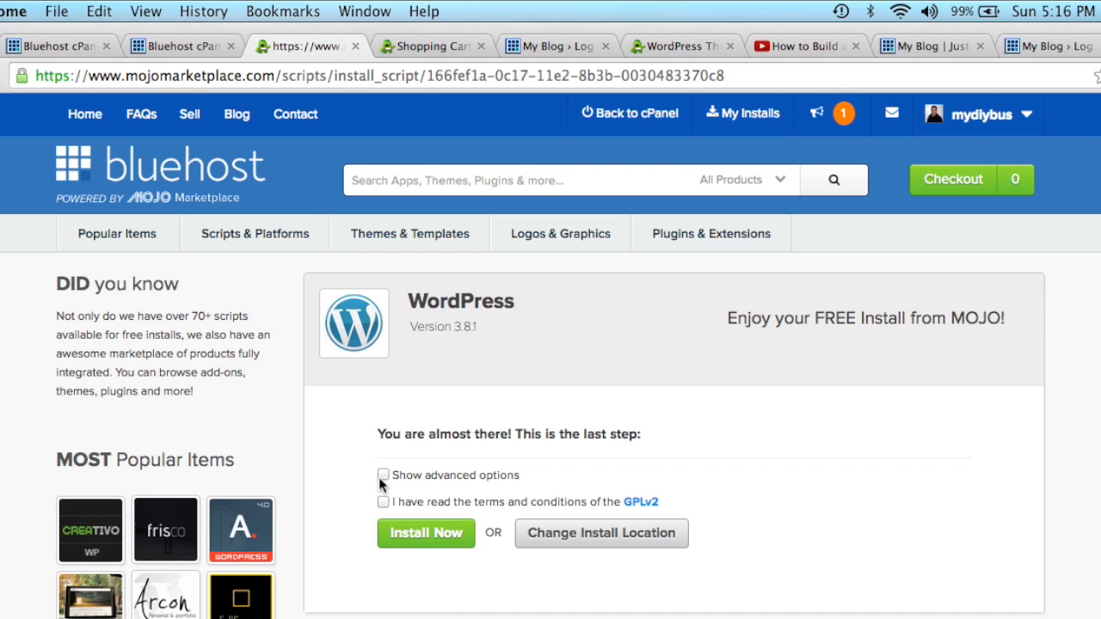
# Step: Show advanced options, name the site My DIY Business and edit the admin username
pyautogui.click(382, 475)
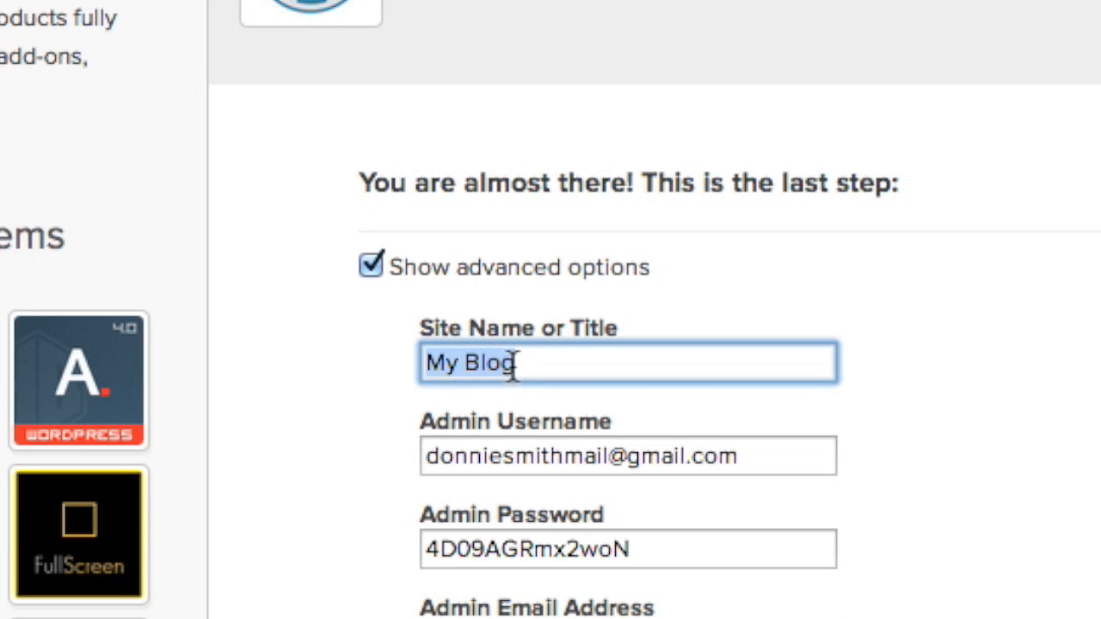
pyautogui.write('My DIY')
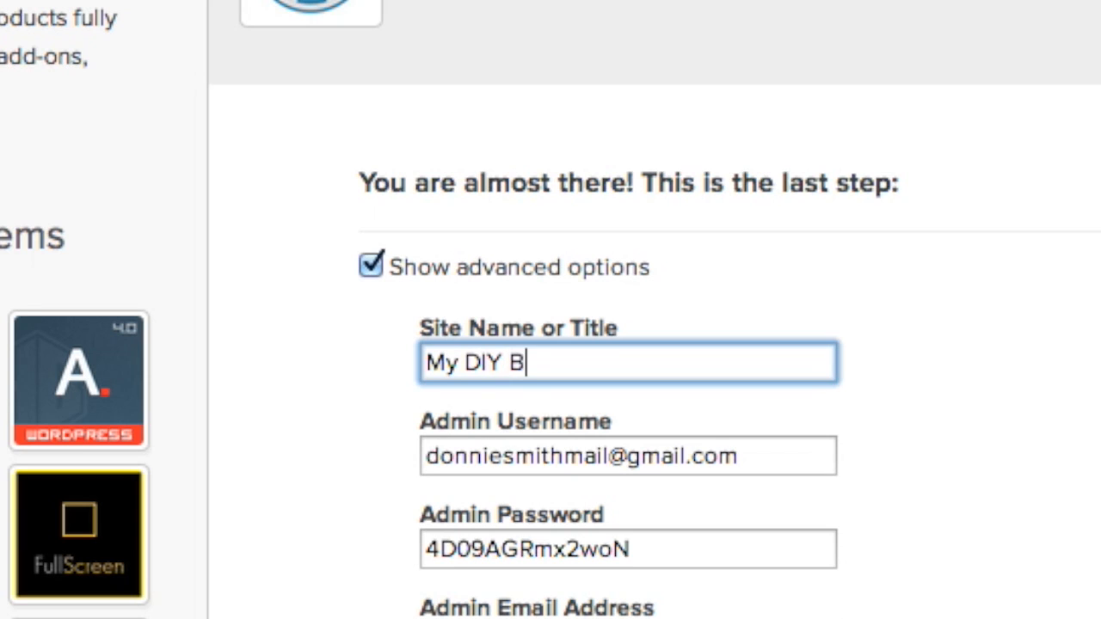
pyautogui.write('usiness')
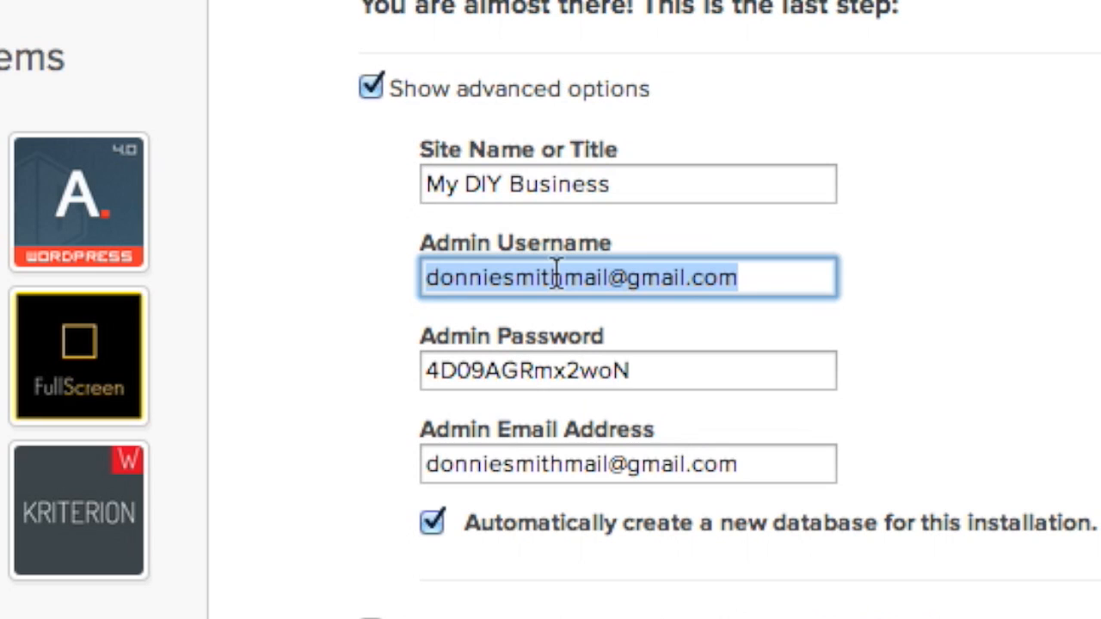
pyautogui.write('admin')
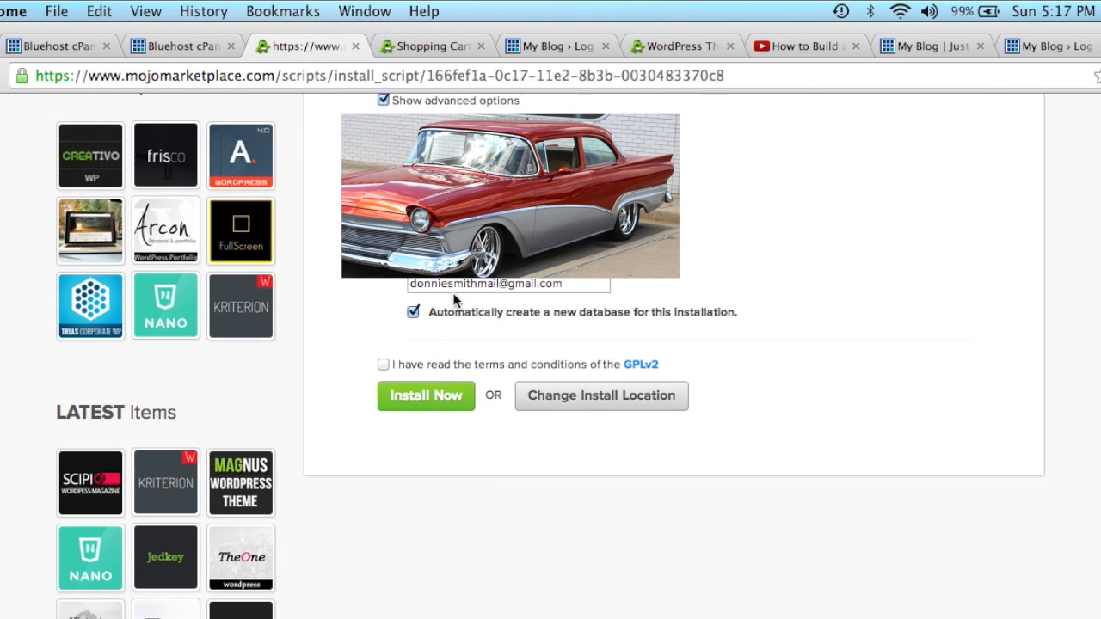
# Step: Accept the GPLv2 terms and launch the installation with Install Now
pyautogui.scroll(-3)
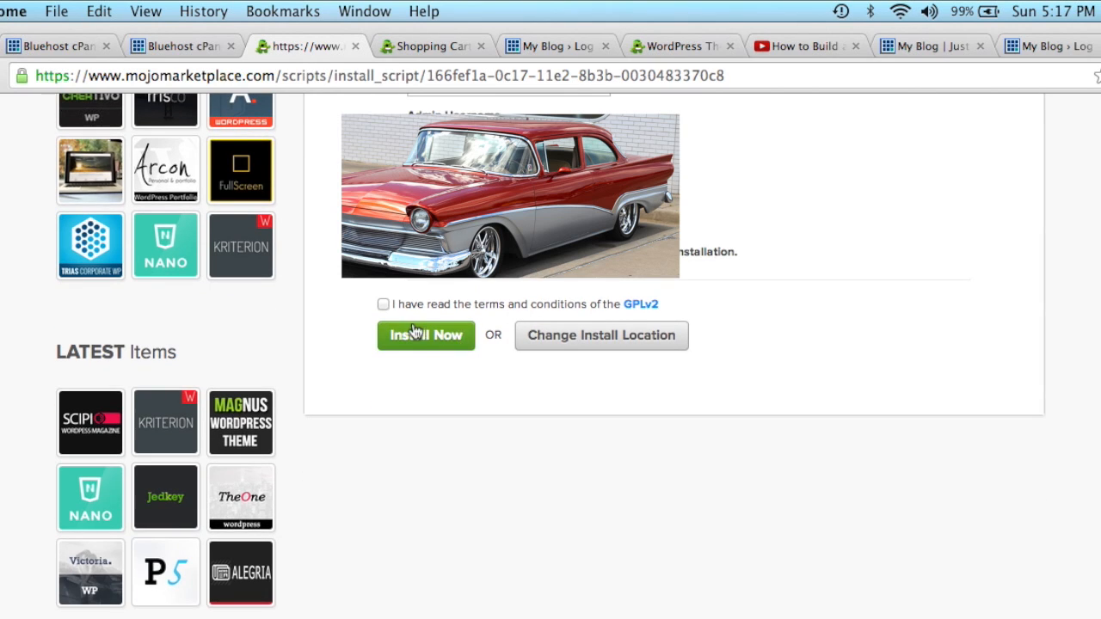
pyautogui.click(382, 302)
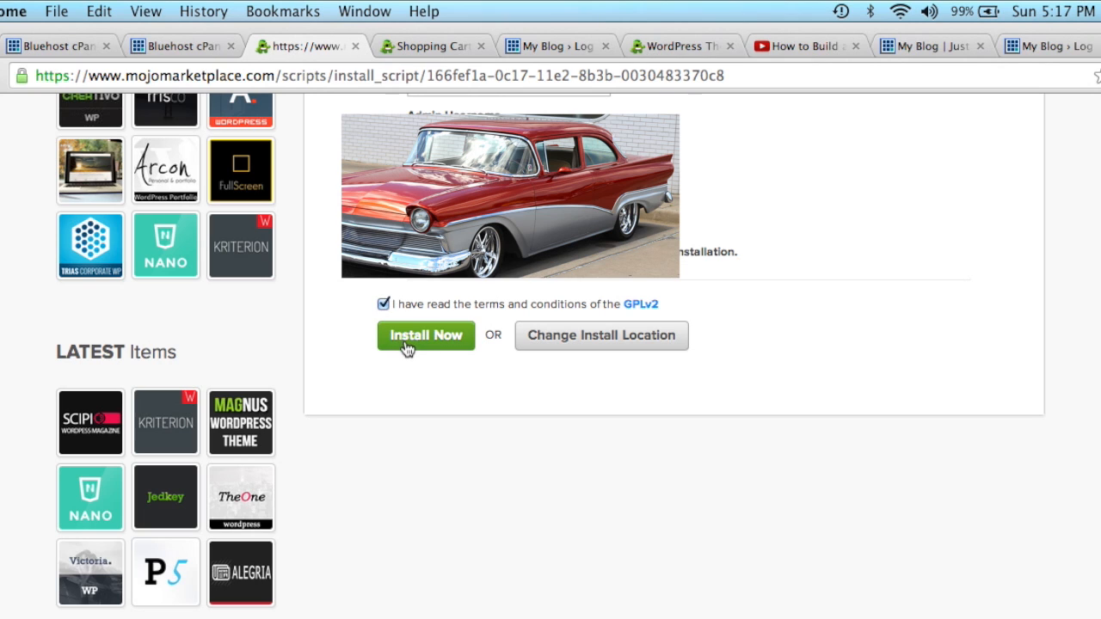
pyautogui.click(425, 335)
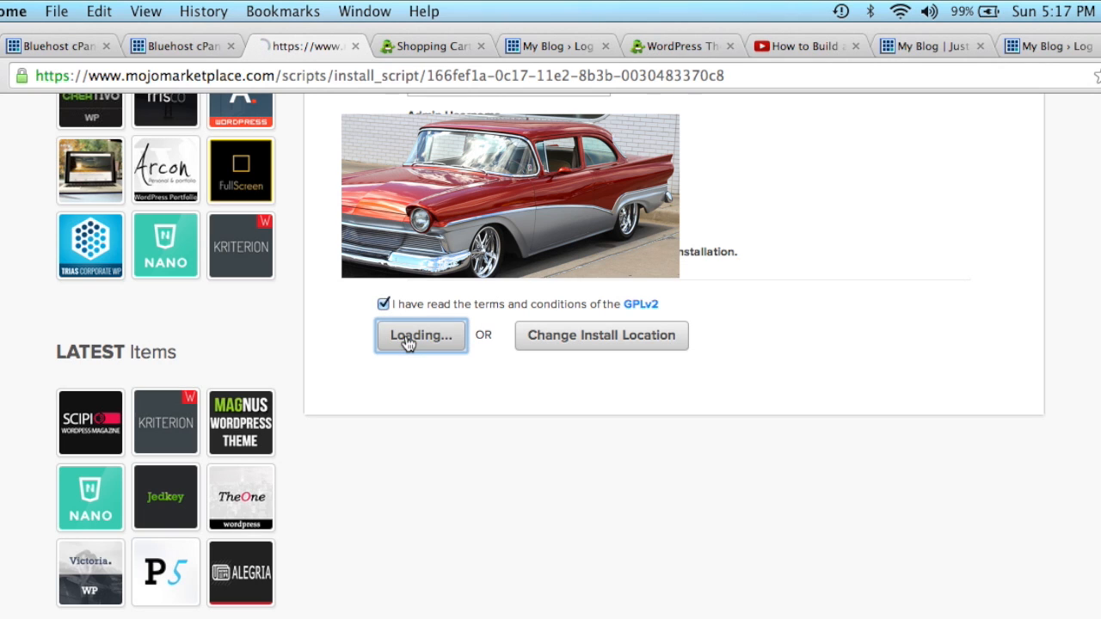
pyautogui.click(419, 336)
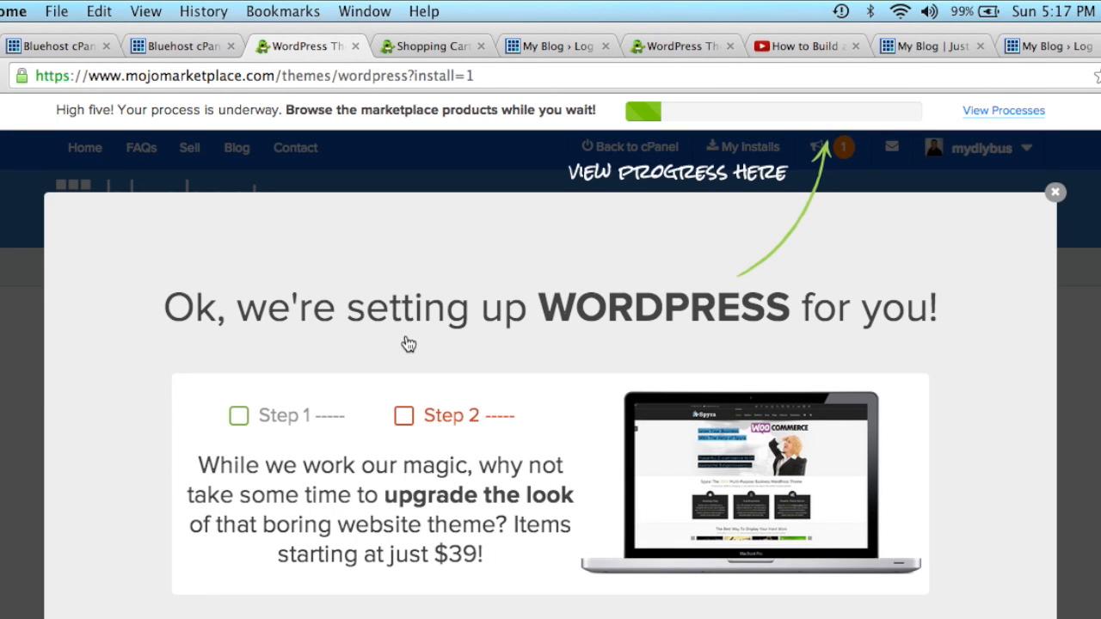
pyautogui.moveTo(815, 295)
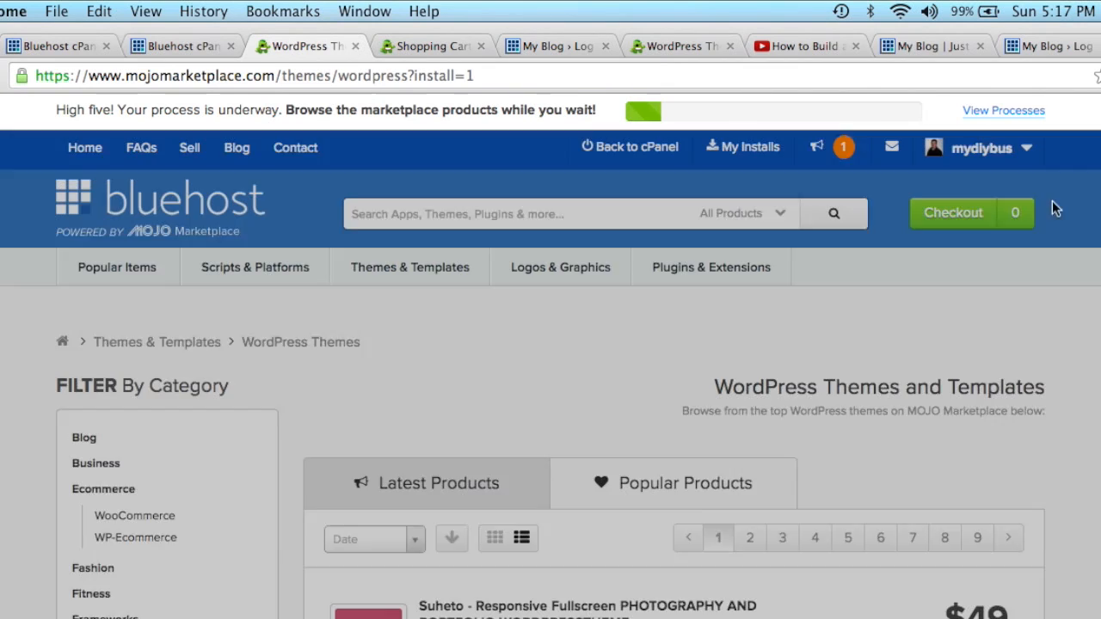
# Step: Leave the WordPress setup running and move to a new browser tab showing Google
pyautogui.scroll(-3)
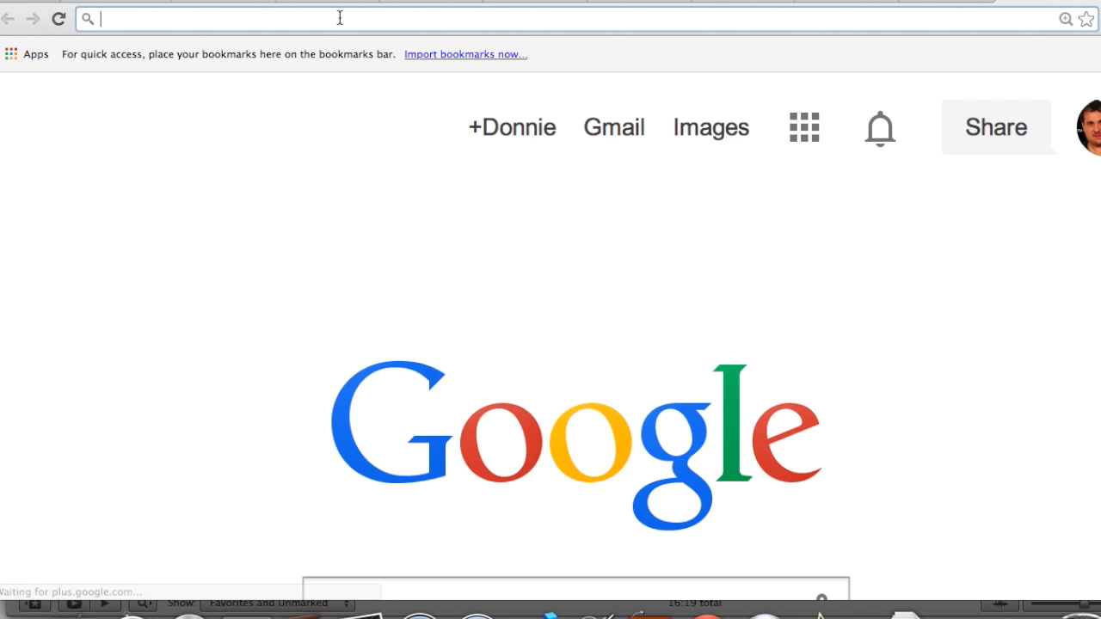
# Step: Go to mydiybusiness.com and reach the site's admin login page
pyautogui.write('mydiybusiness.com')
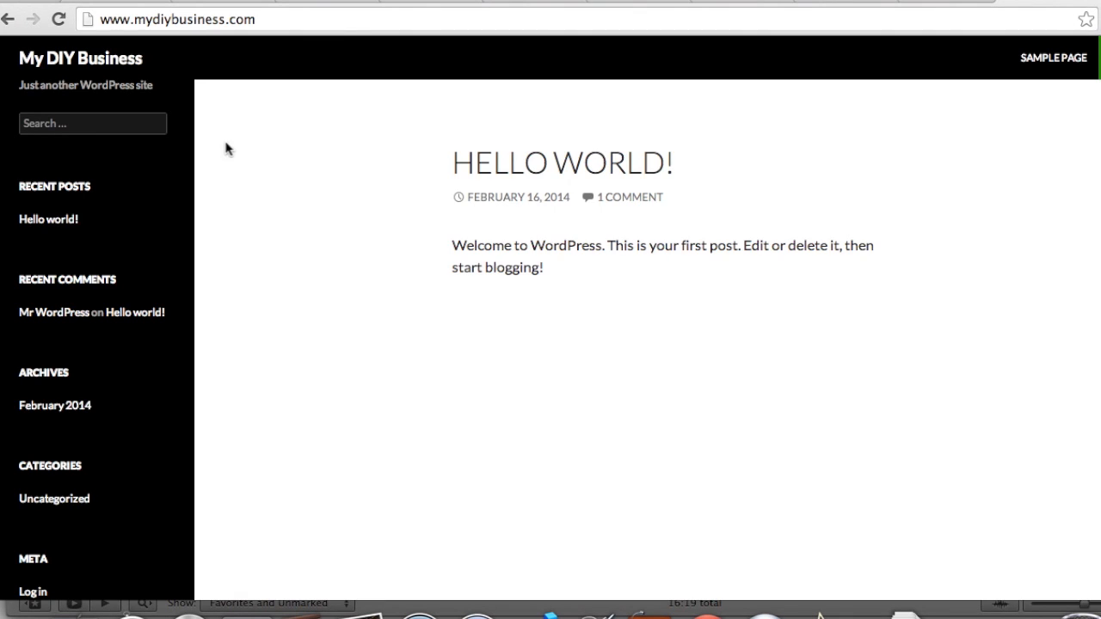
pyautogui.scroll(-3)
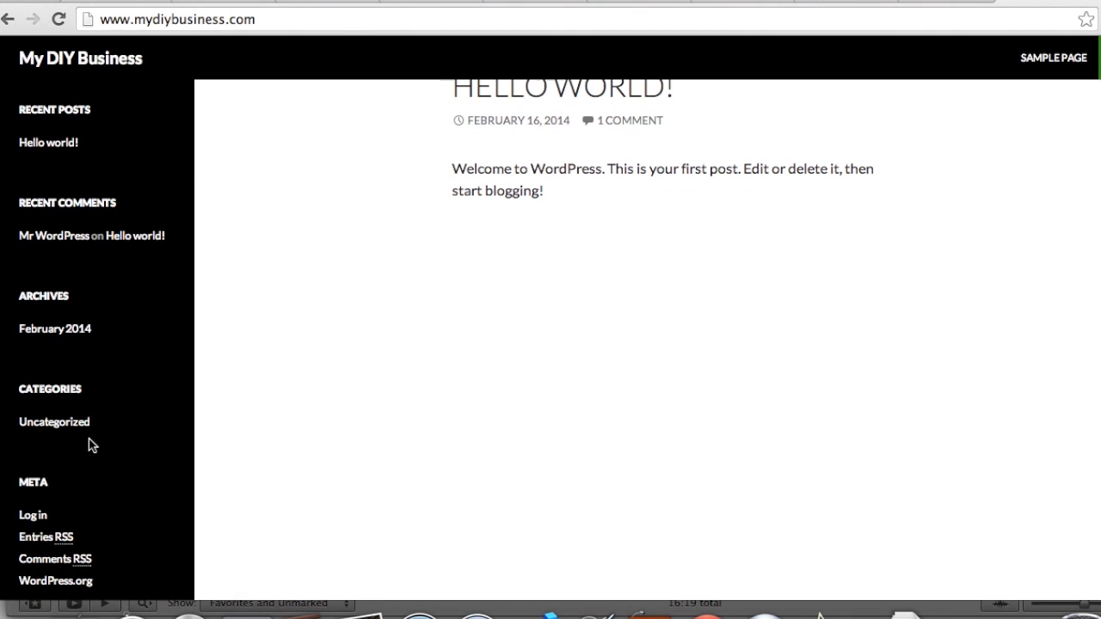
pyautogui.scroll(-3)
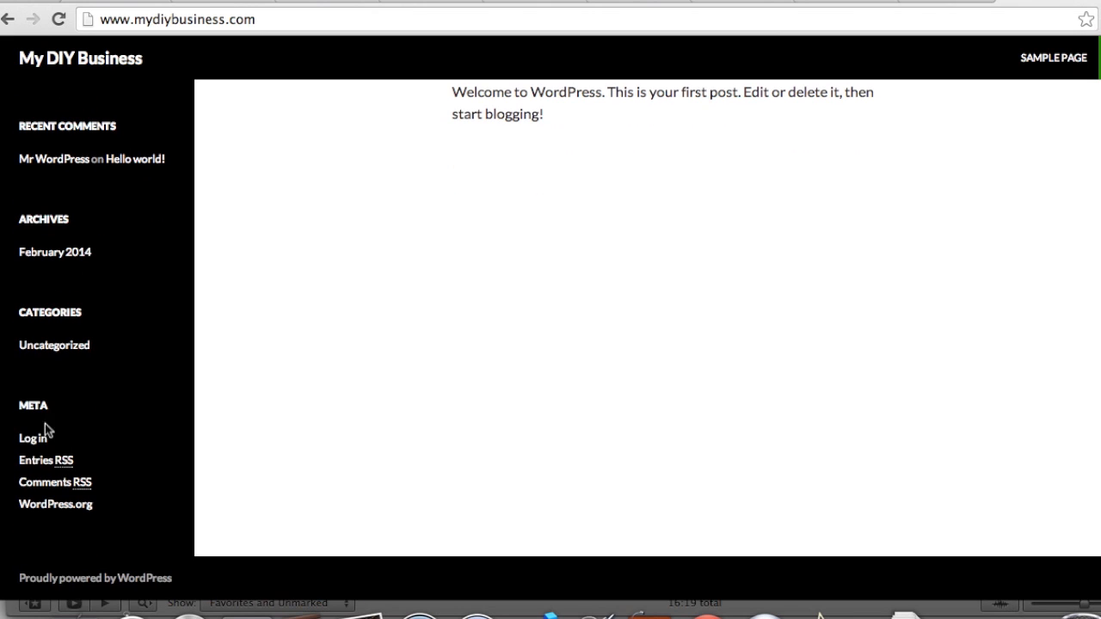
pyautogui.click(31, 439)
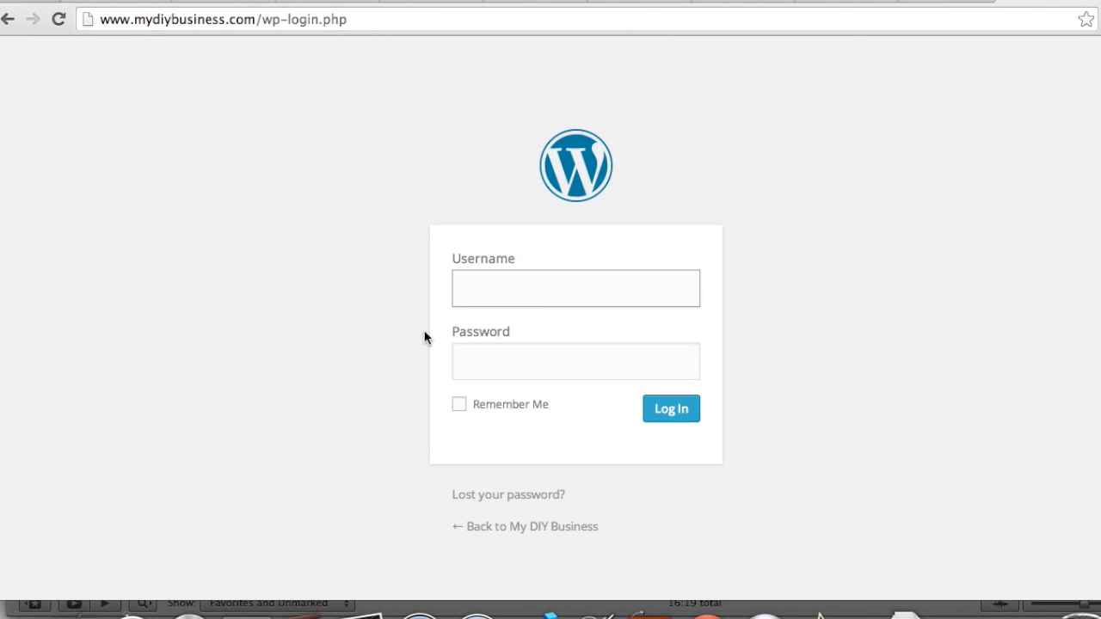
# Step: Log in as admin with the password to reach the WordPress dashboard
pyautogui.write('admin')
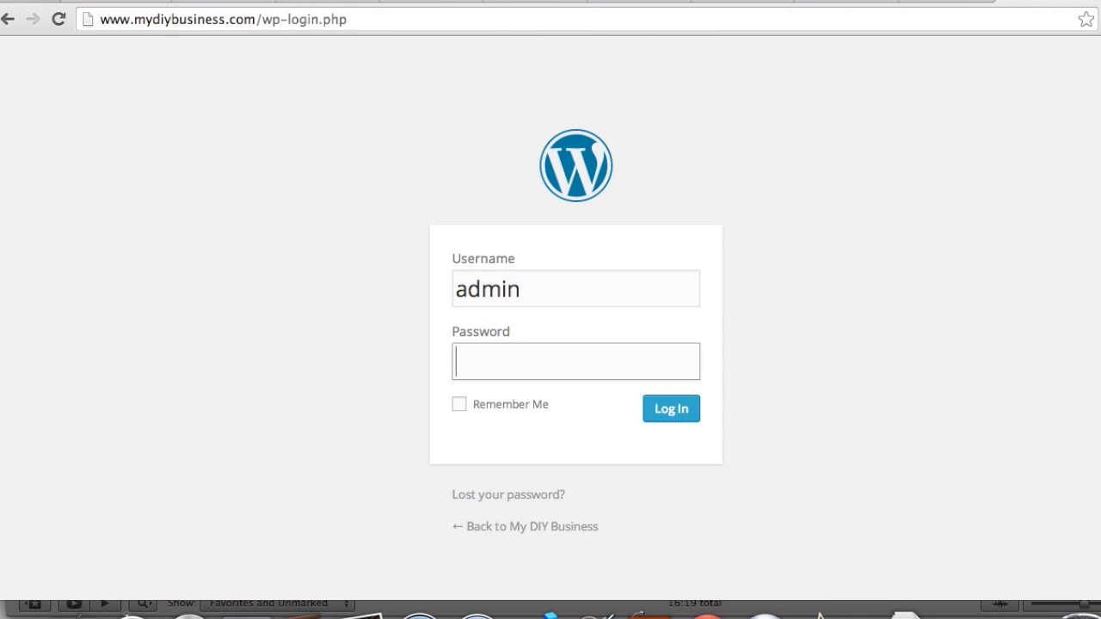
pyautogui.write('••')
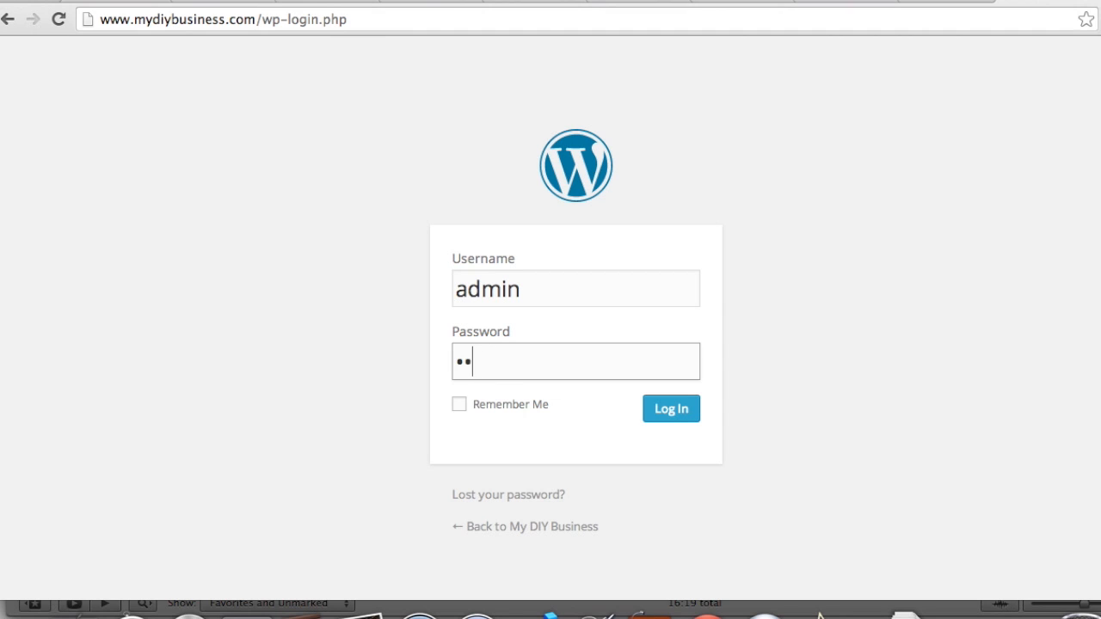
pyautogui.write('••')
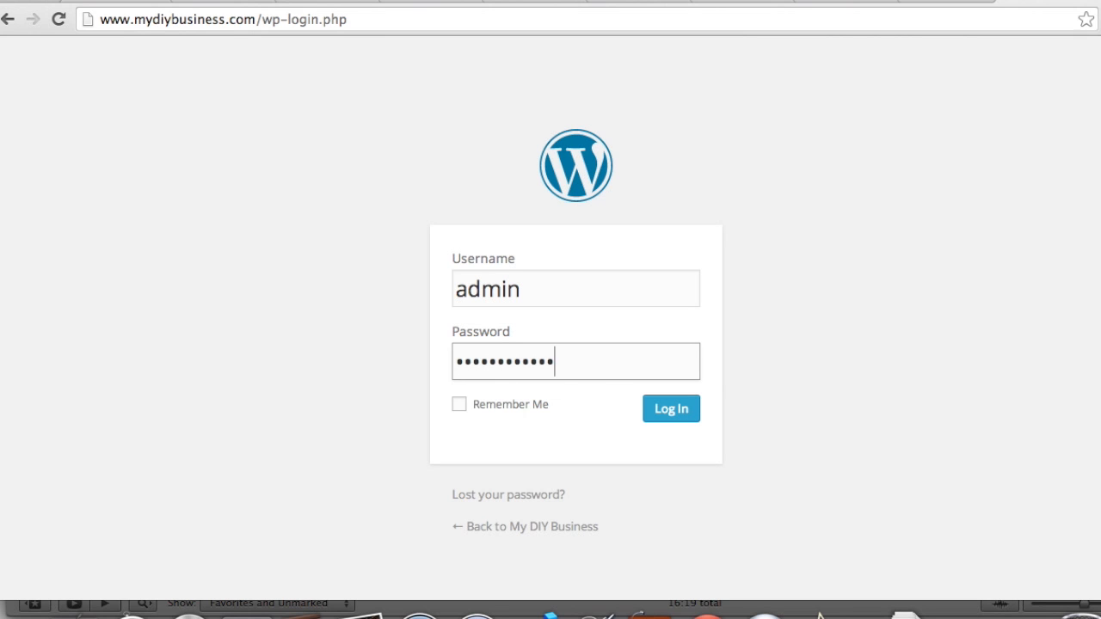
pyautogui.click(671, 409)
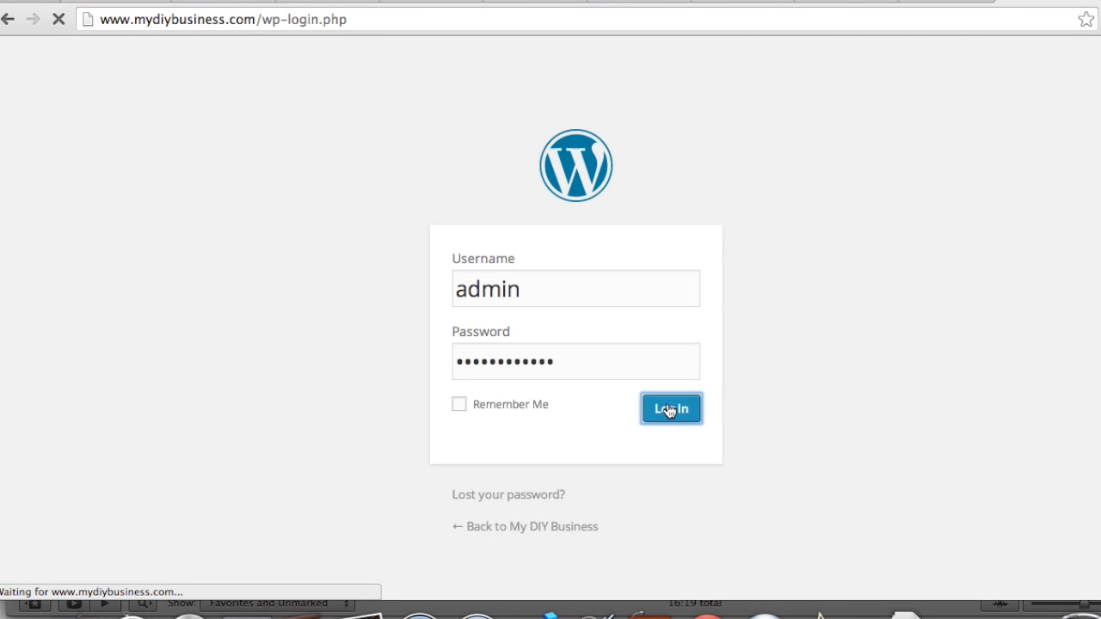
pyautogui.click(671, 409)
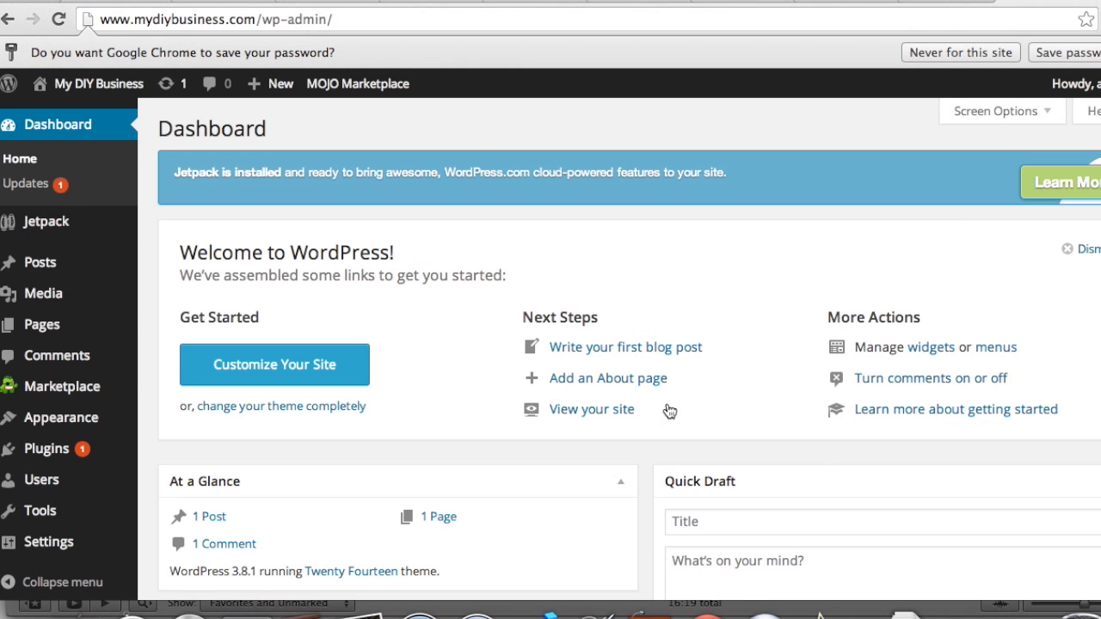
pyautogui.moveTo(261, 458)
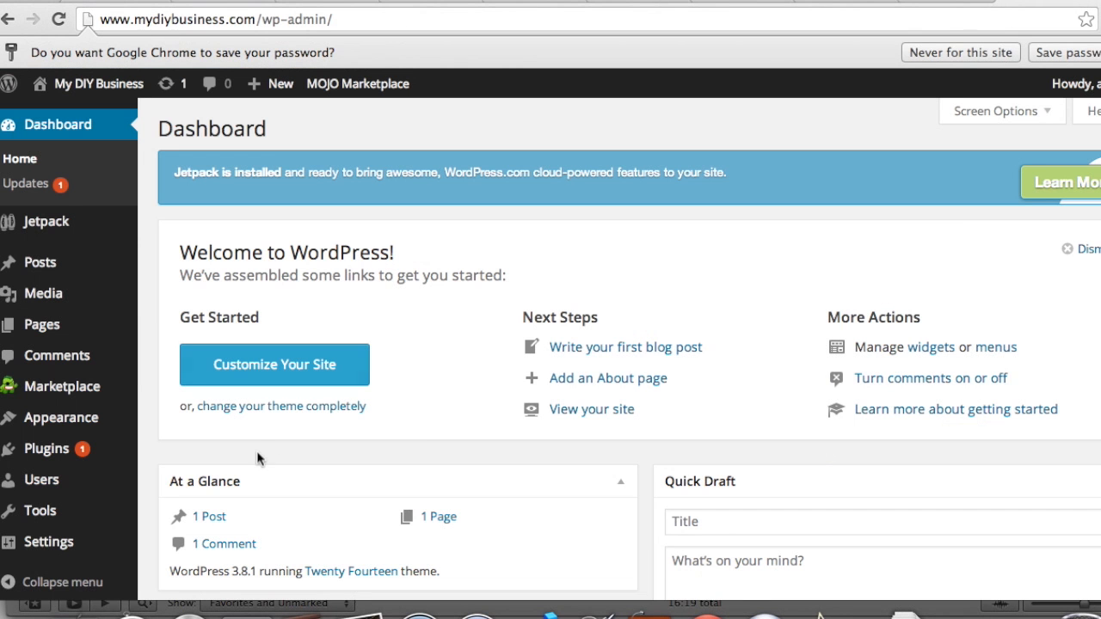
# Step: Show the Themes screen with Twenty Fourteen active and two other installed themes
pyautogui.click(60, 418)
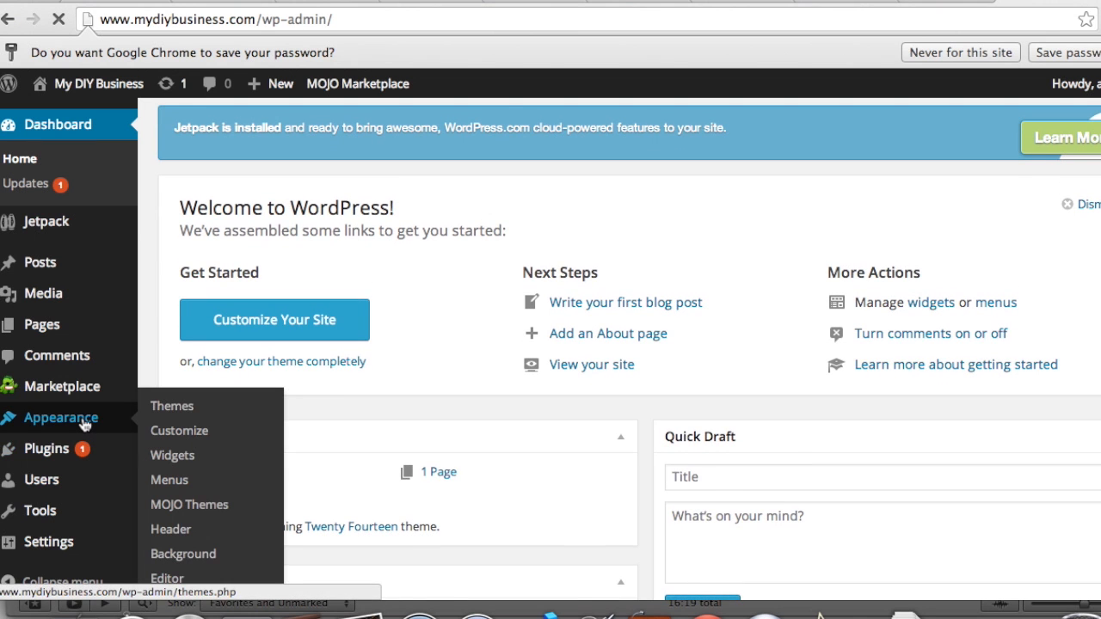
pyautogui.click(172, 406)
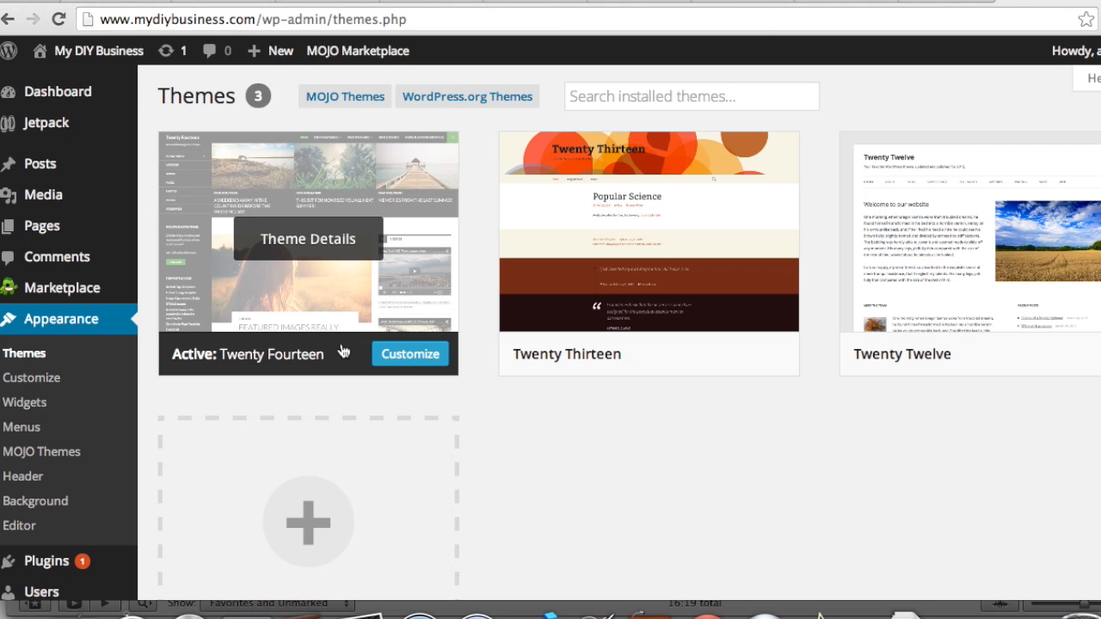
pyautogui.scroll(-3)
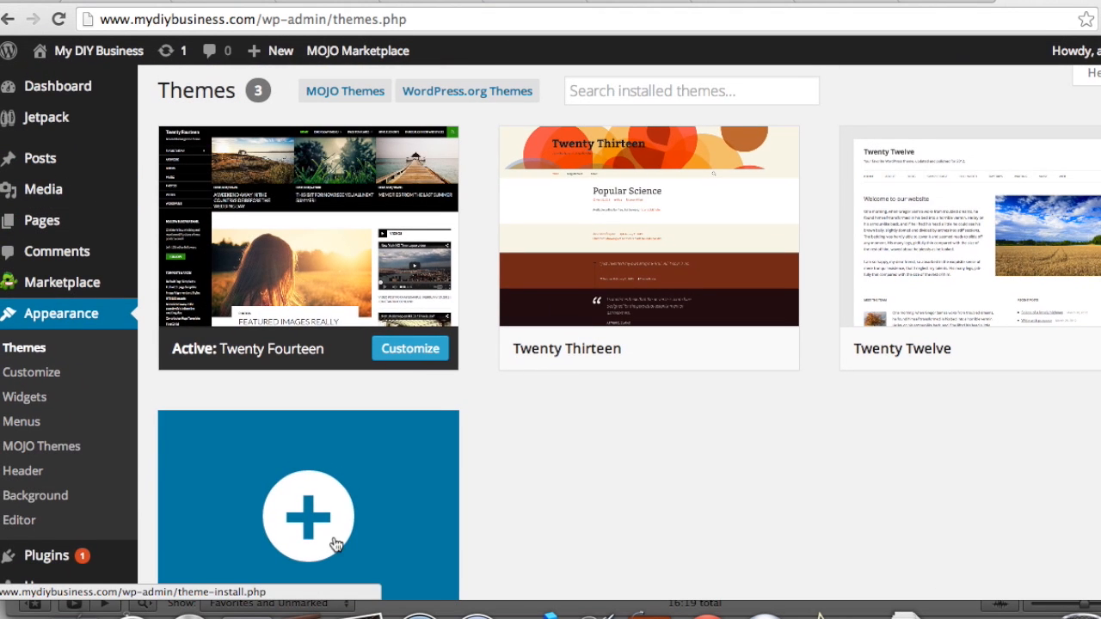
pyautogui.scroll(-3)
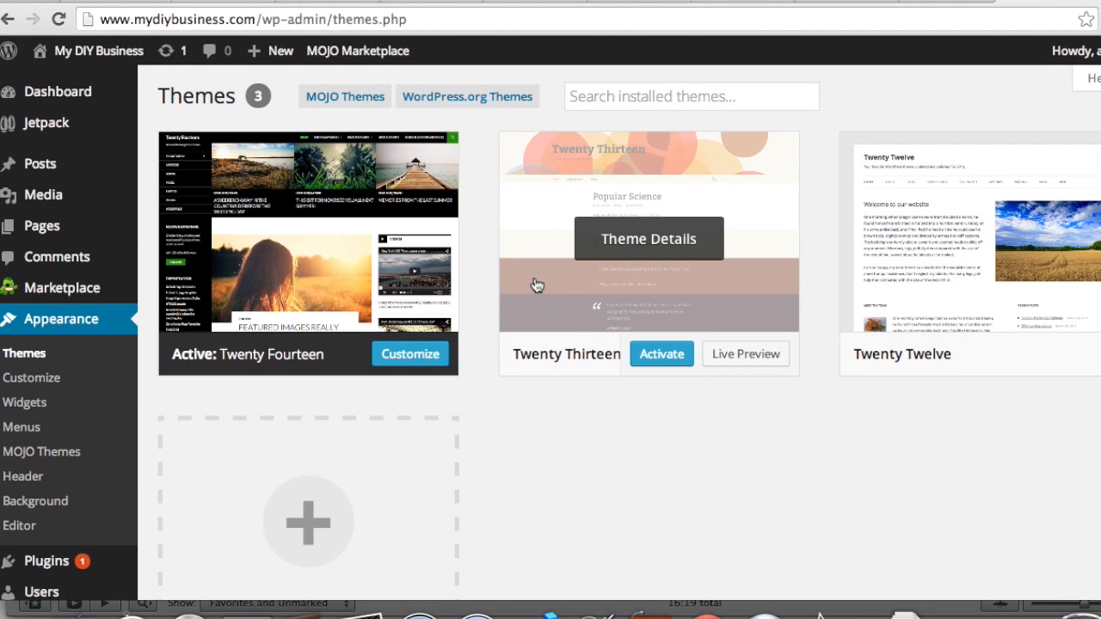
pyautogui.scroll(-3)
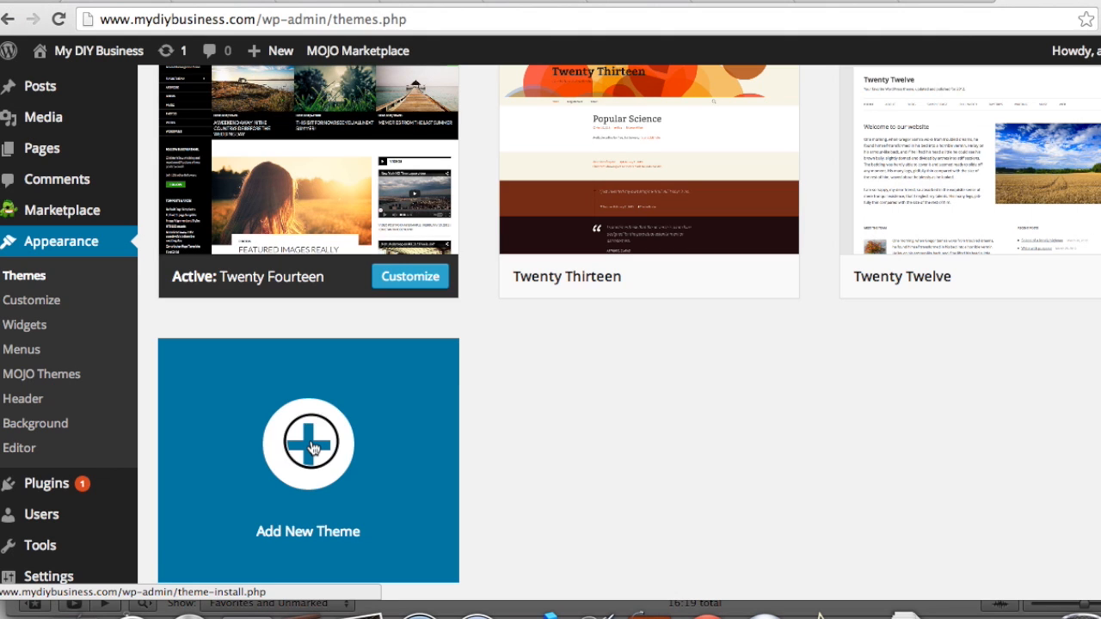
# Step: Browse the Add New Theme page of themes available to install
pyautogui.click(306, 444)
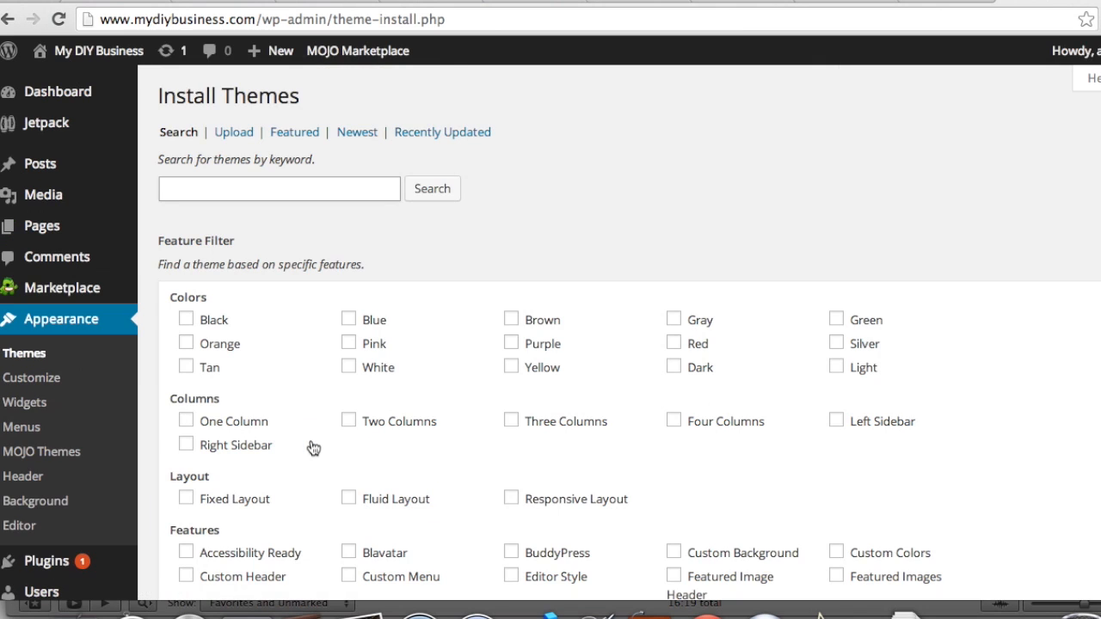
pyautogui.scroll(-3)
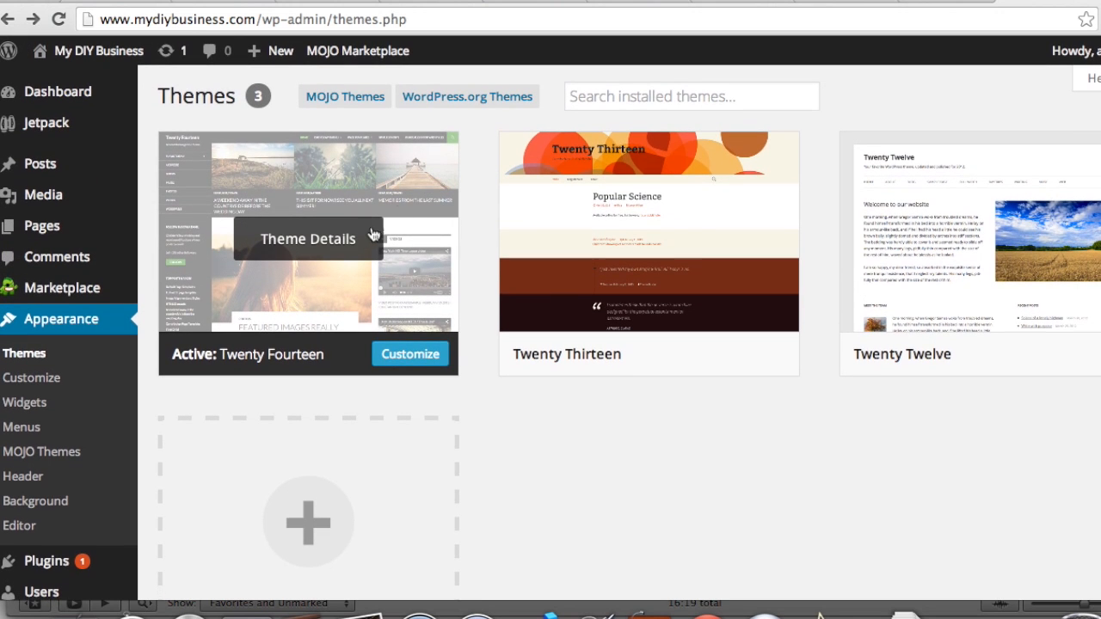
pyautogui.moveTo(325, 249)
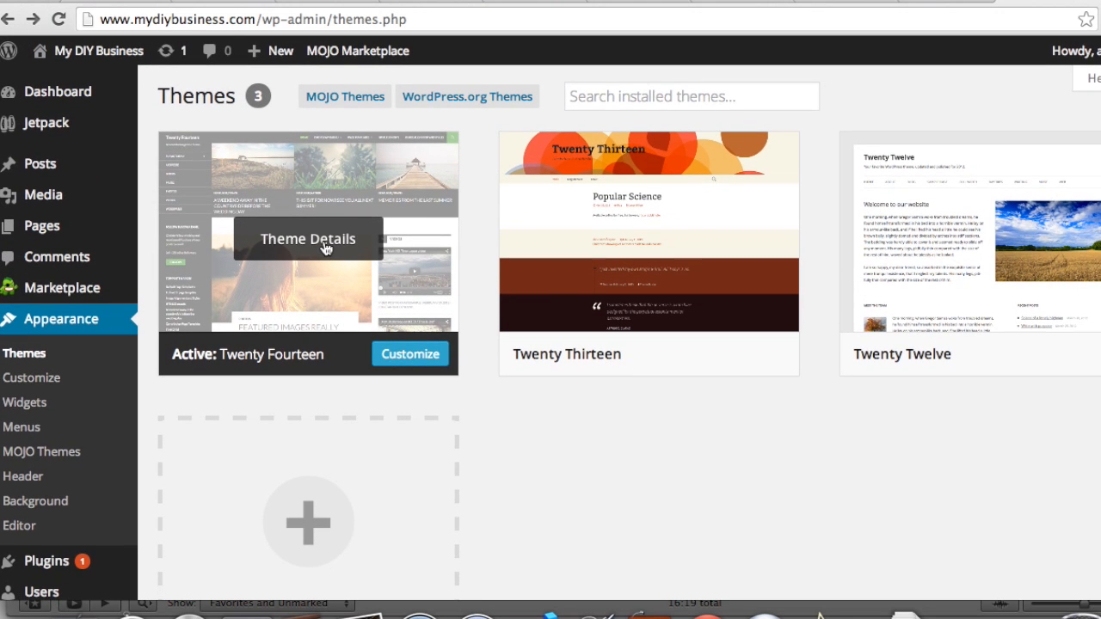
pyautogui.click(306, 239)
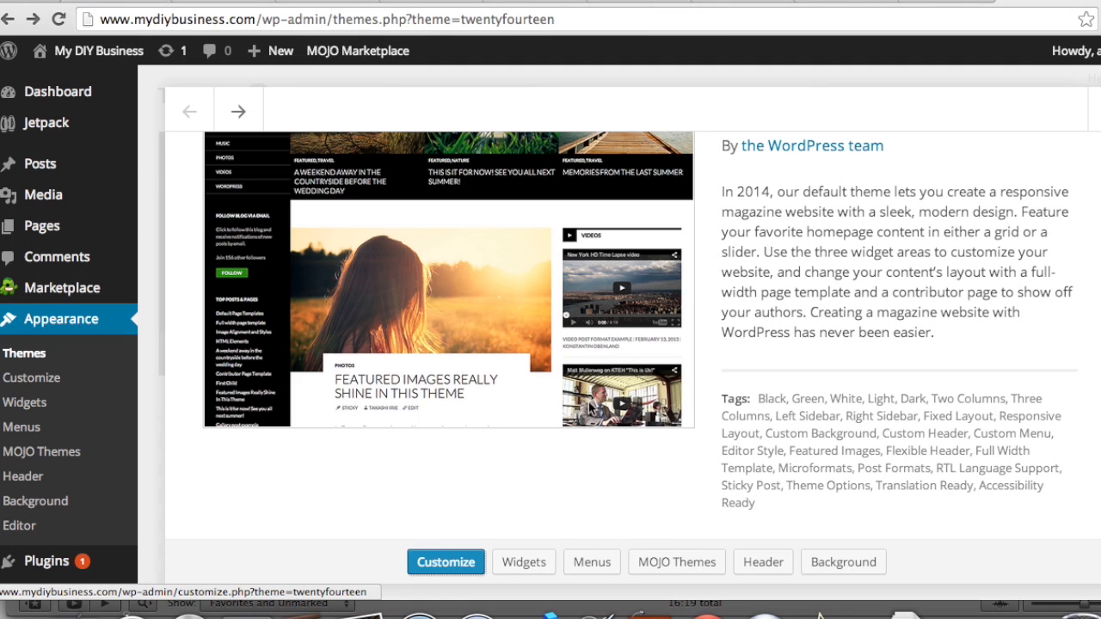
pyautogui.moveTo(615, 271)
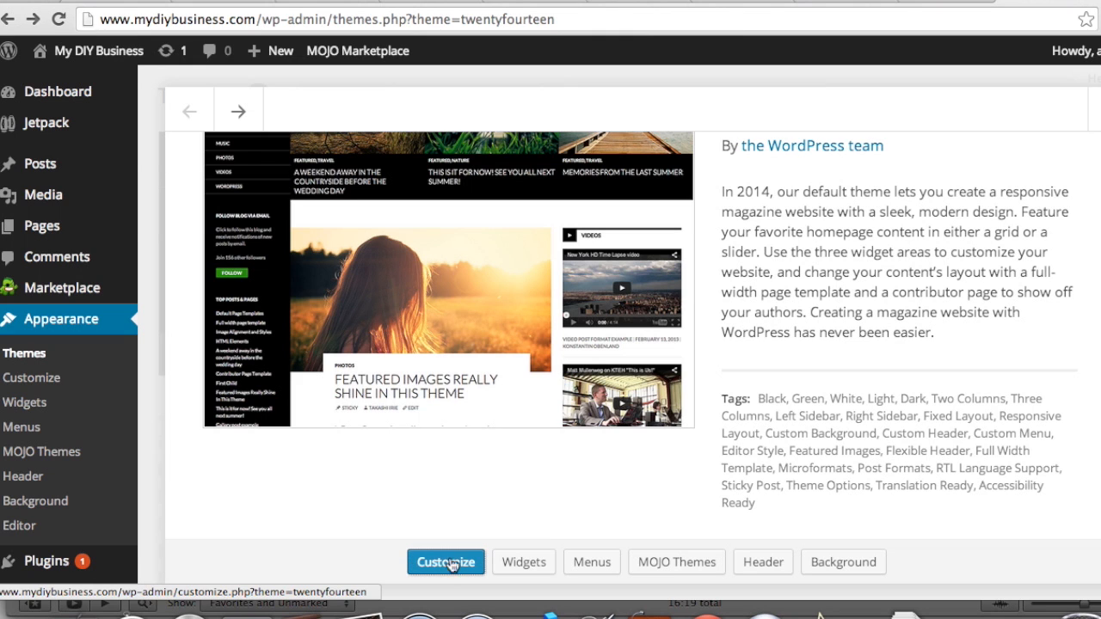
pyautogui.moveTo(430, 426)
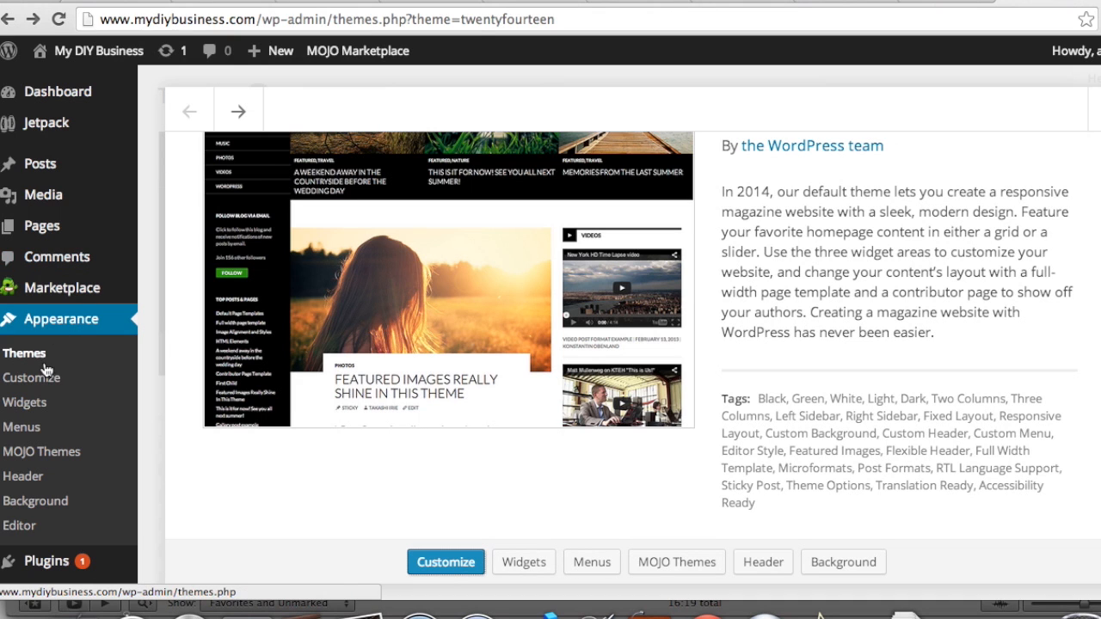
pyautogui.click(31, 377)
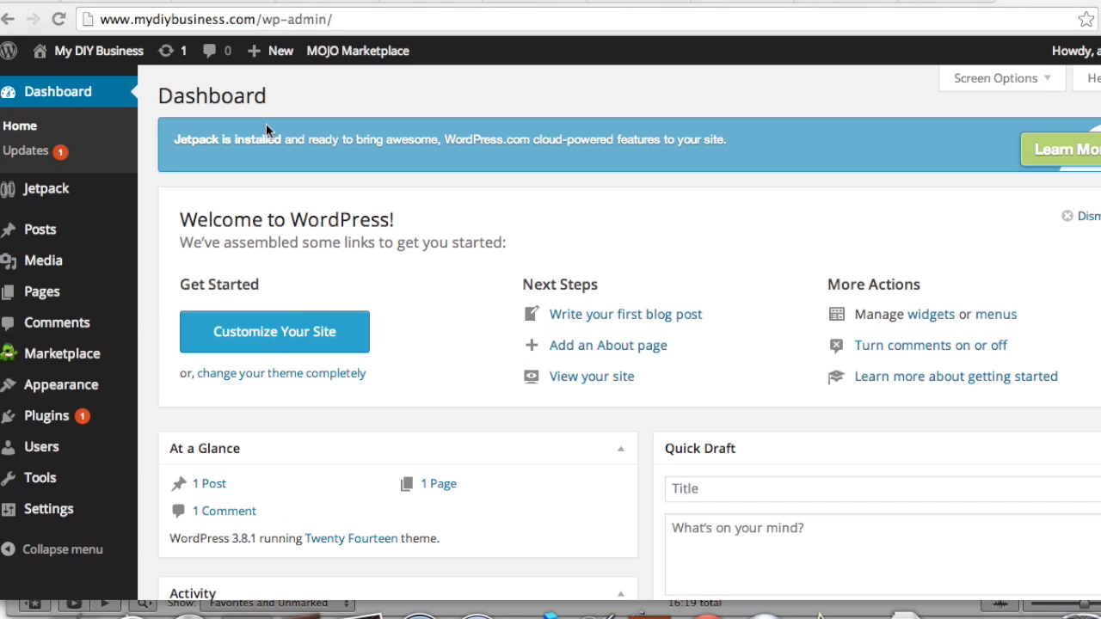
pyautogui.moveTo(278, 53)
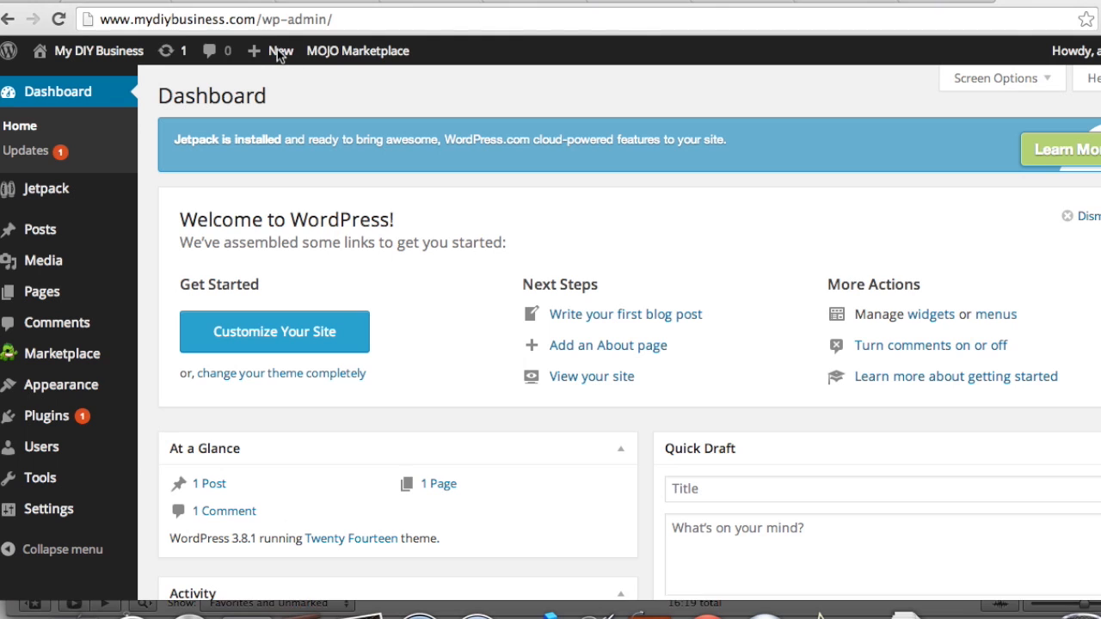
# Step: Start a new Post from the admin bar's + New menu
pyautogui.click(279, 50)
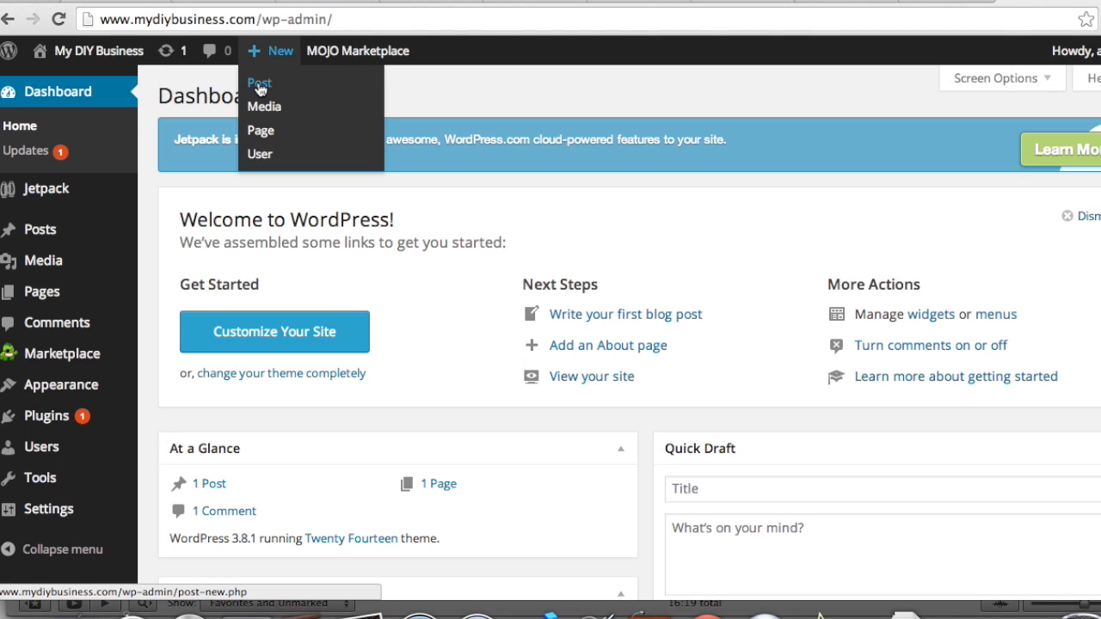
pyautogui.moveTo(265, 106)
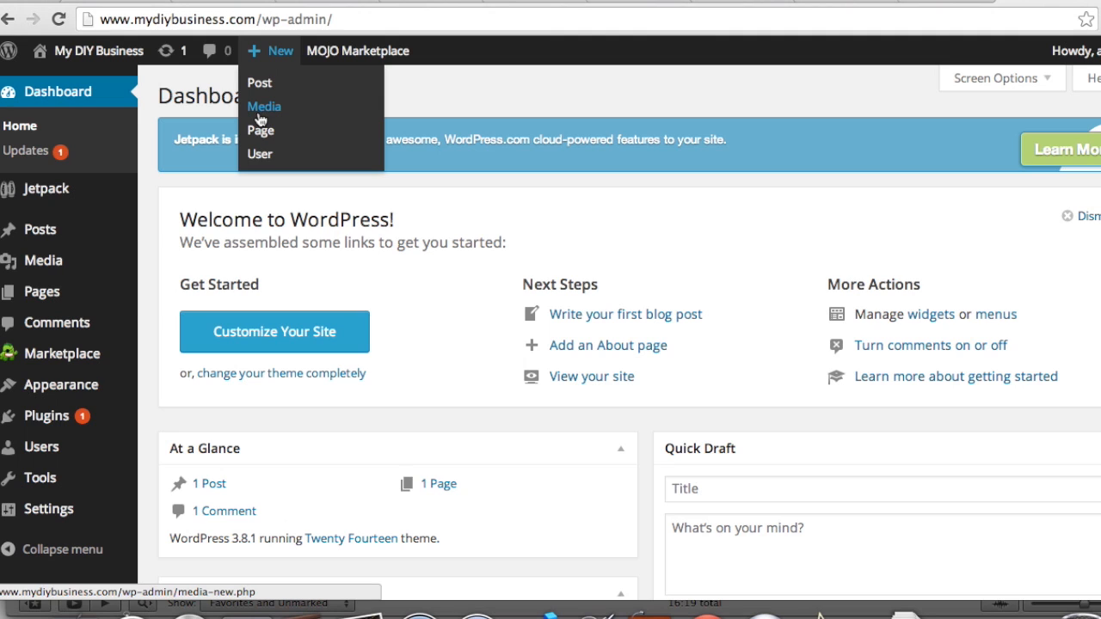
pyautogui.moveTo(259, 83)
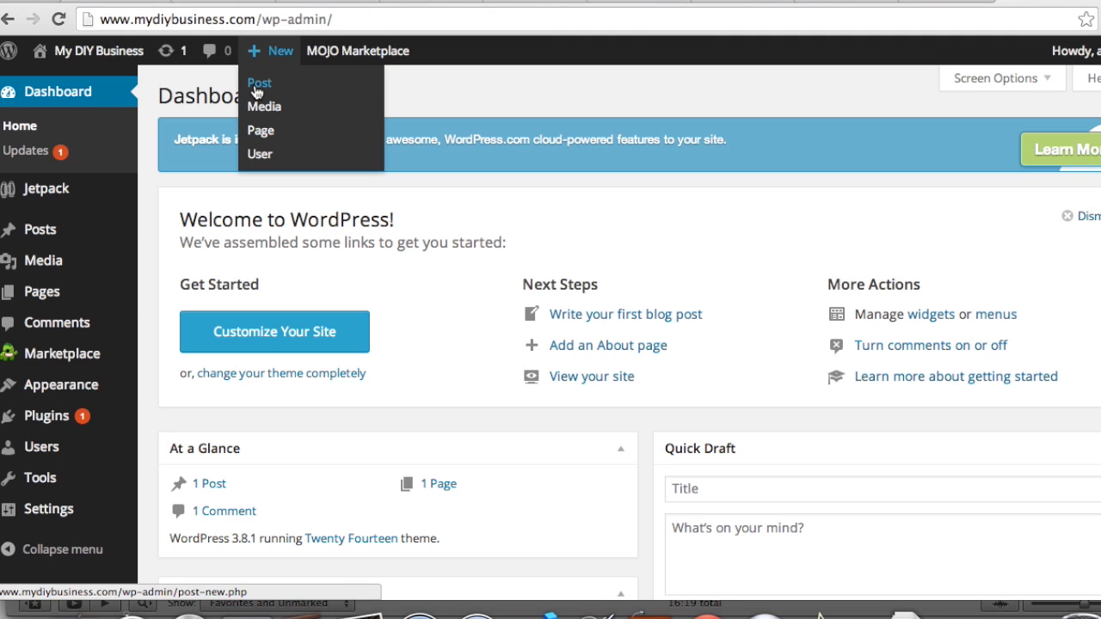
pyautogui.click(258, 82)
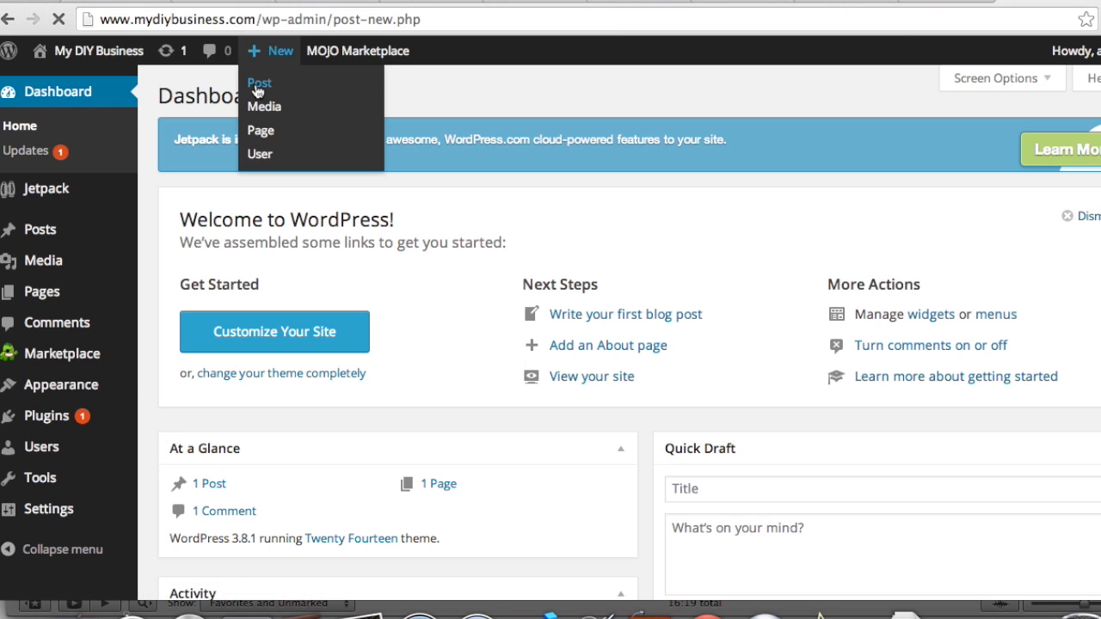
pyautogui.click(258, 83)
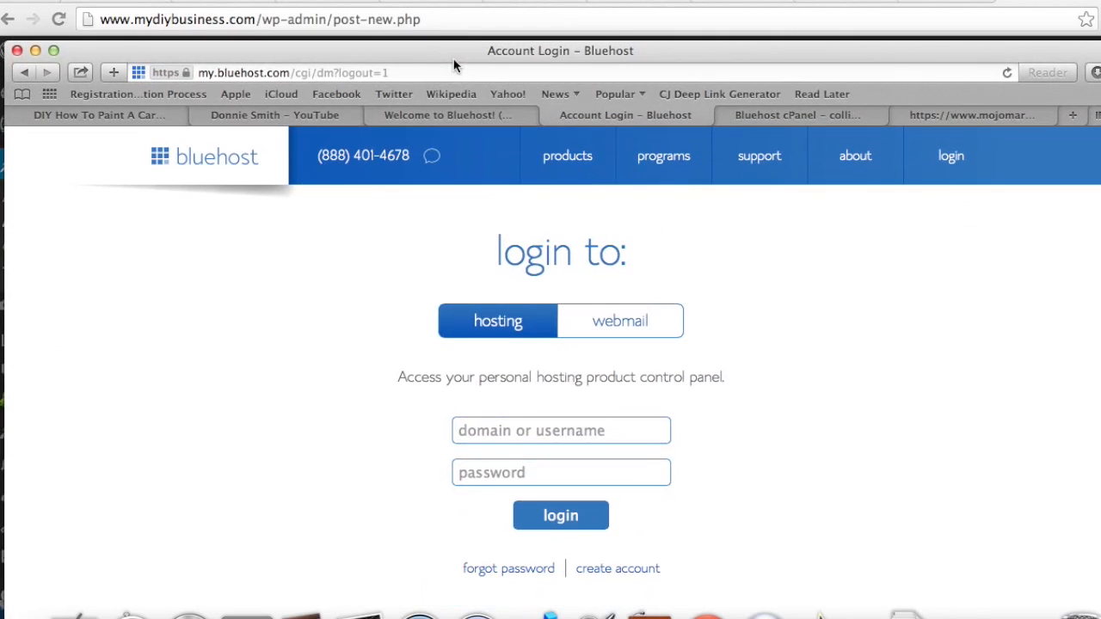
# Step: Switch to the DIY YouTube channel and list its uploaded videos
pyautogui.click(273, 113)
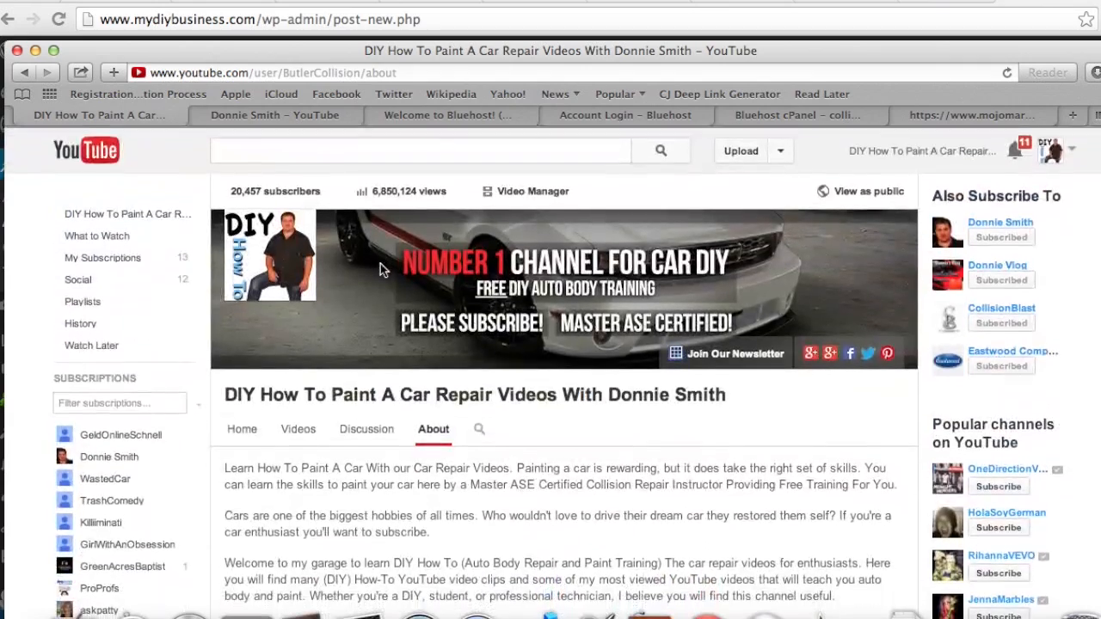
pyautogui.scroll(-3)
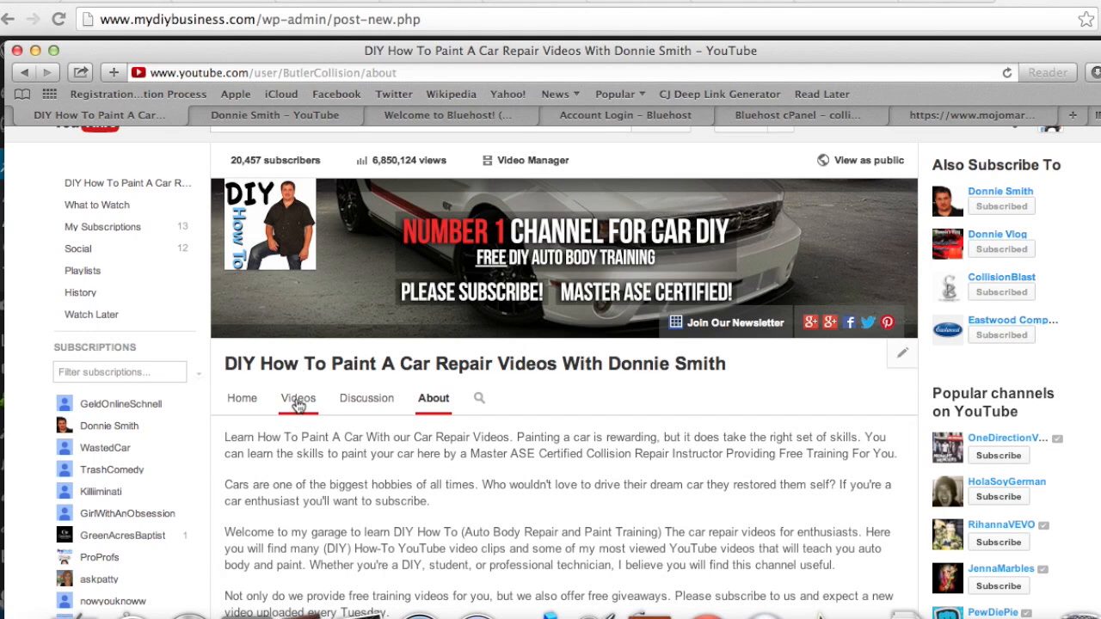
pyautogui.click(298, 399)
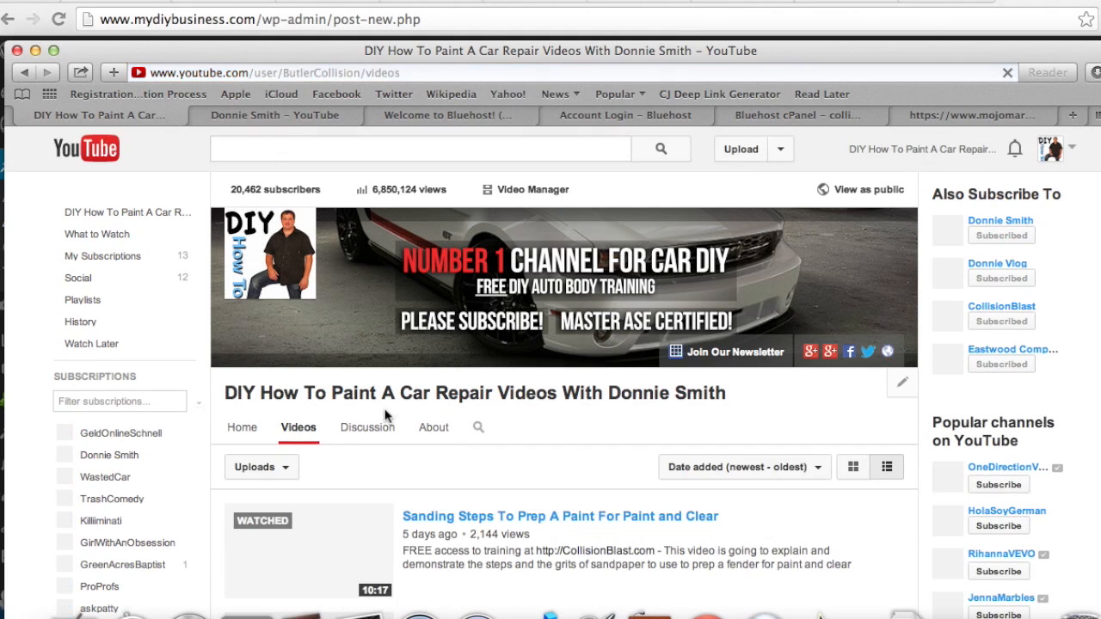
pyautogui.scroll(-3)
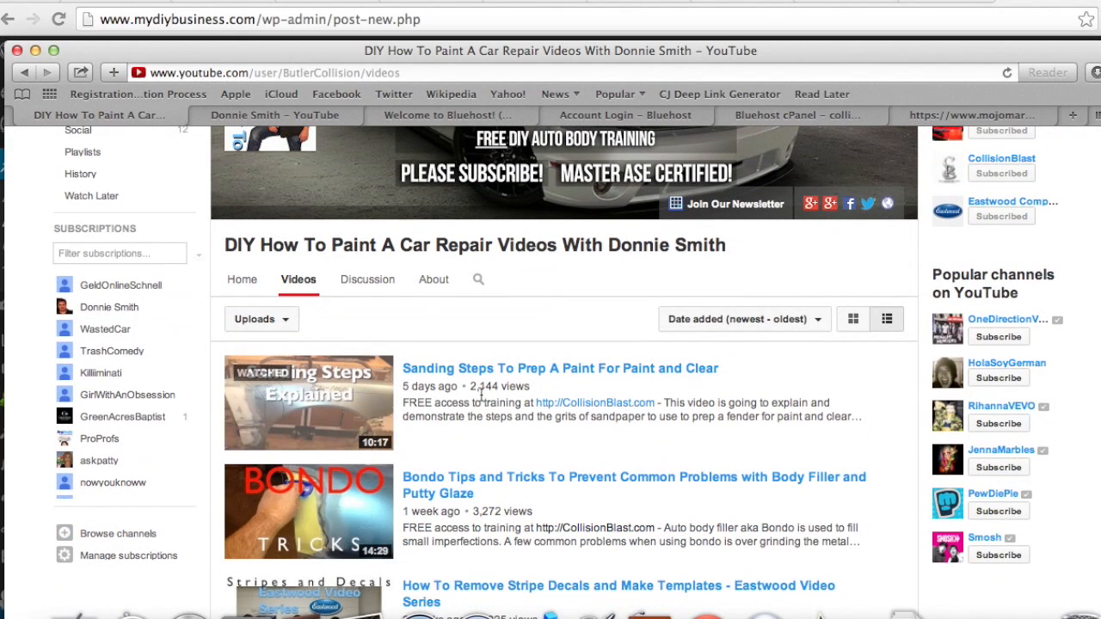
# Step: Open the 'Sanding Steps To Prep A Paint For Paint and Clear' video
pyautogui.click(561, 368)
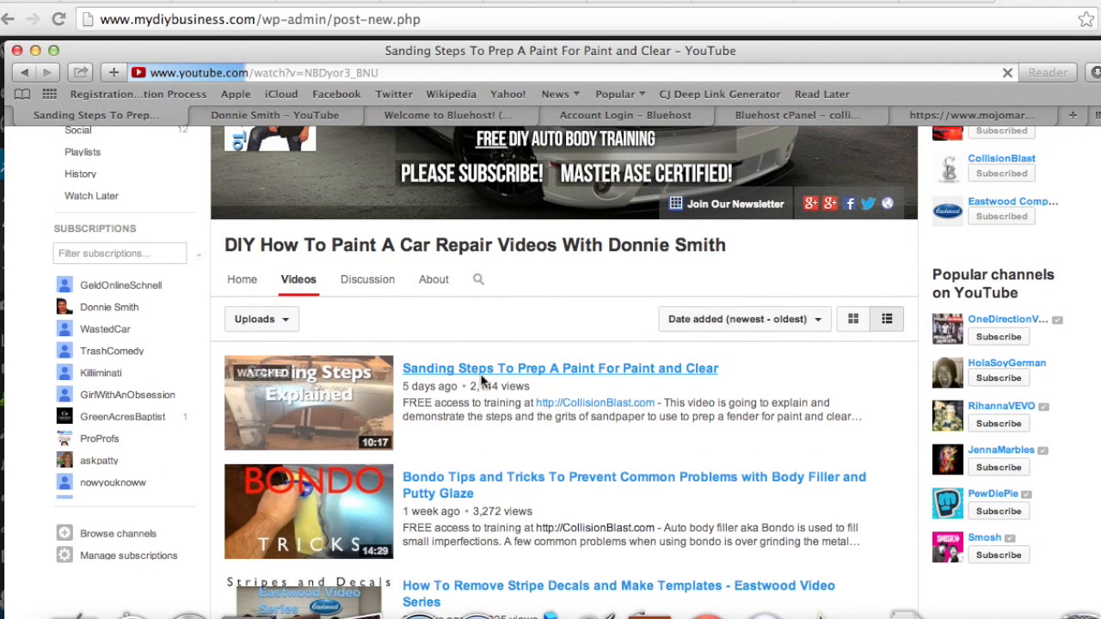
pyautogui.click(559, 368)
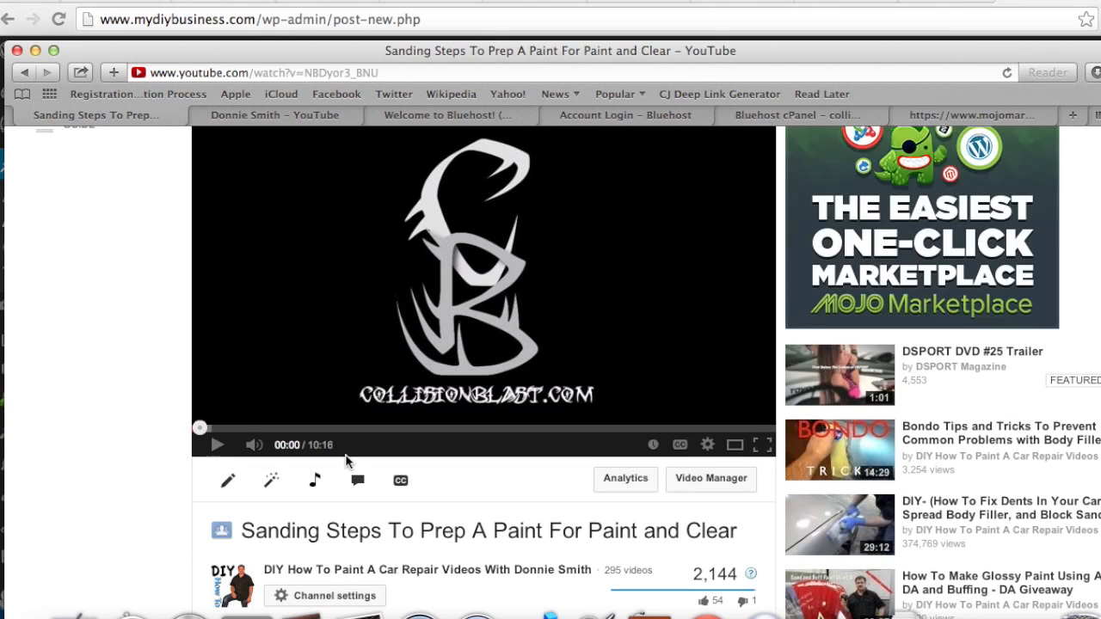
# Step: Bring up the video's Share > Embed iframe code and return to the Add New Post editor
pyautogui.scroll(-3)
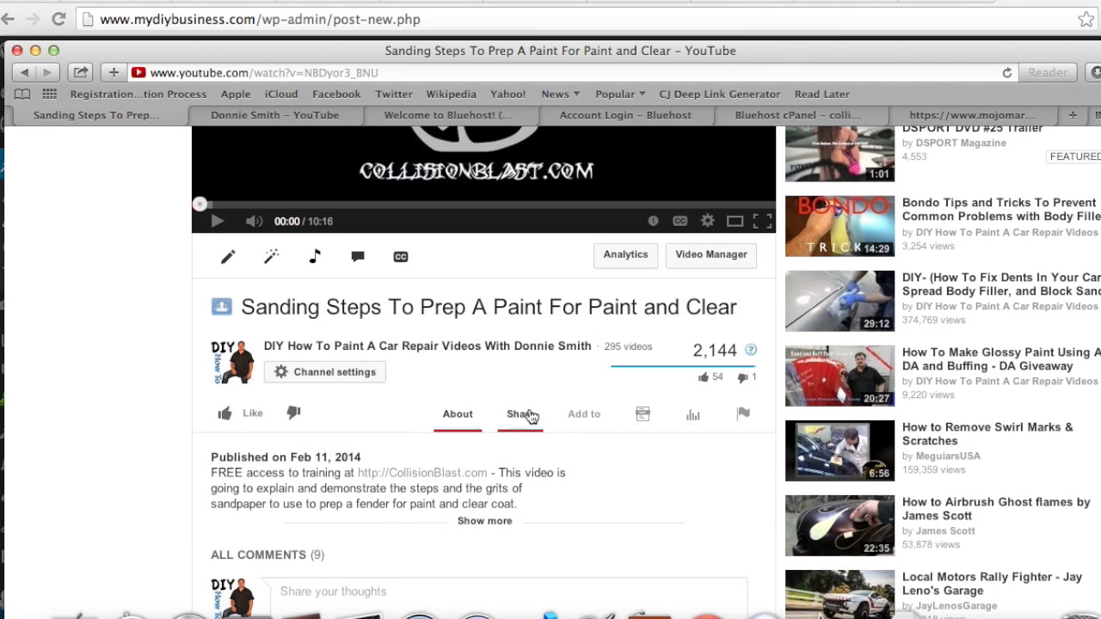
pyautogui.click(519, 413)
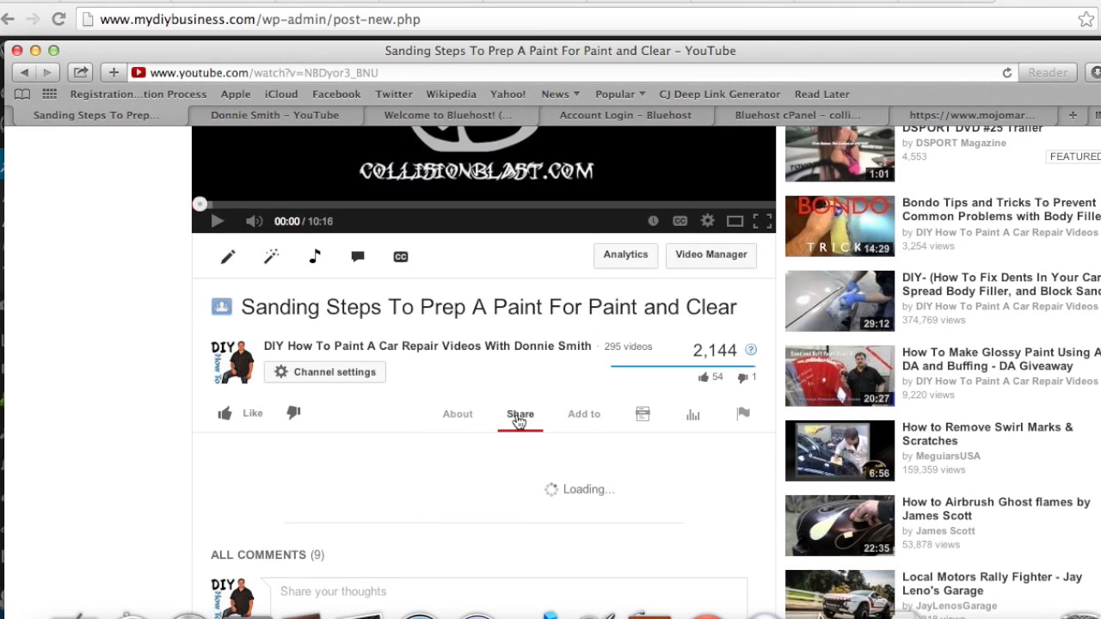
pyautogui.click(520, 418)
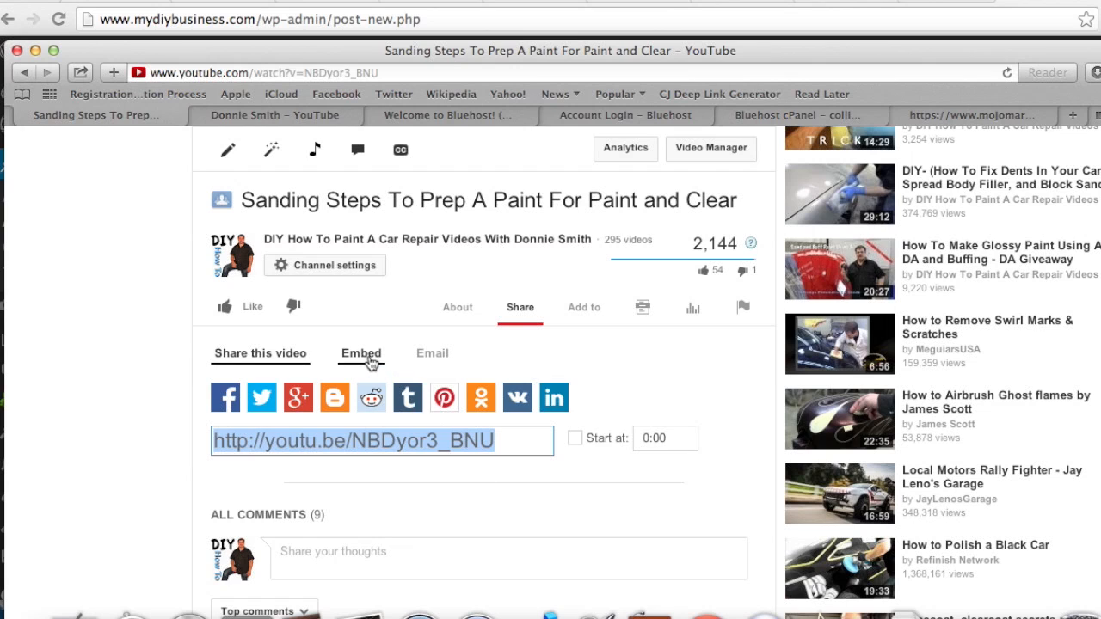
pyautogui.click(361, 355)
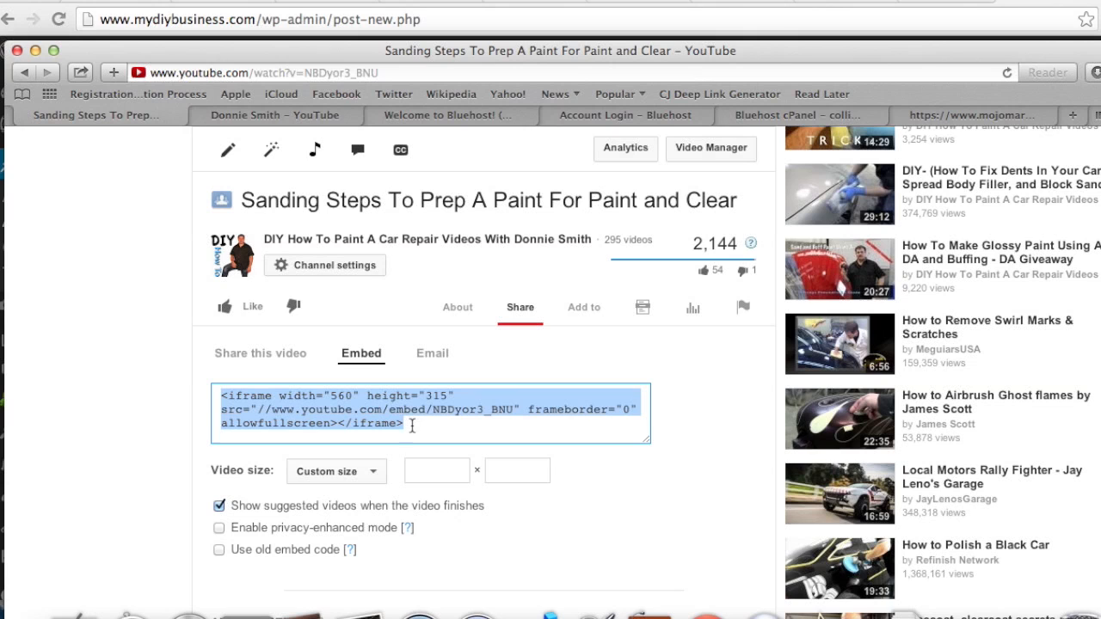
pyautogui.click(335, 471)
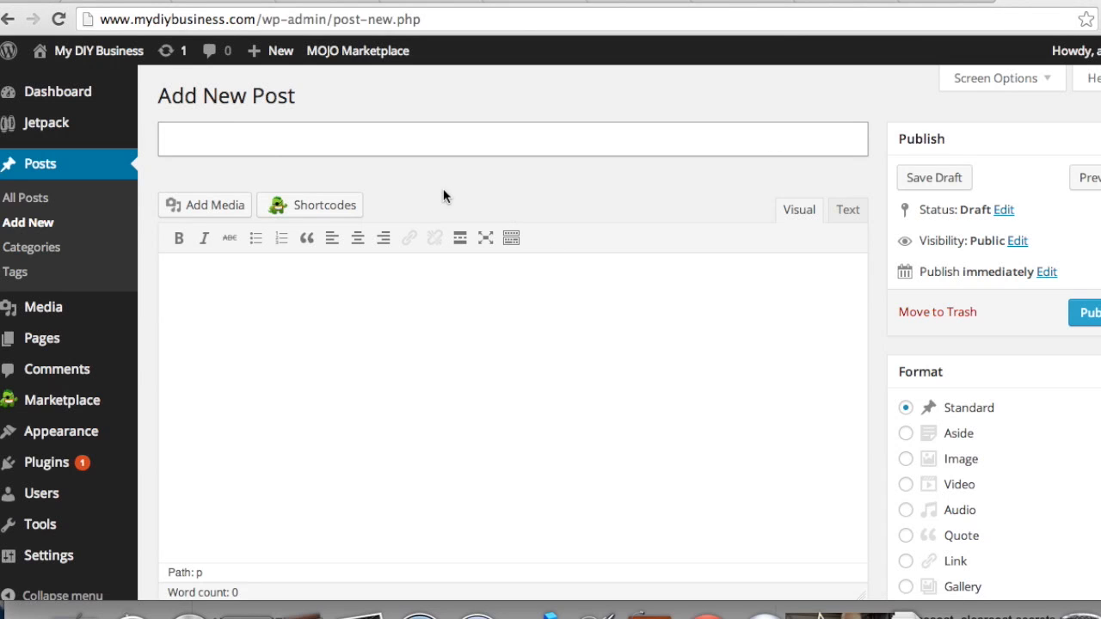
# Step: Title the post 'Sanding and Prep Steps'
pyautogui.write('Sanding and Pre')
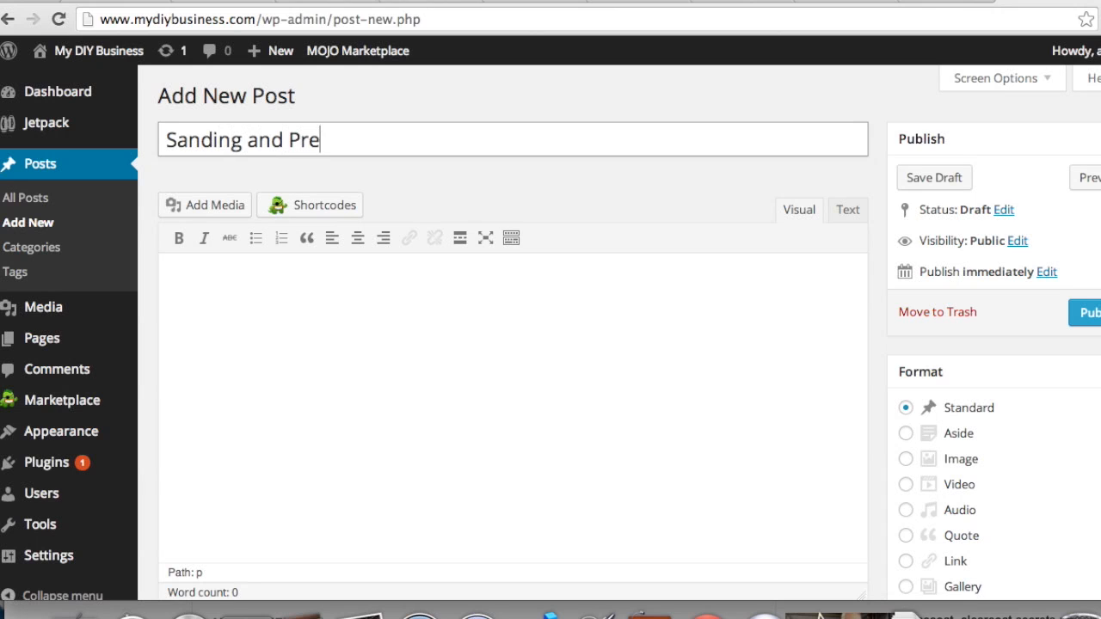
pyautogui.write('p St')
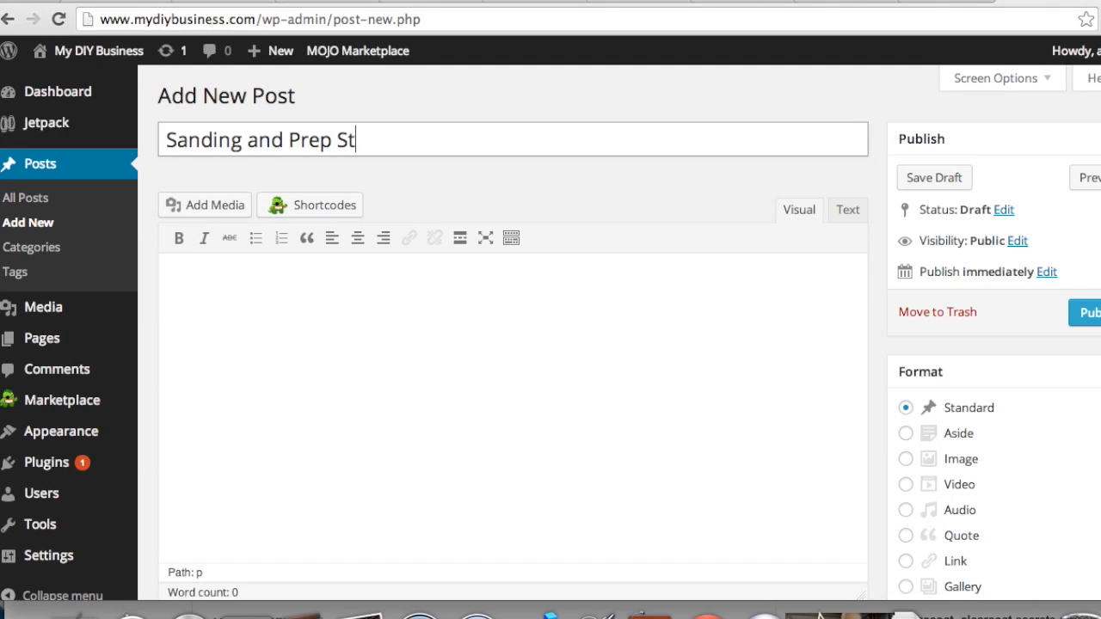
pyautogui.write('eps')
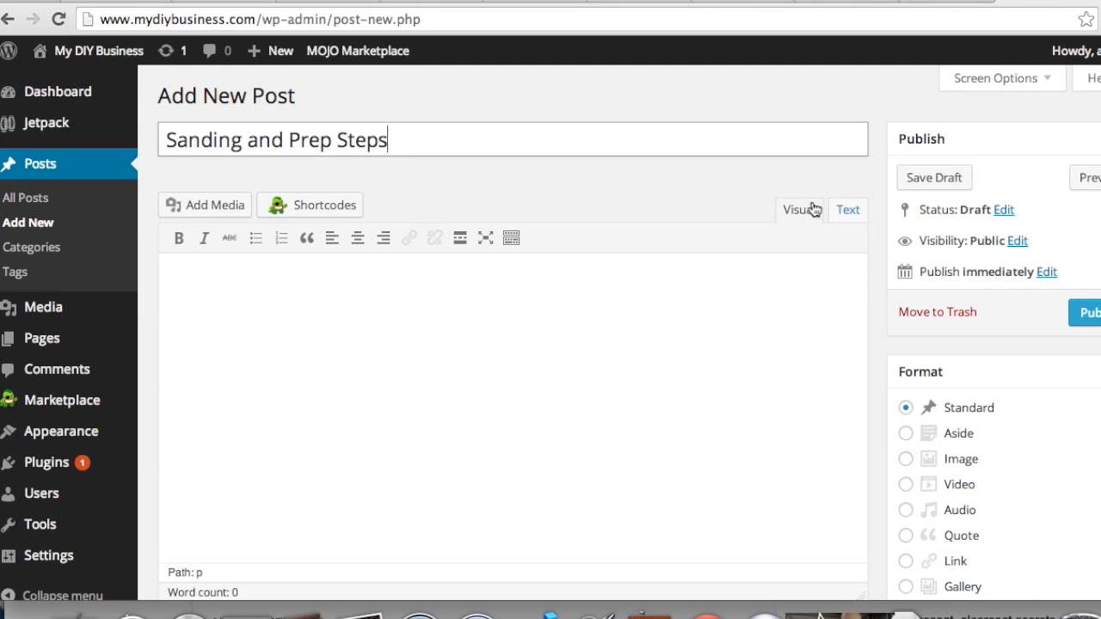
# Step: In the Text editor, paste the YouTube iframe embed code and add 'This first post on this blog.'
pyautogui.click(846, 210)
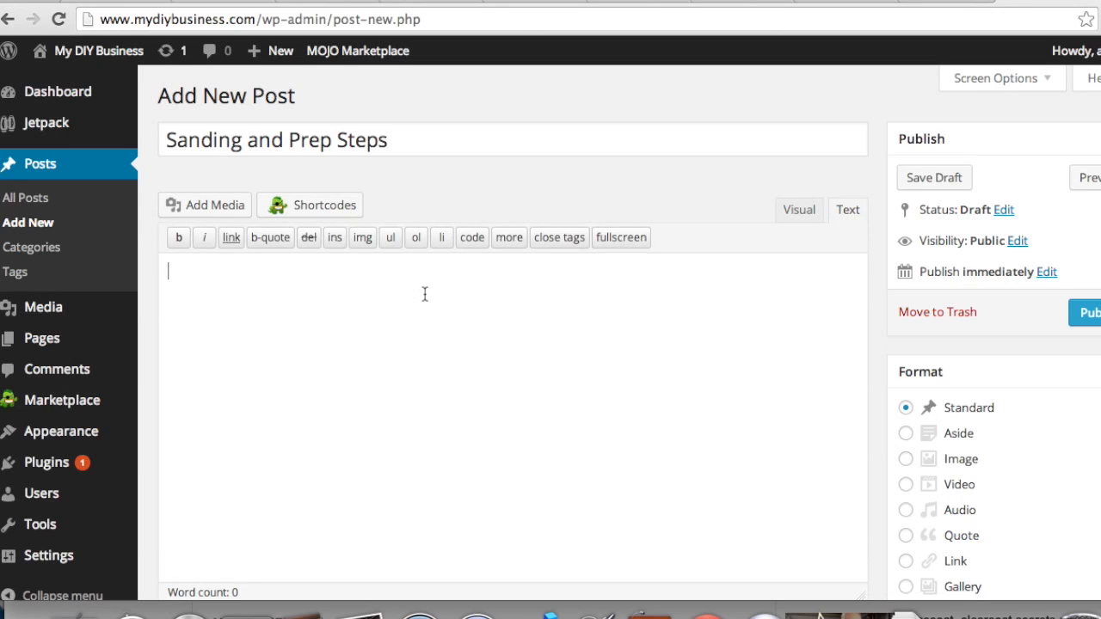
pyautogui.write('<iframe width="560" height="315" src="//www.youtube.com/embed/NBDyor3_BNU" frameborder="0" allowfullscreen></iframe>')
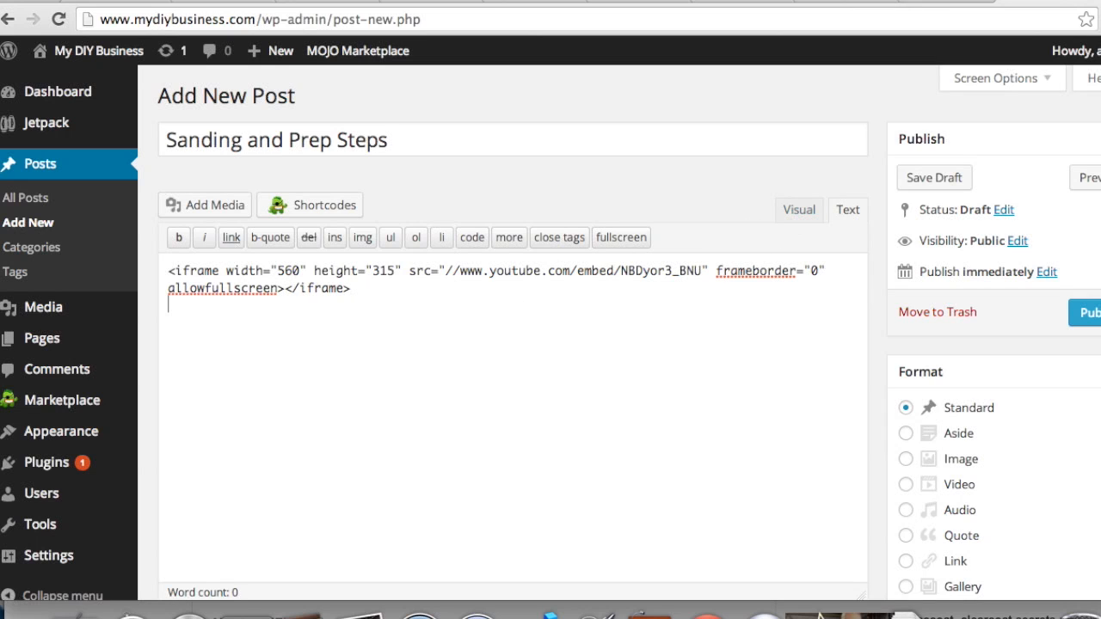
pyautogui.write('T')
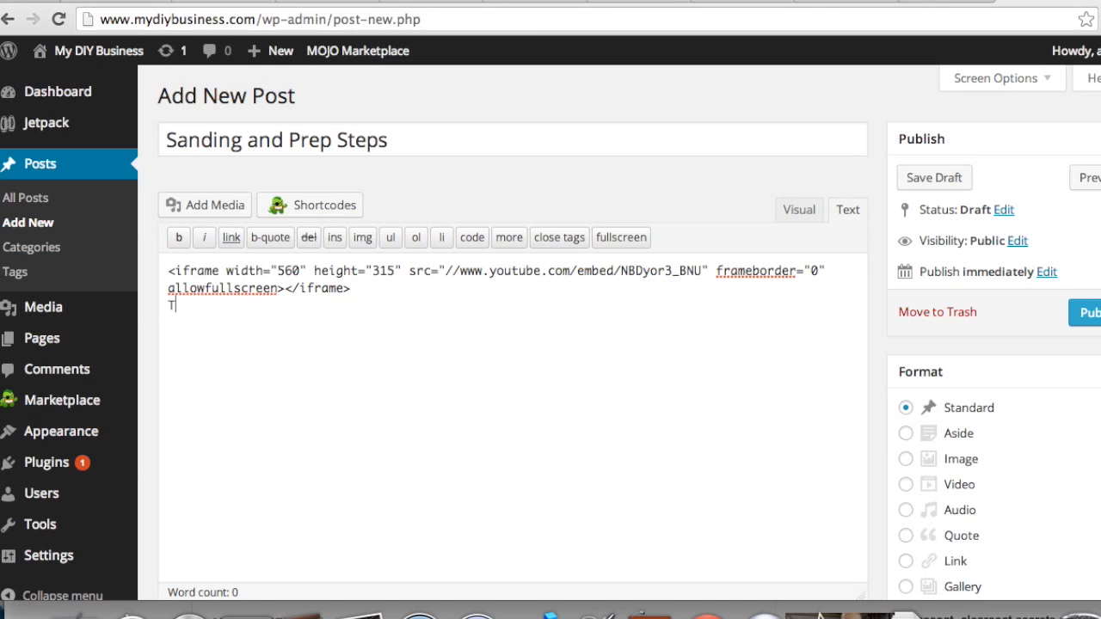
pyautogui.write('his first post on this')
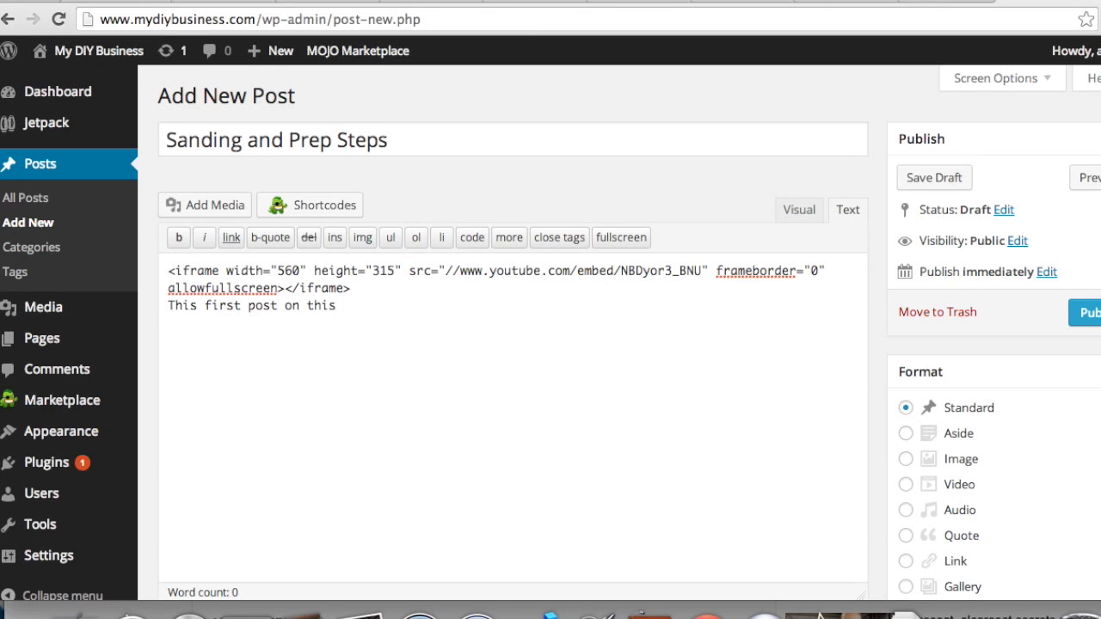
pyautogui.write('blog.')
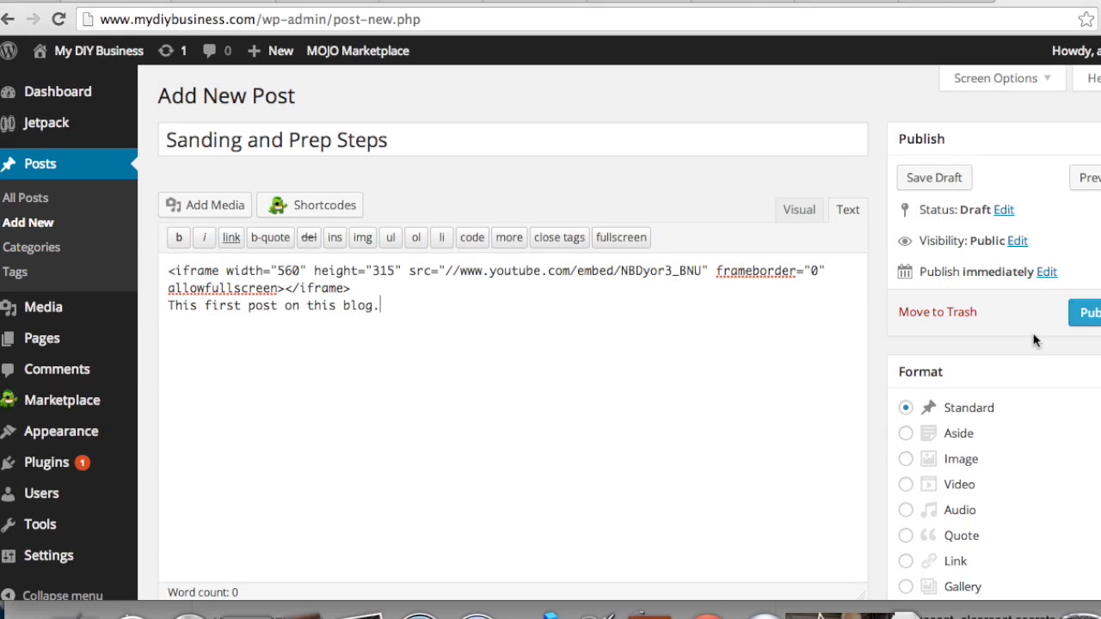
pyautogui.scroll(-3)
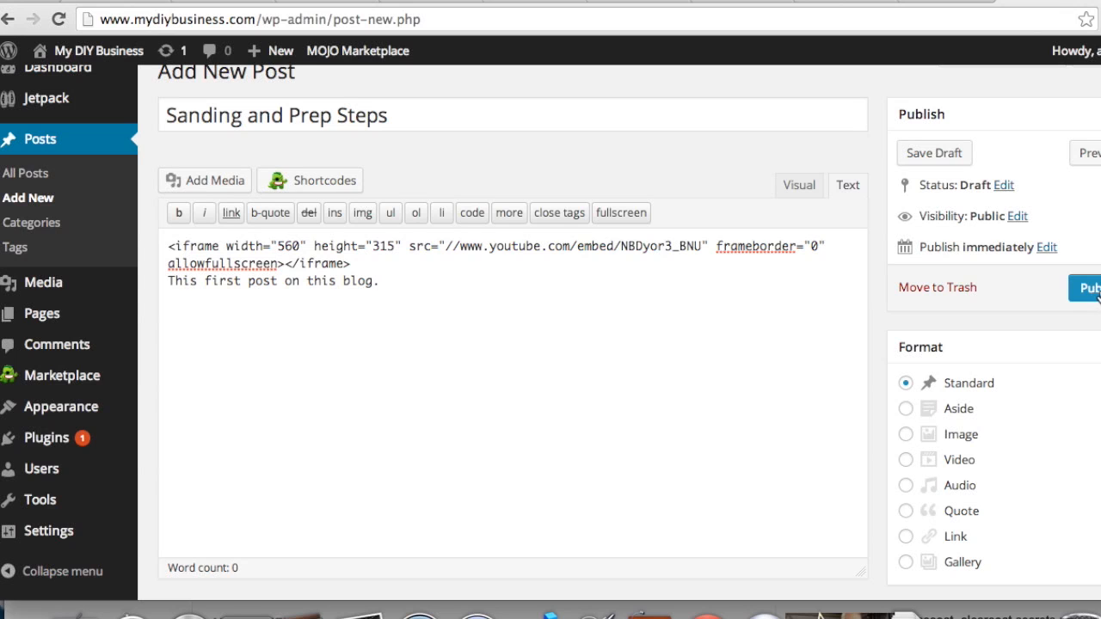
# Step: Publish the 'Sanding and Prep Steps' post
pyautogui.click(1091, 287)
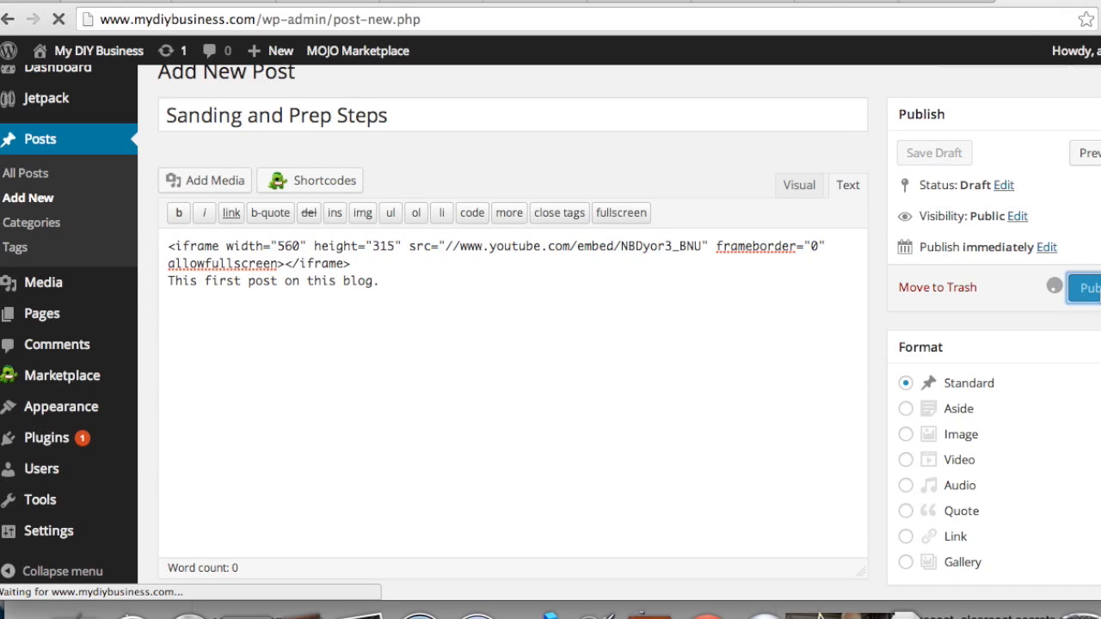
pyautogui.click(1092, 287)
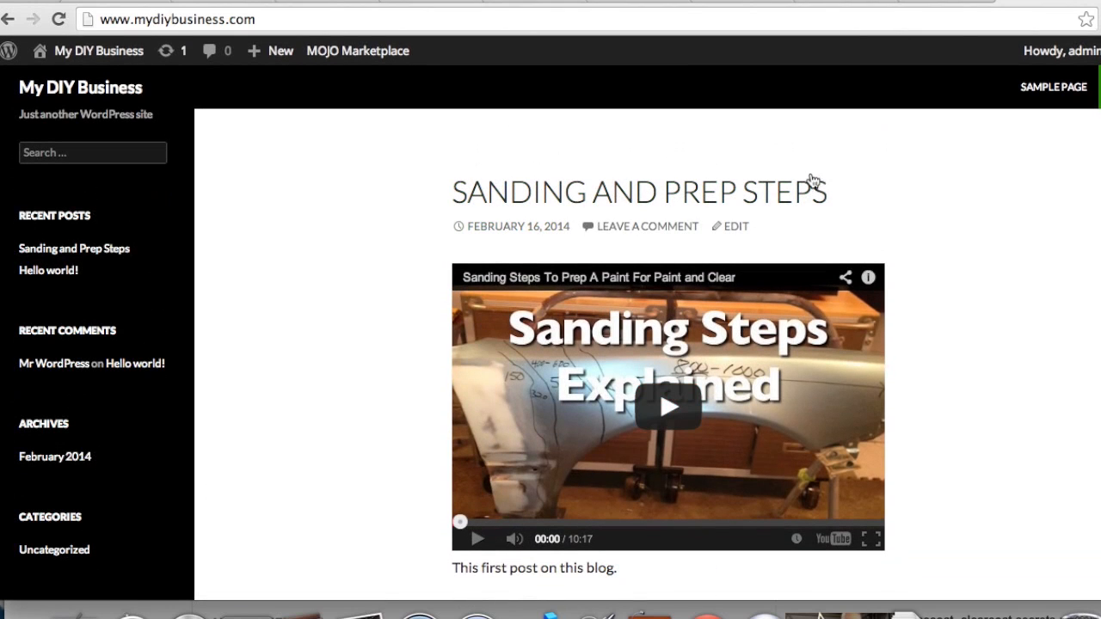
# Step: View the live site, play and pause the embedded video, and look down the homepage
pyautogui.click(667, 406)
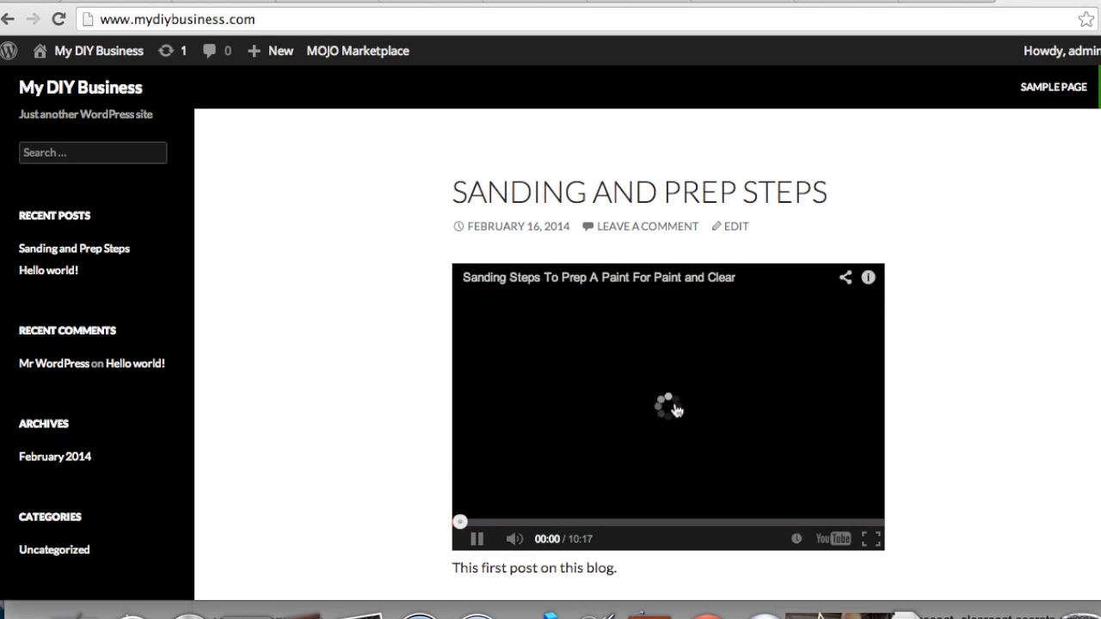
pyautogui.click(475, 540)
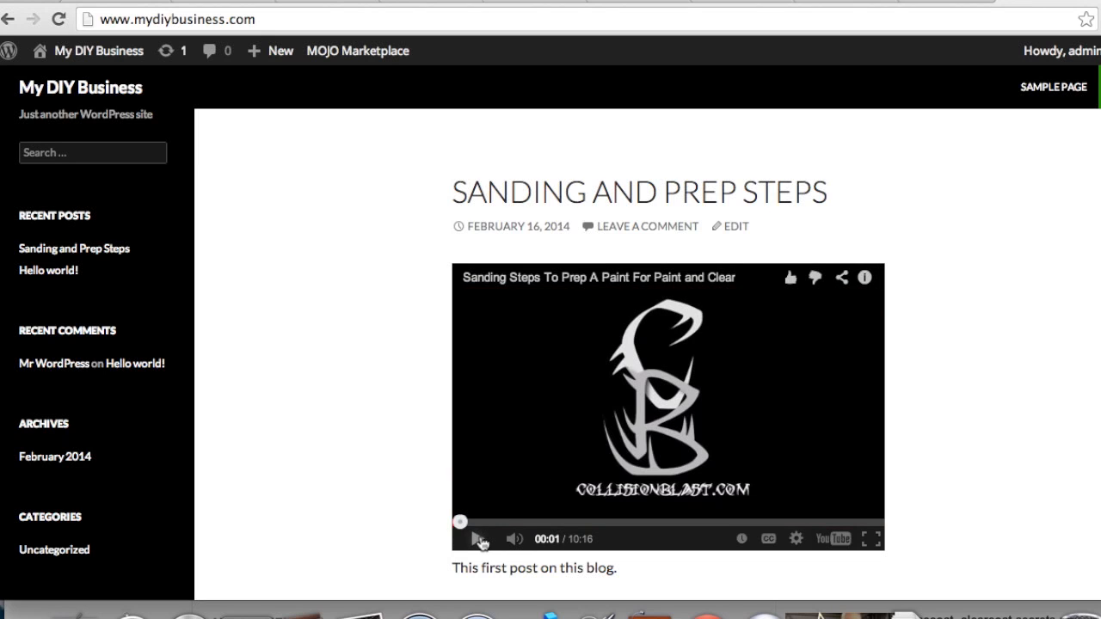
pyautogui.scroll(-3)
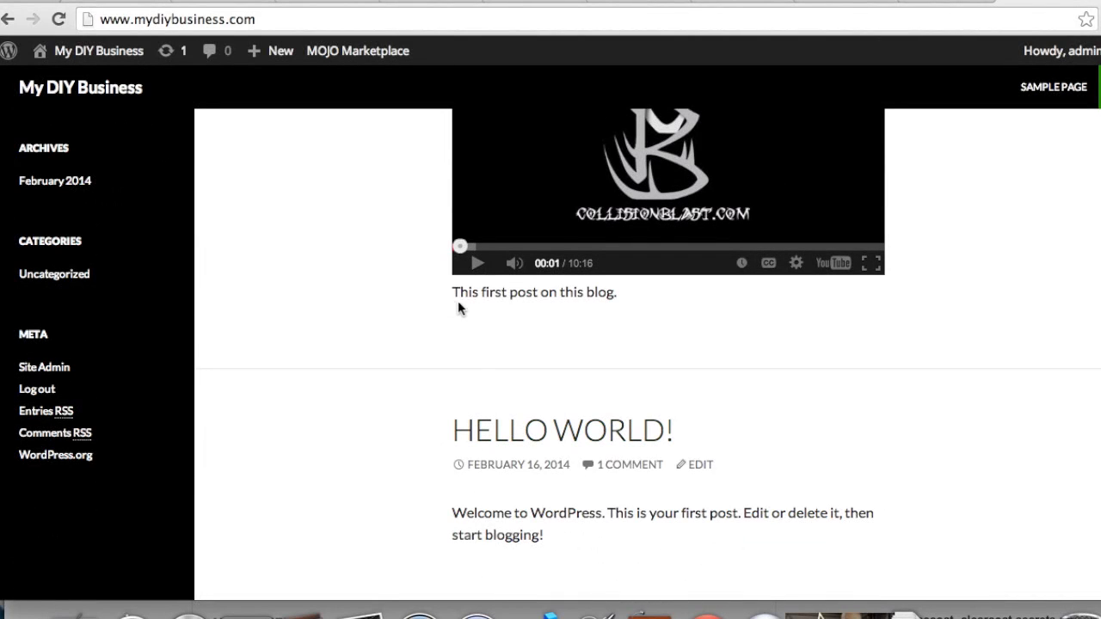
pyautogui.moveTo(456, 310)
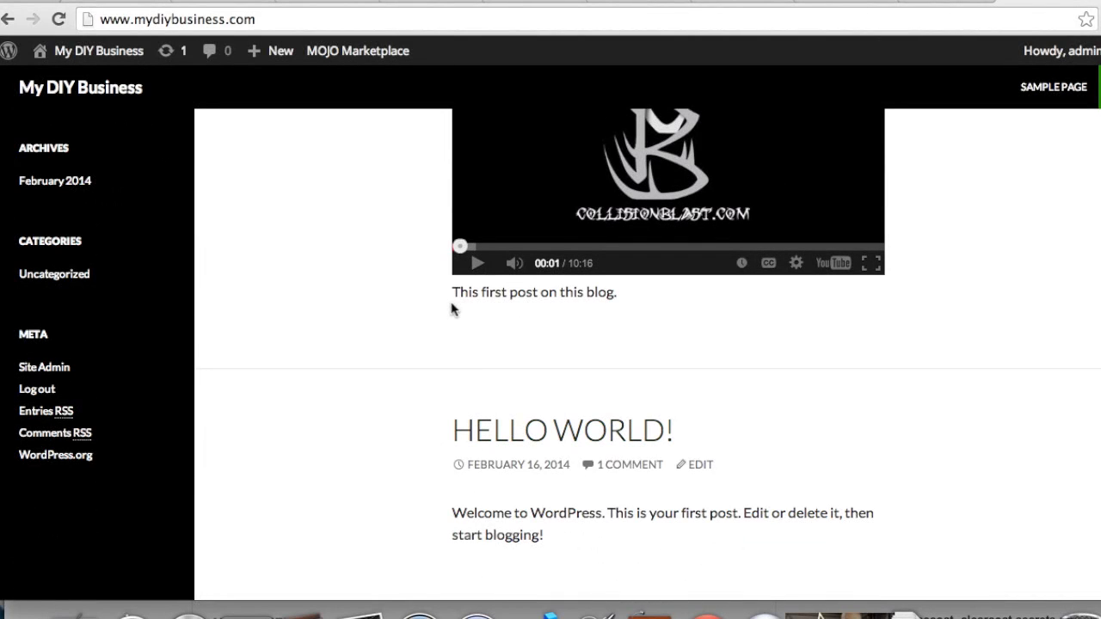
pyautogui.moveTo(574, 309)
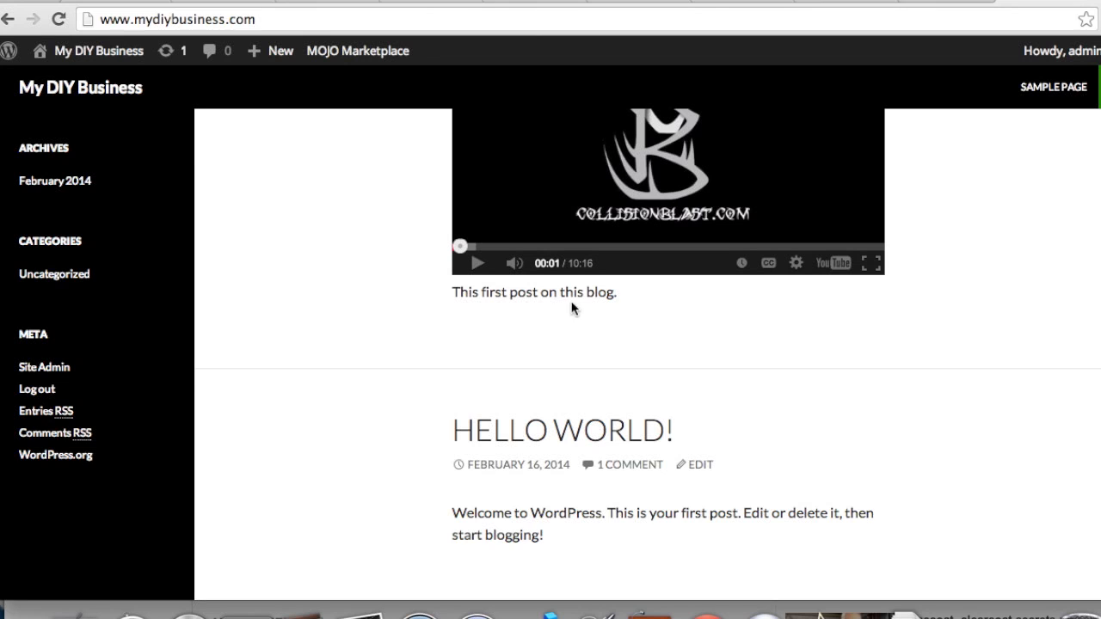